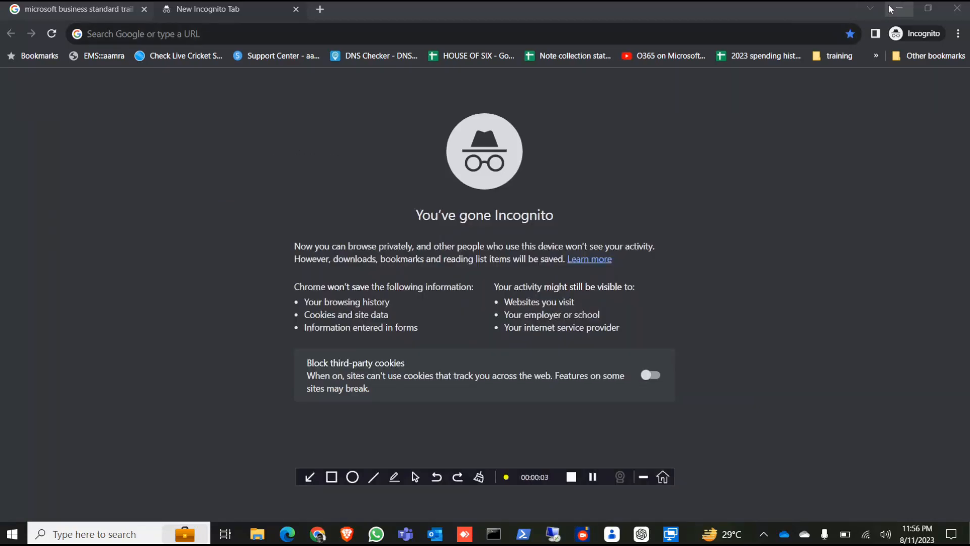
mouse_move(896, 9)
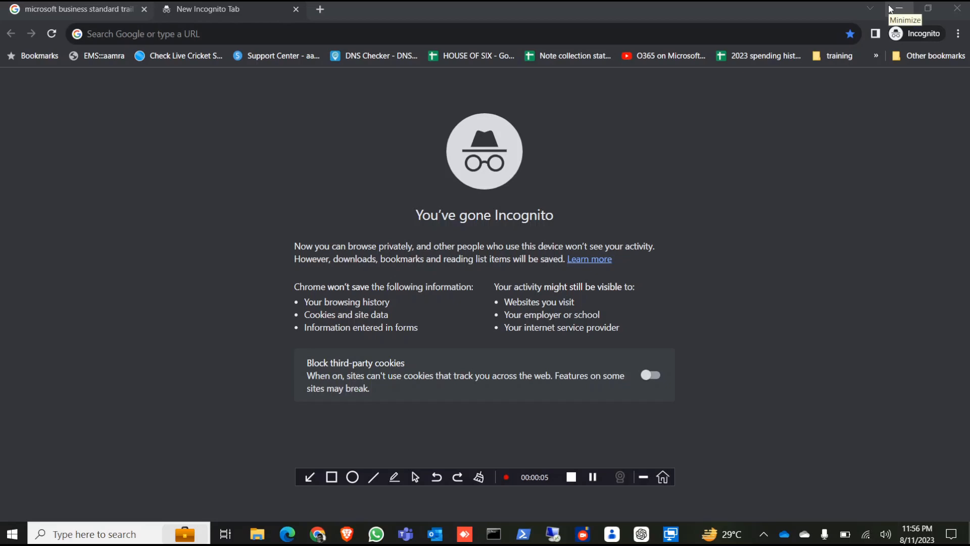
mouse_move(241, 180)
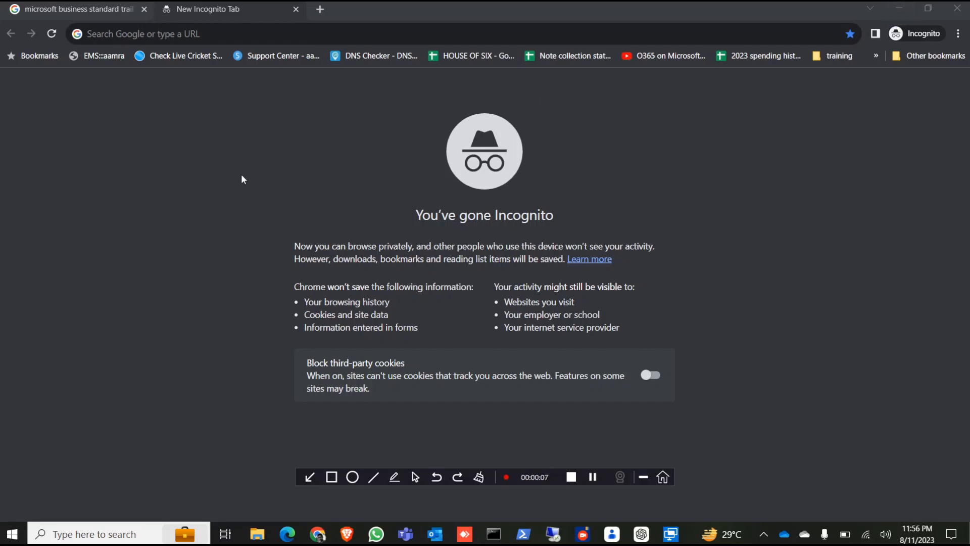
Search 'microsoft business standard trail' from the Incognito tab's address bar.
left_click(433, 34)
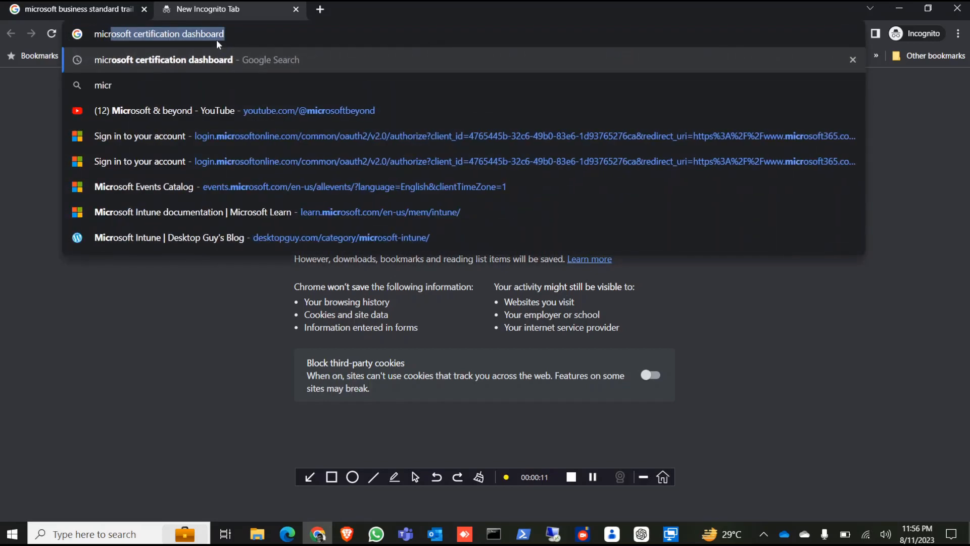
type("osoft bu")
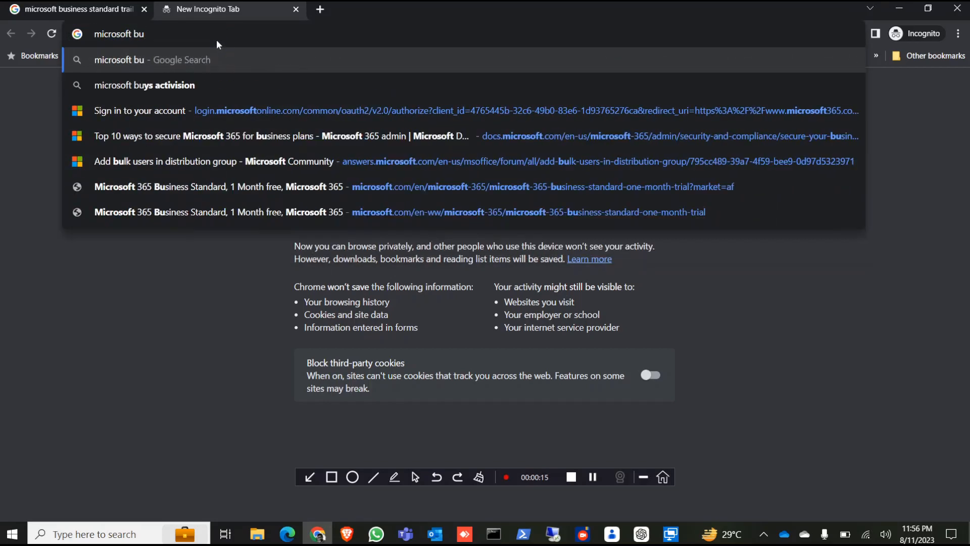
type("siness")
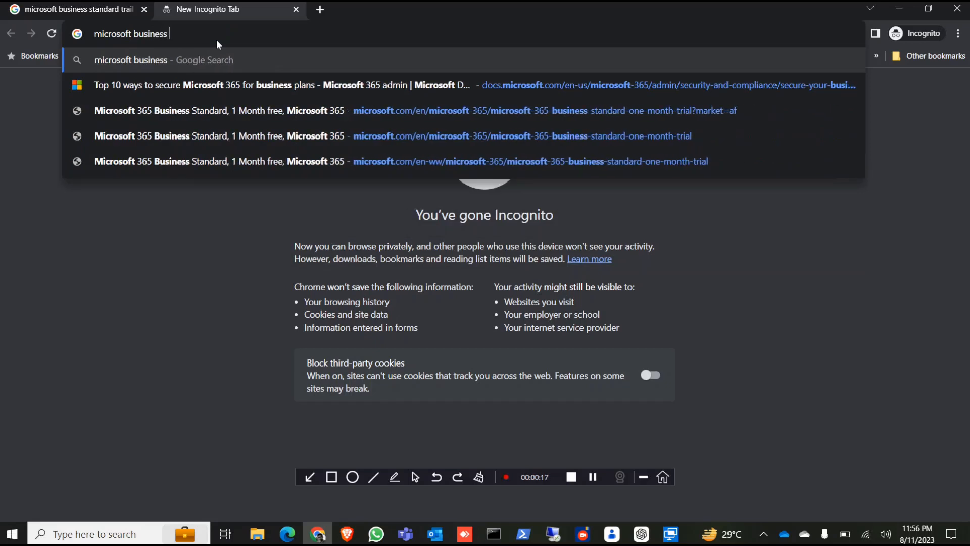
type("standard")
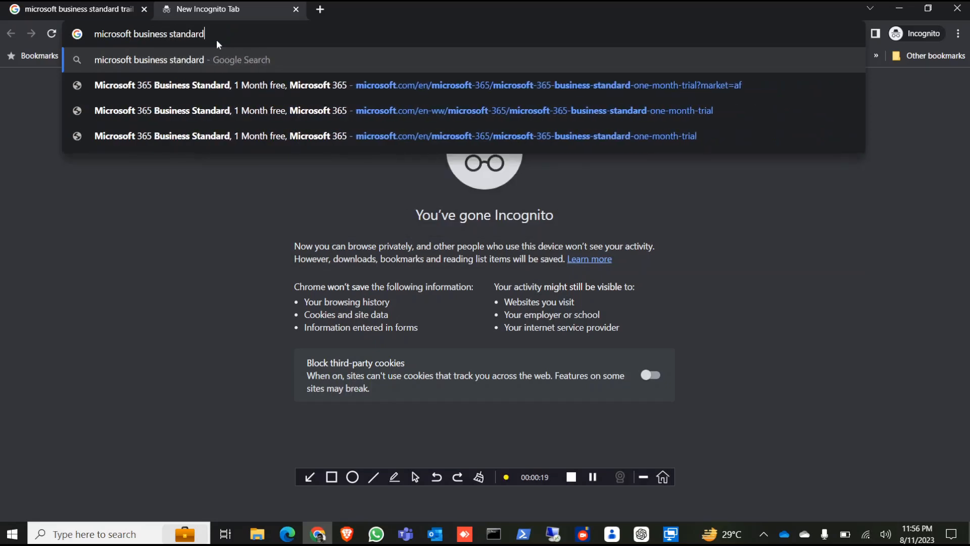
type("tra")
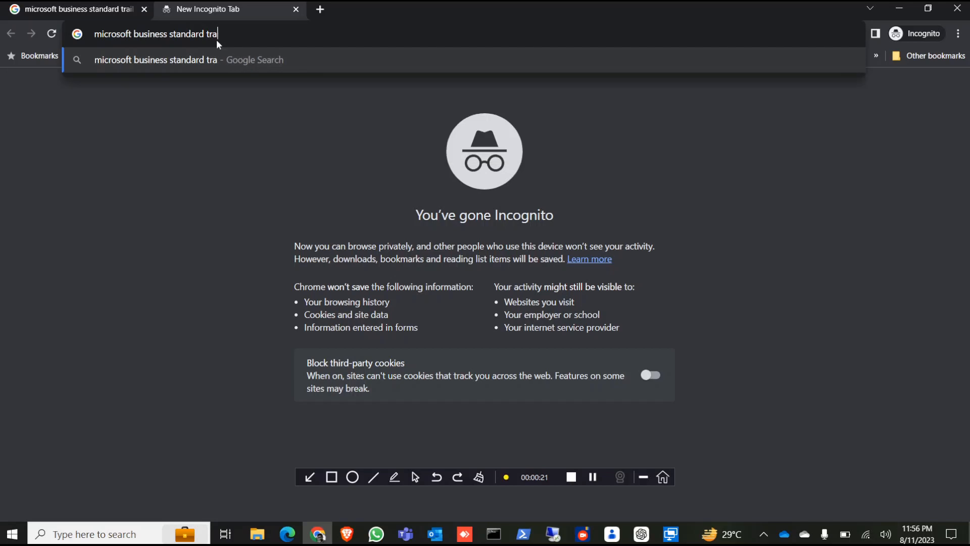
type("il'")
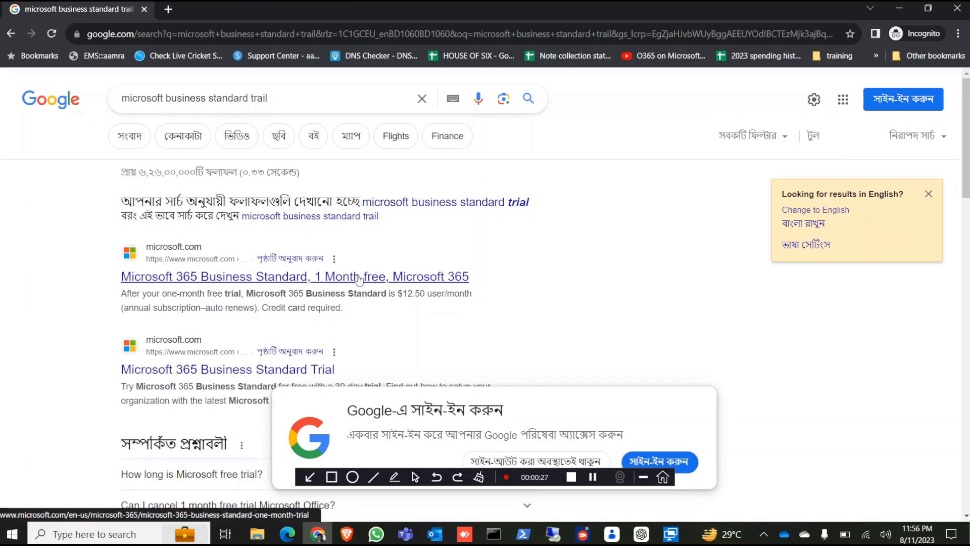
Open the Microsoft 365 Business Standard result and start its one-month free trial.
left_click(294, 276)
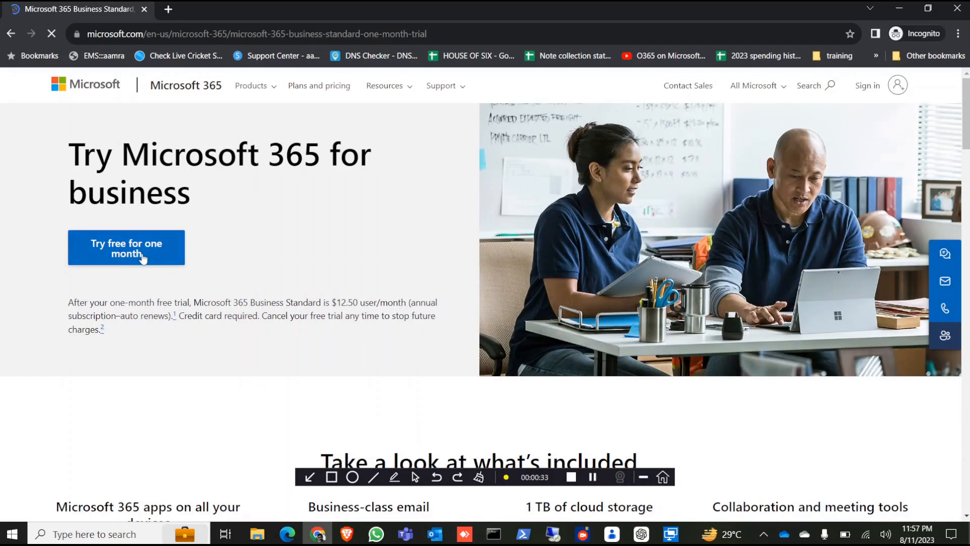
left_click(127, 247)
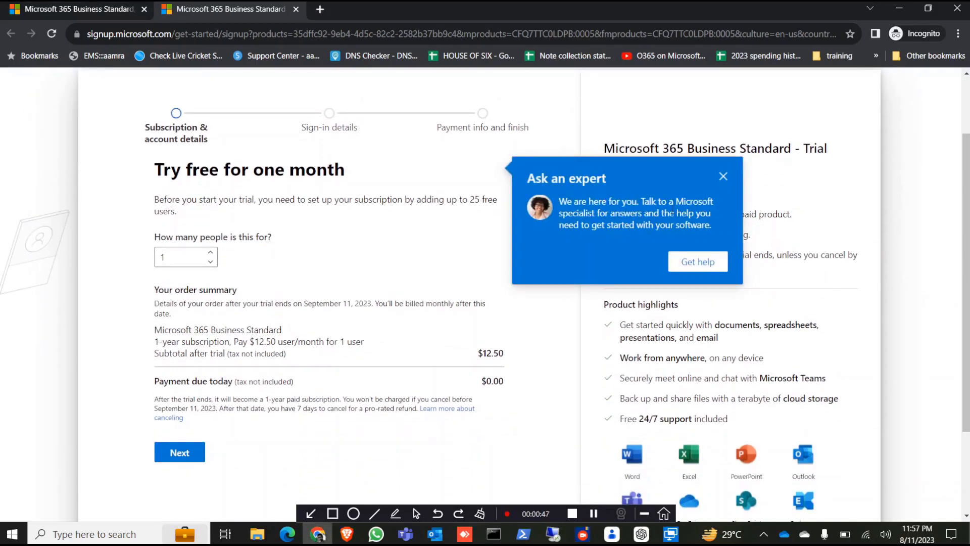
Dismiss the expert popup, continue with one user and submit a gmail address for checking.
left_click(722, 176)
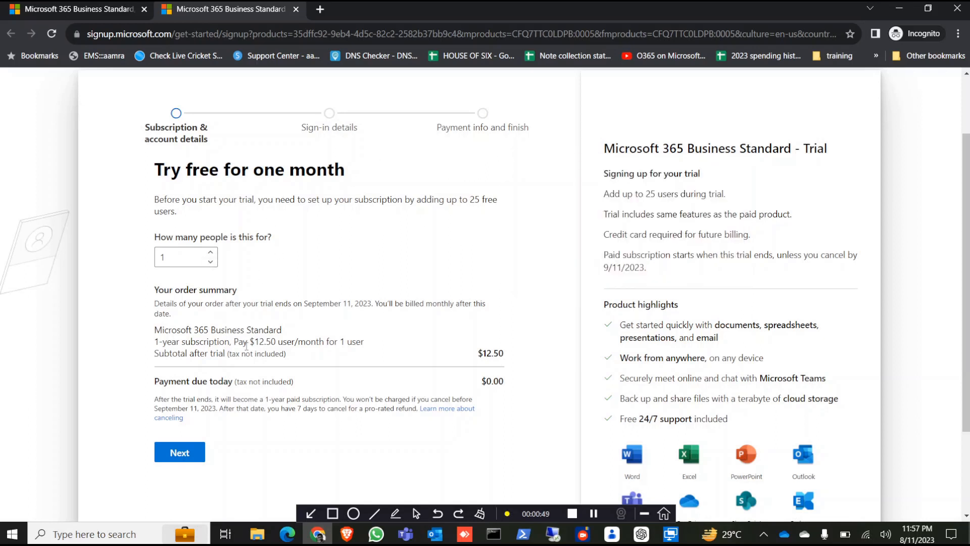
left_click(180, 451)
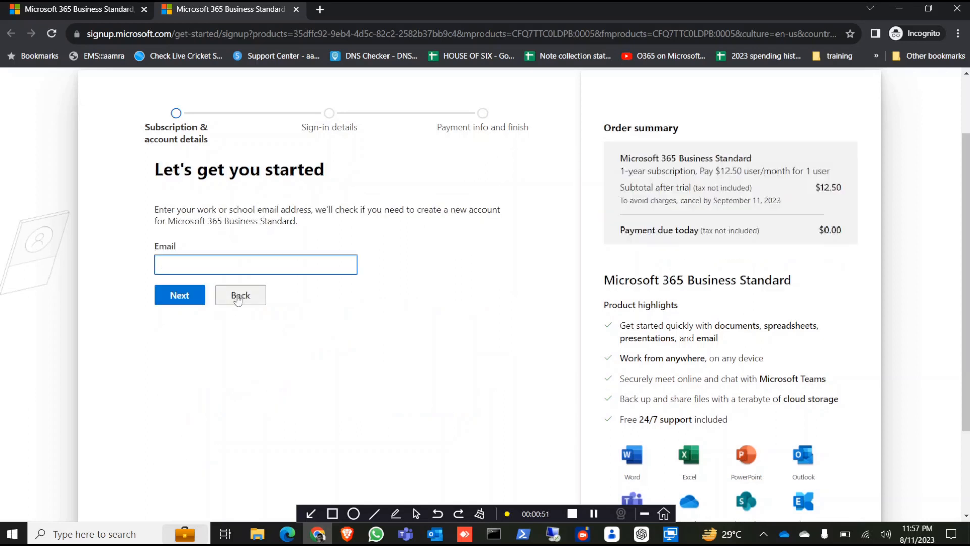
left_click(255, 264)
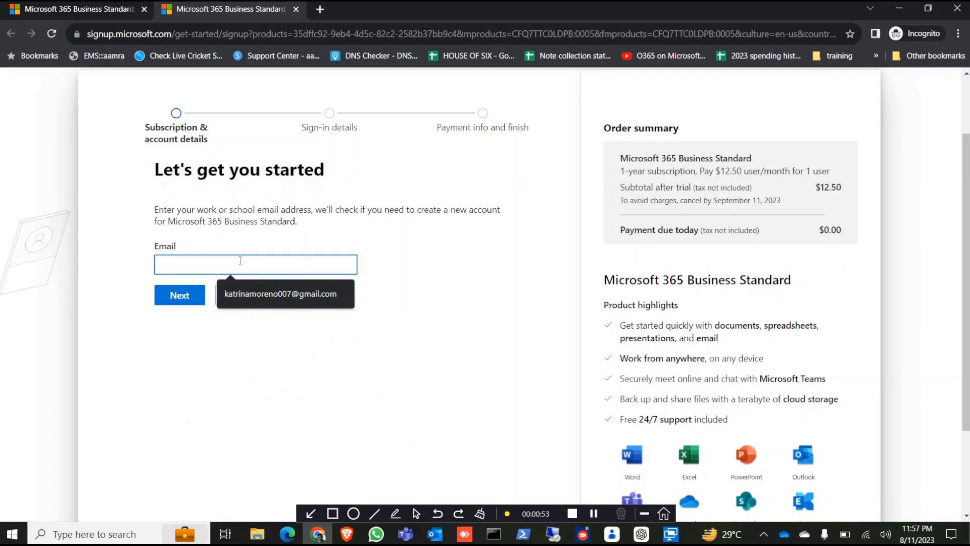
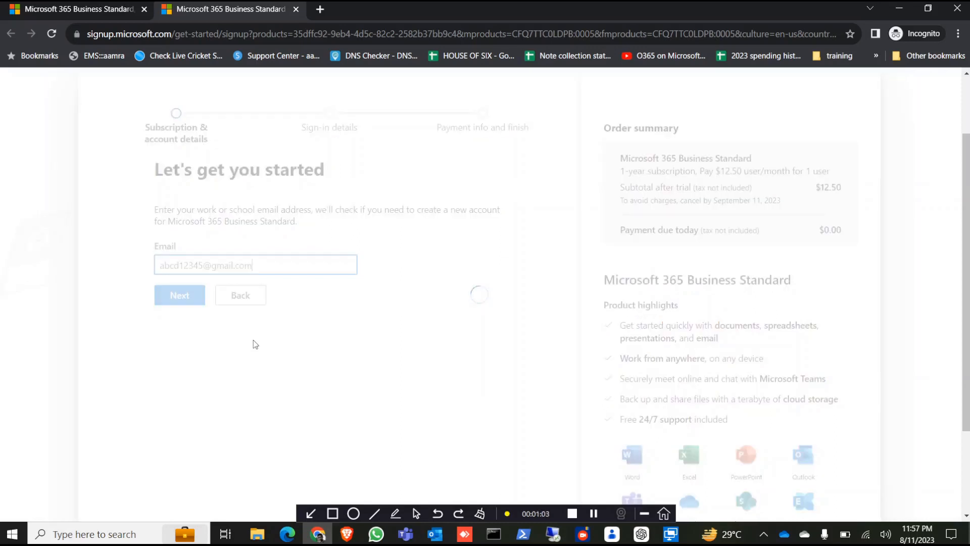
left_click(180, 295)
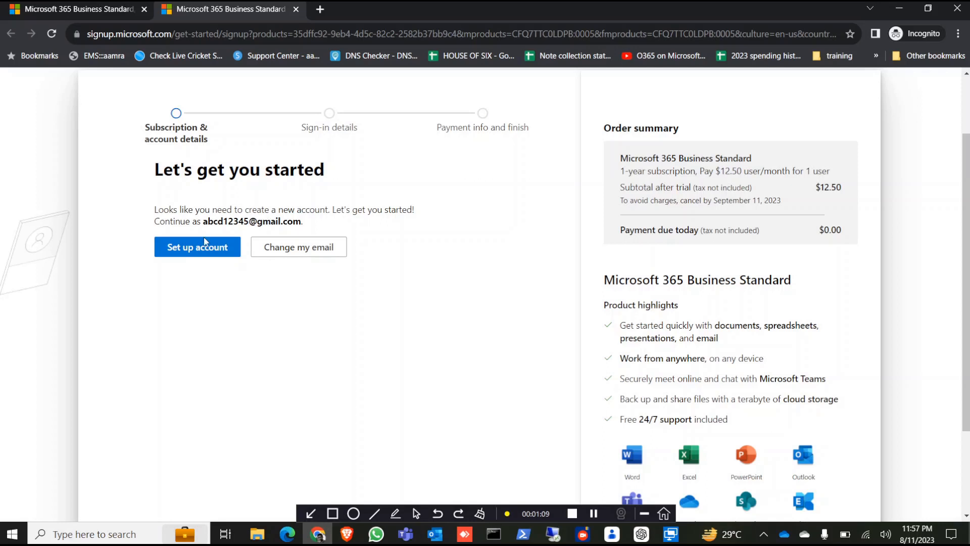
mouse_move(361, 208)
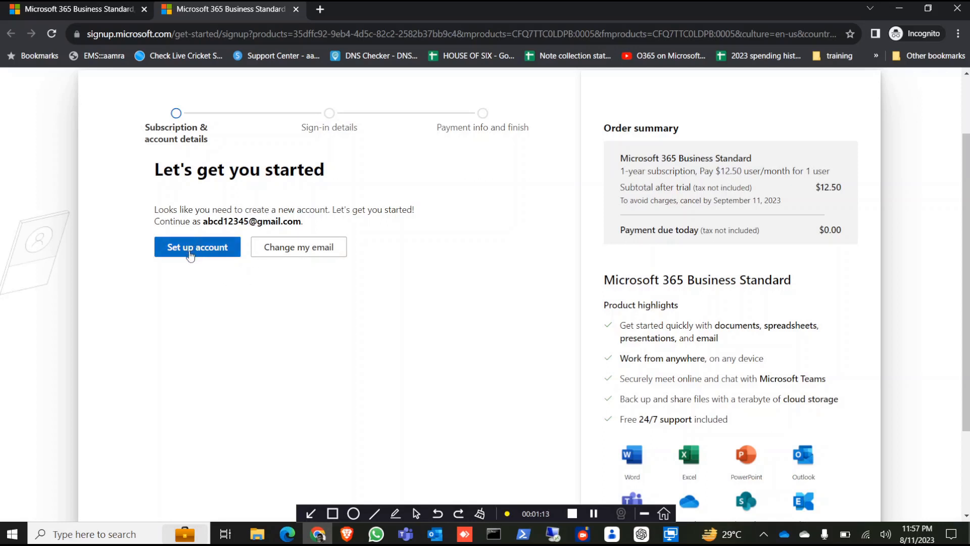
left_click(197, 246)
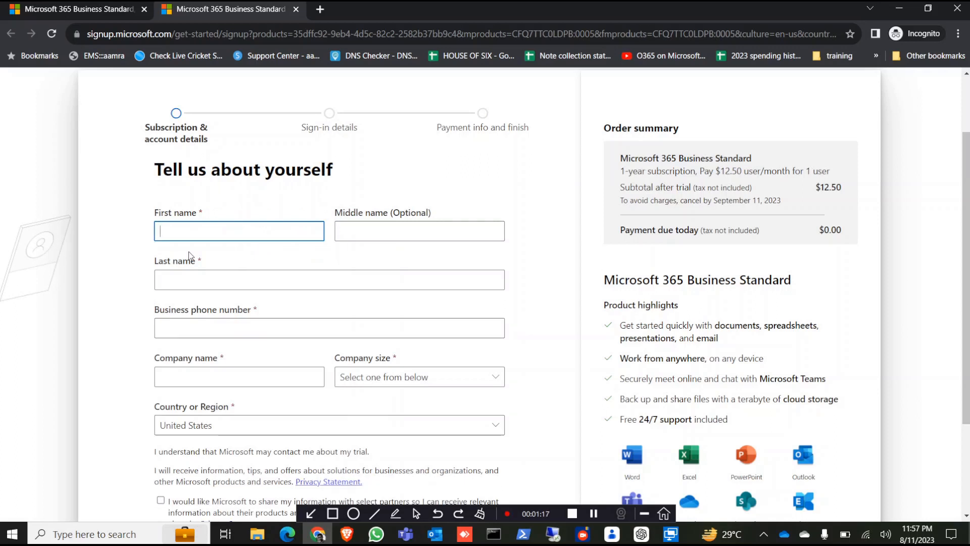
type("trail")
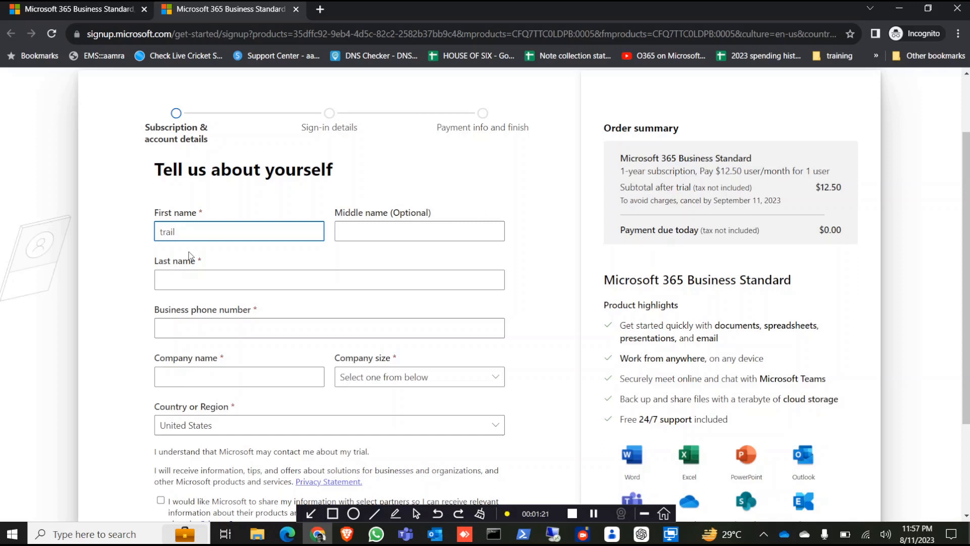
type("account")
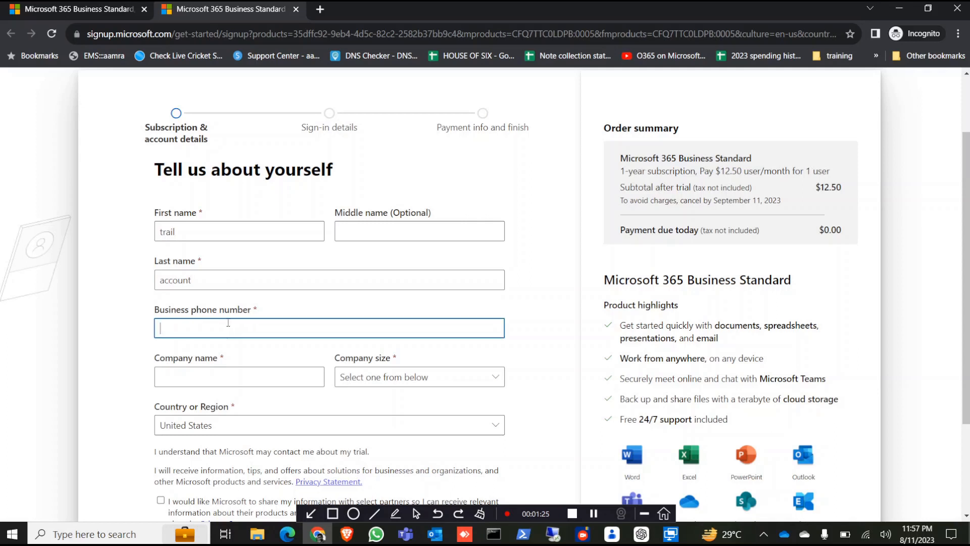
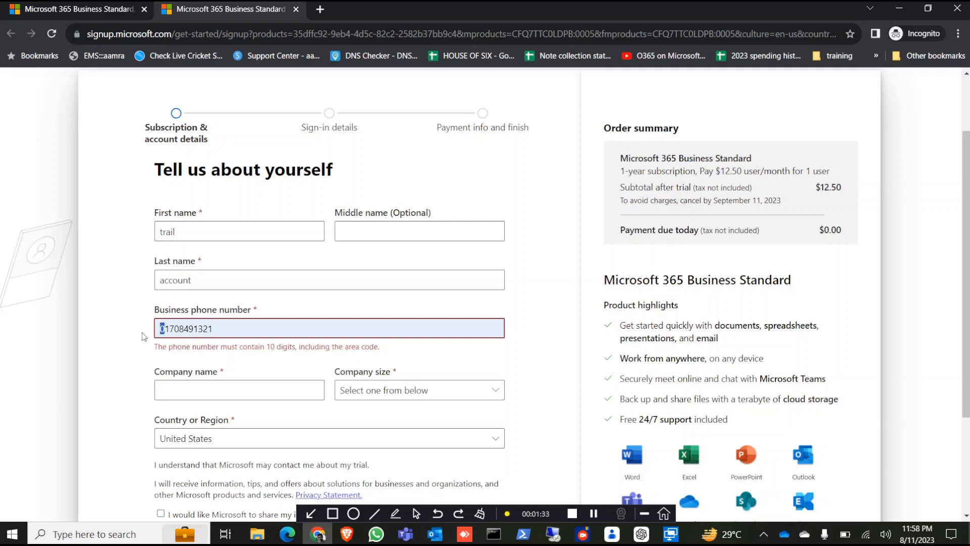
left_click(238, 376)
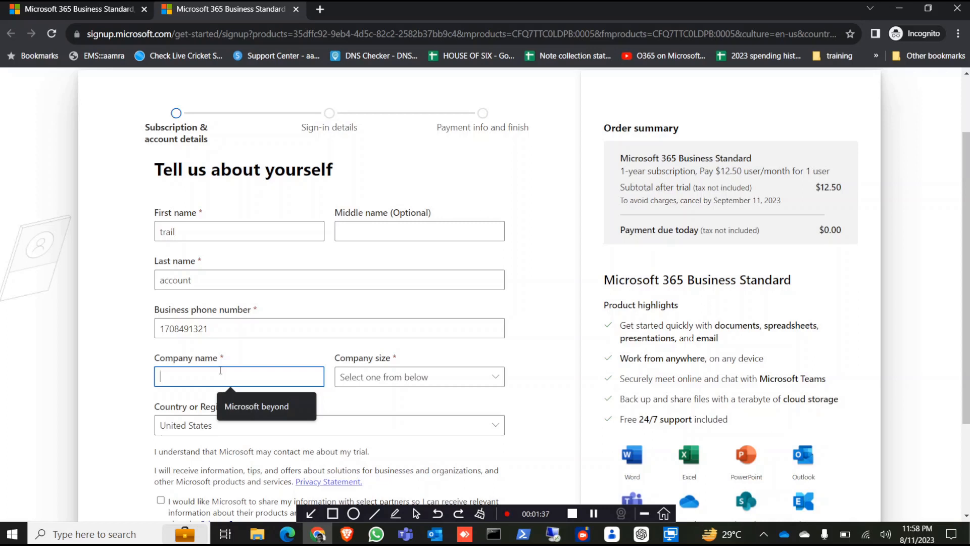
type("trail")
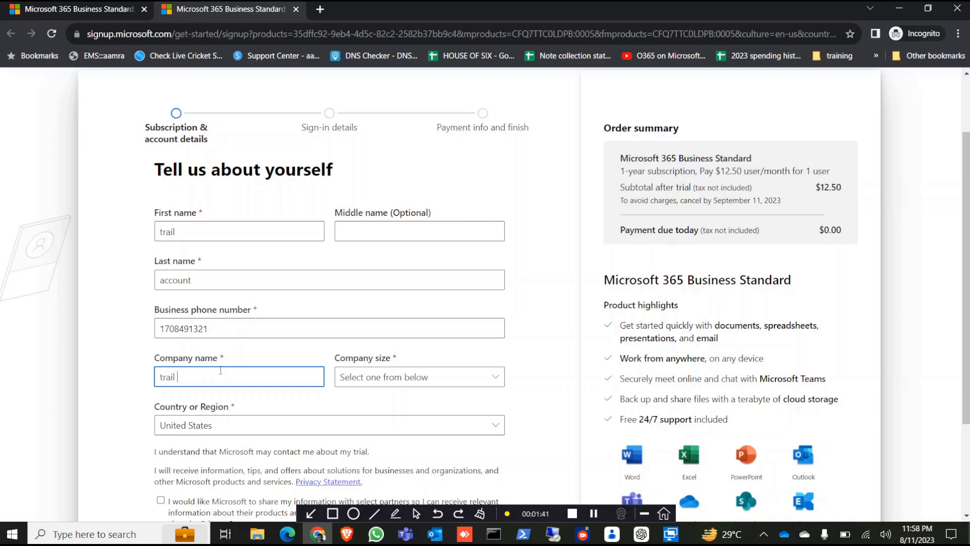
type("company")
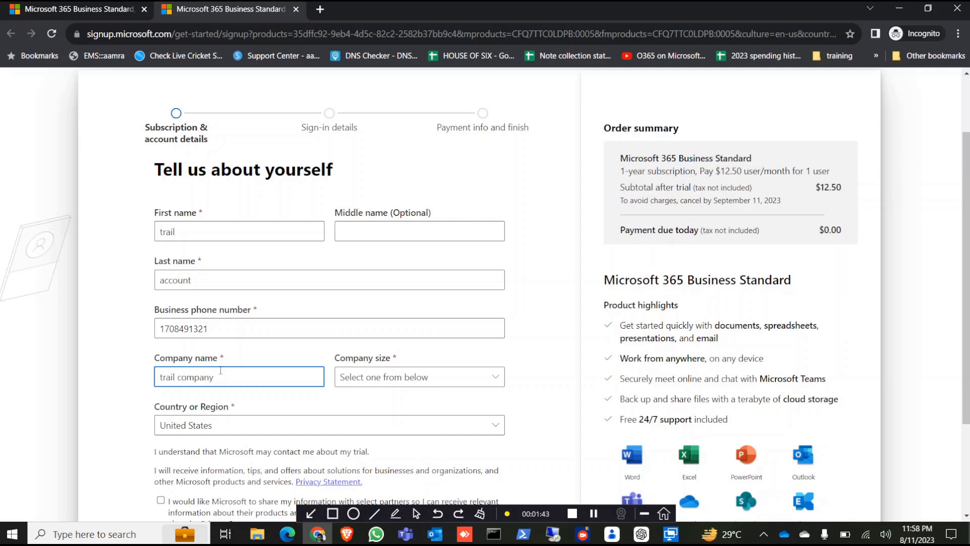
Set company size to 25-49 people and country to Bangladesh.
left_click(418, 377)
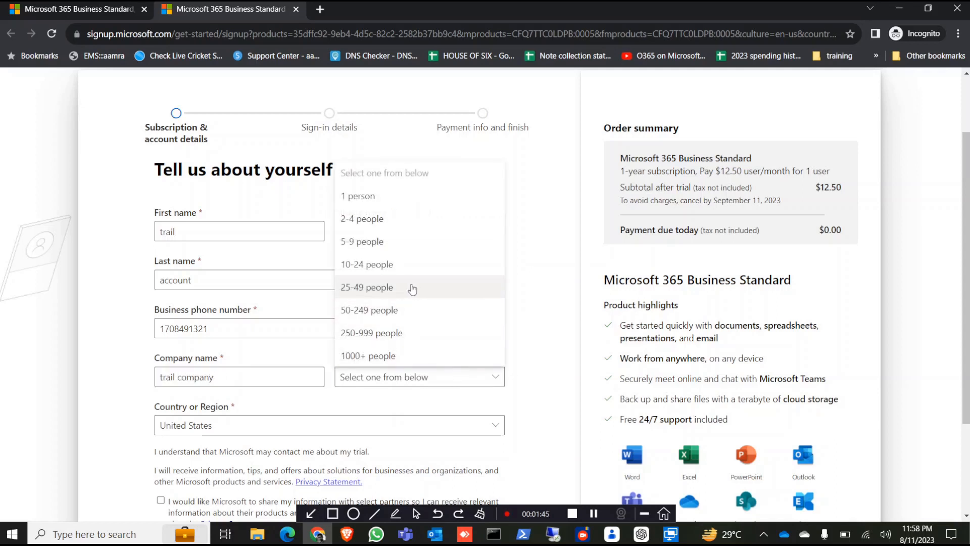
left_click(366, 287)
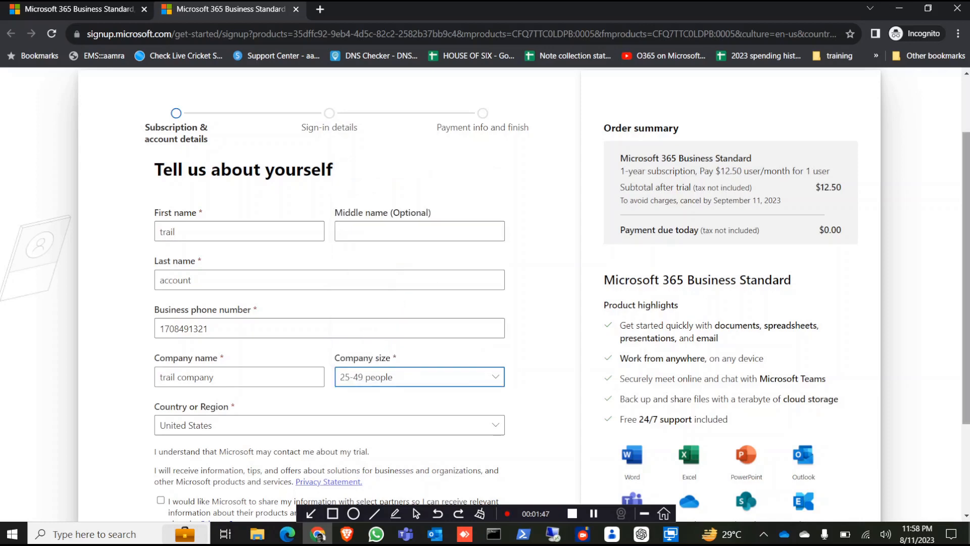
scroll("down", 3)
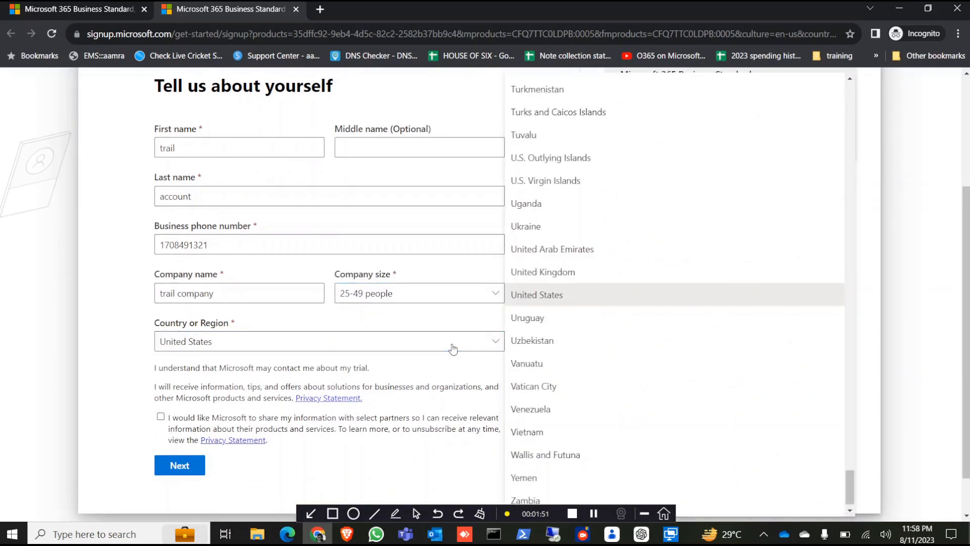
mouse_move(397, 354)
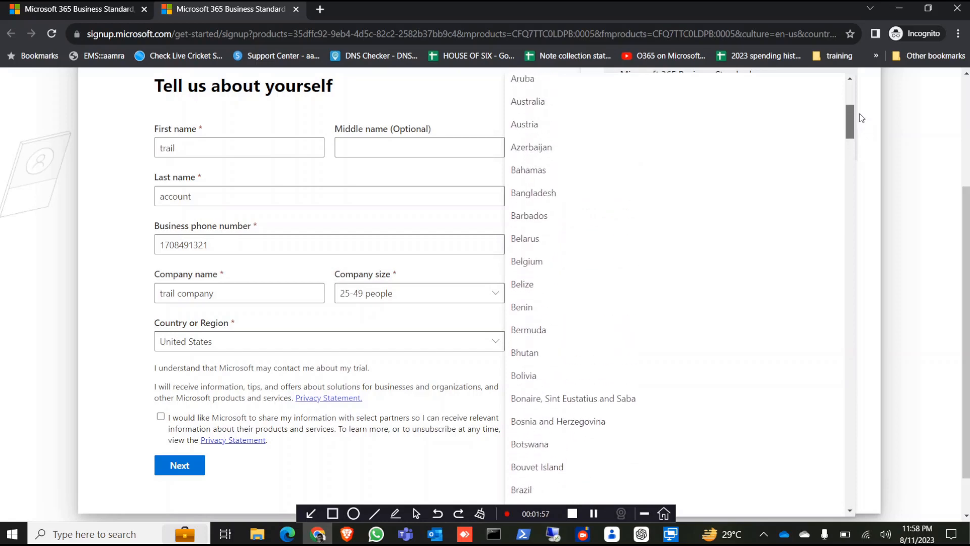
left_click(532, 192)
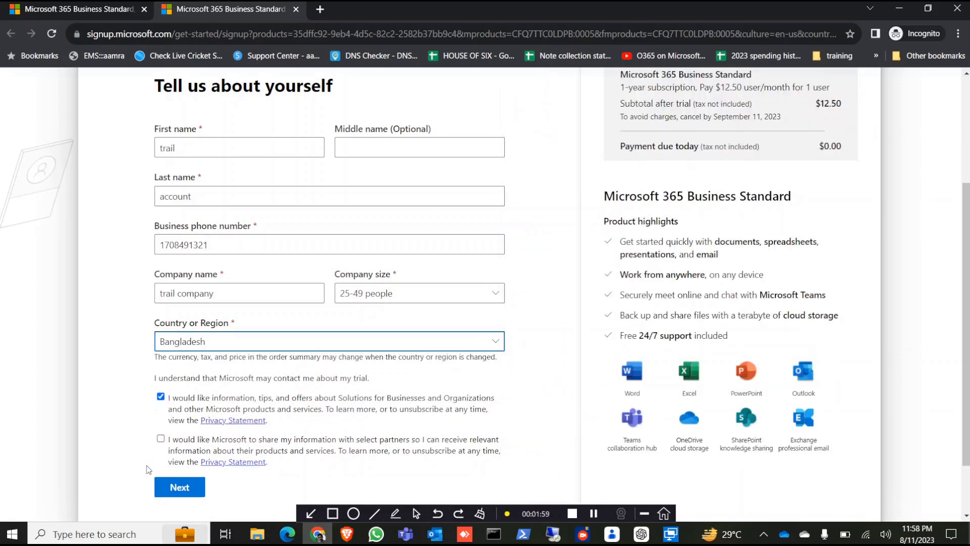
left_click(179, 486)
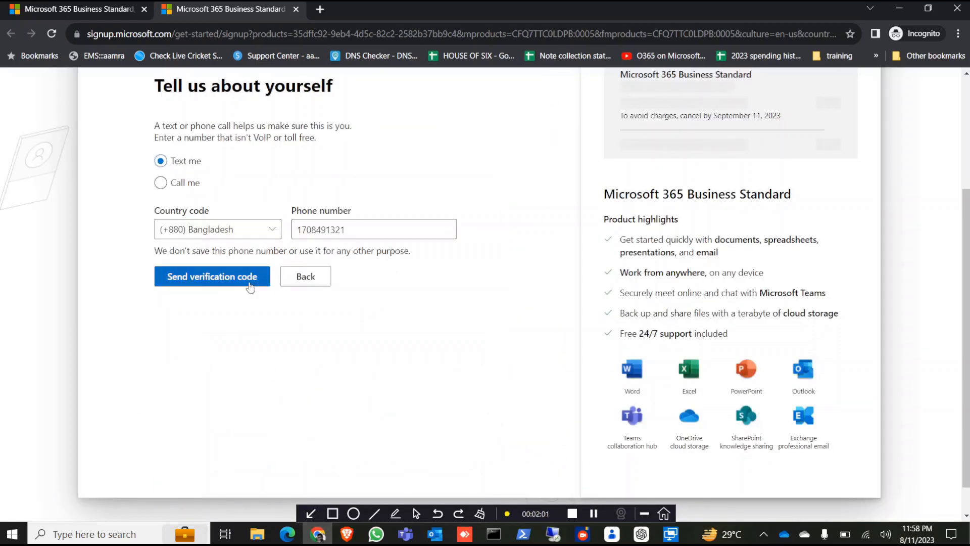
left_click(211, 276)
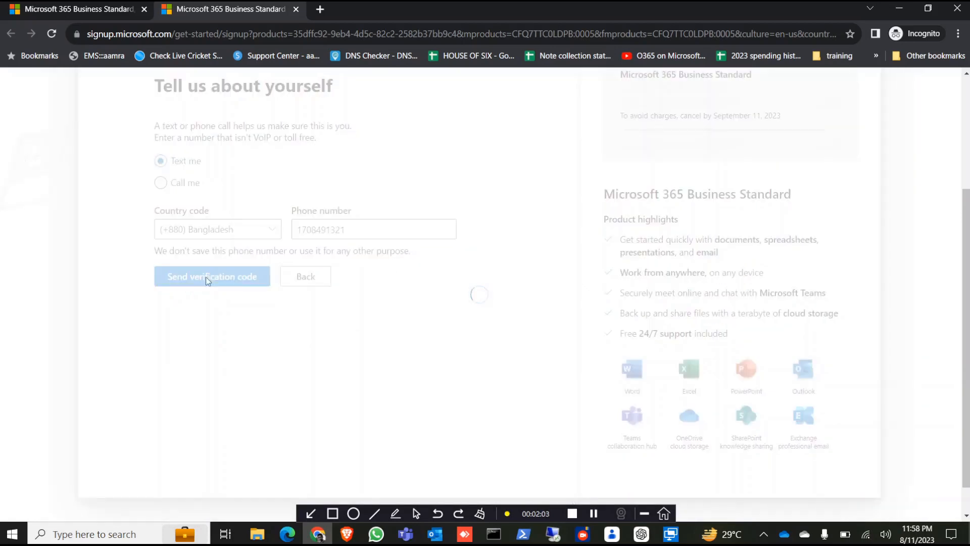
left_click(211, 276)
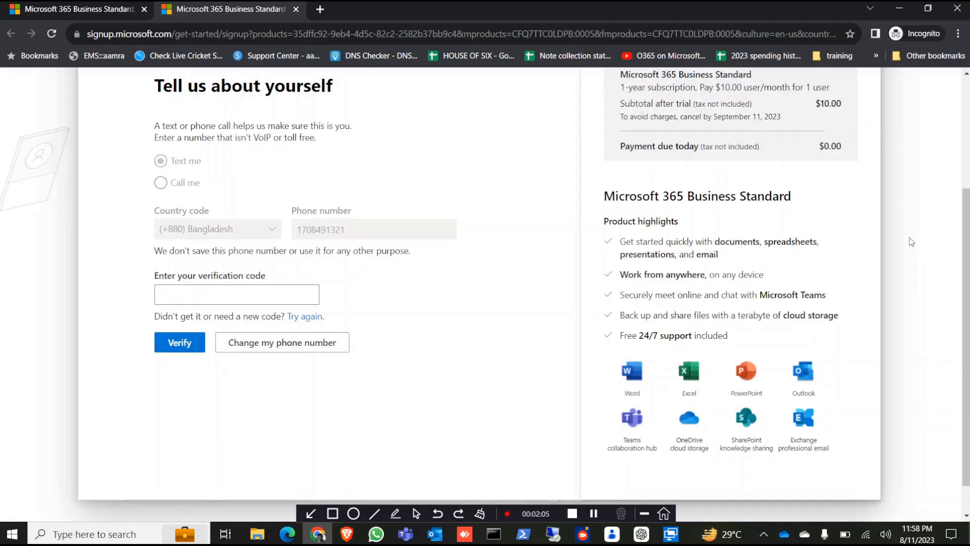
scroll("up", 3)
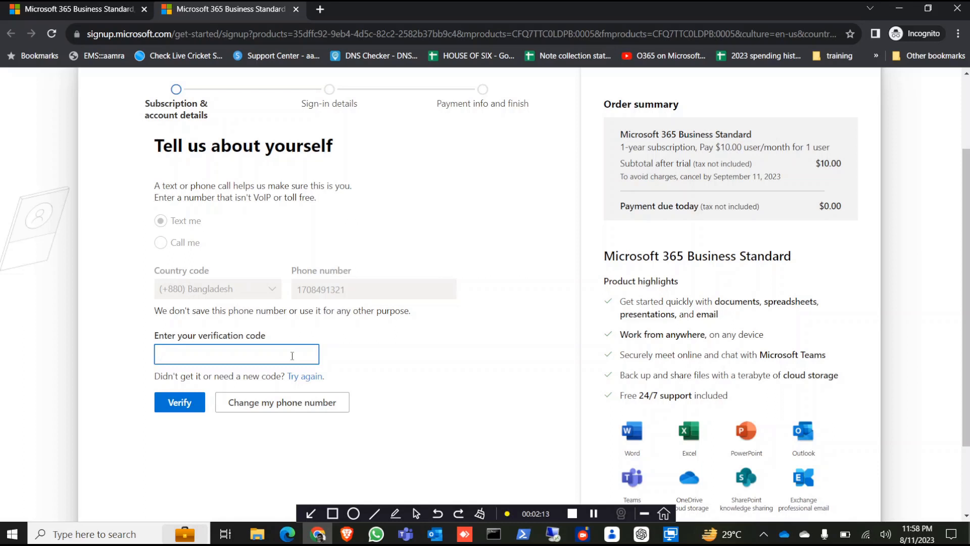
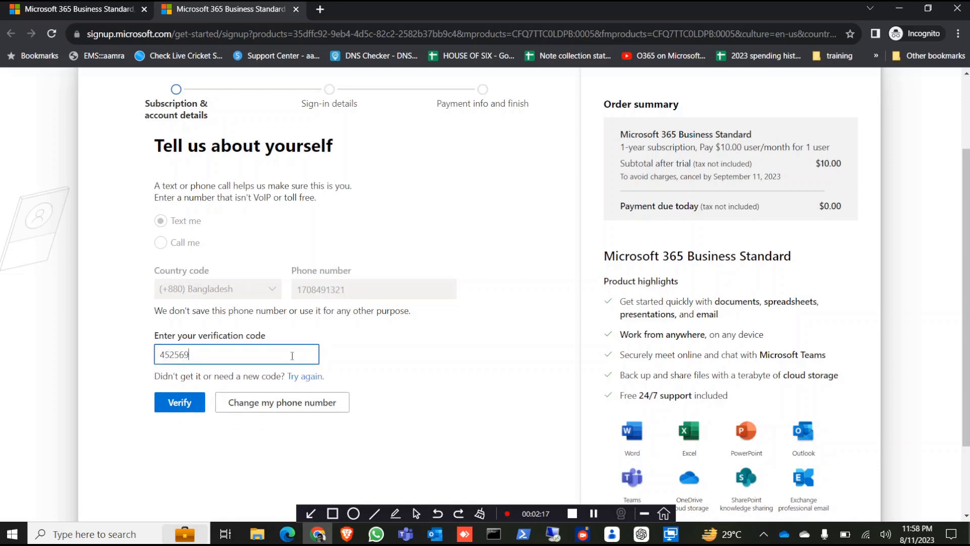
left_click(179, 402)
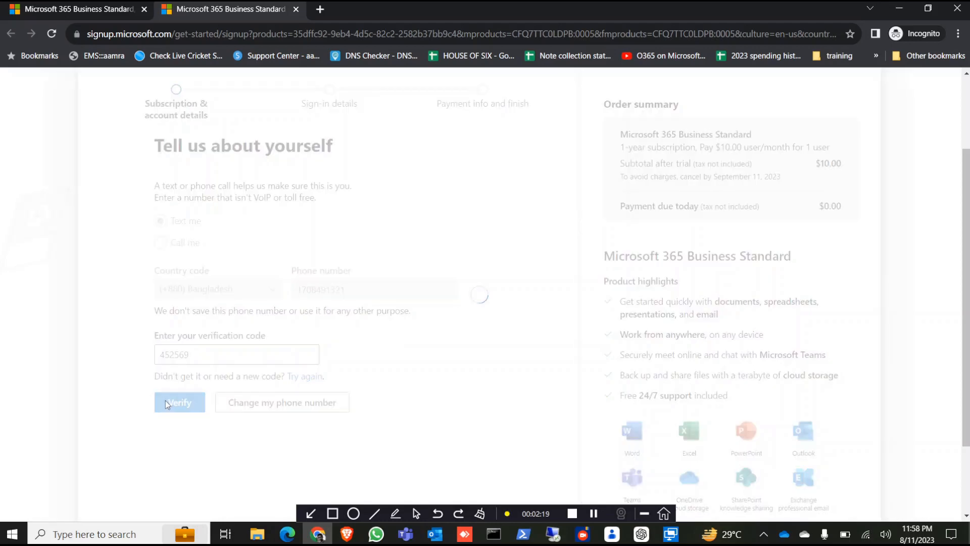
Enter a password for the trailaccount username and search Windows for Notepad.
left_click(178, 402)
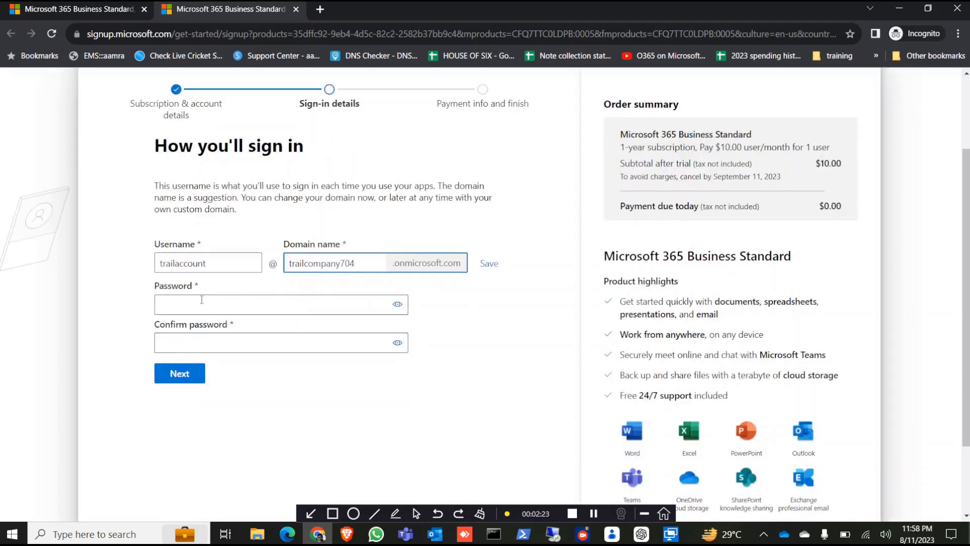
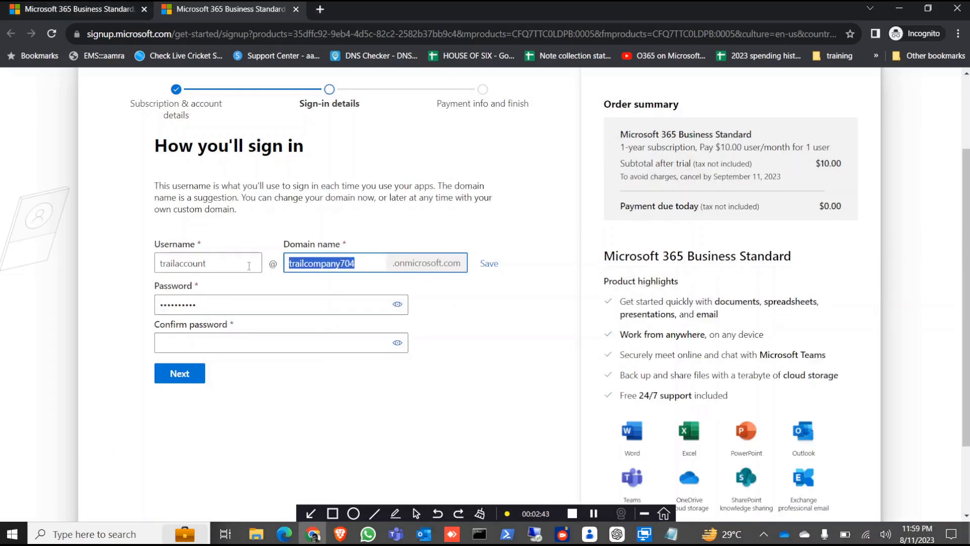
left_click(207, 262)
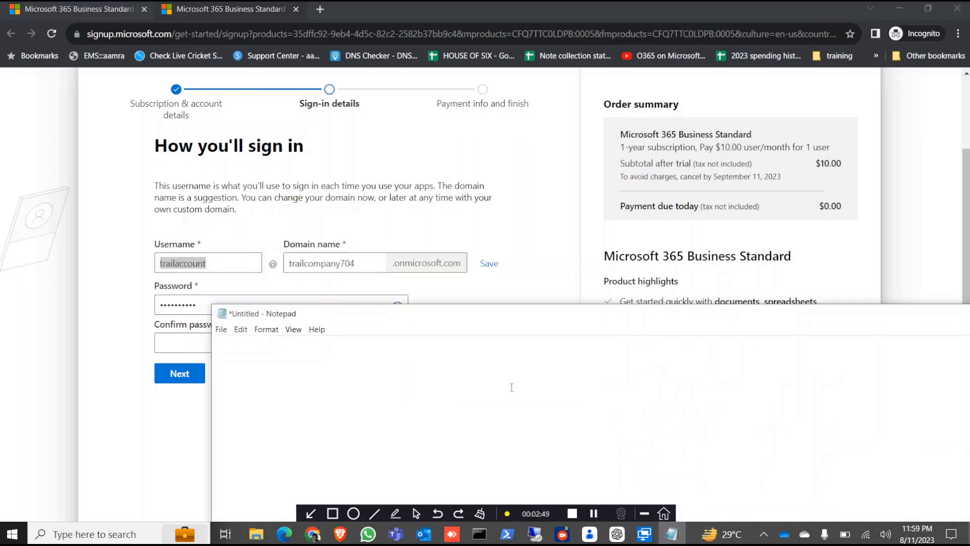
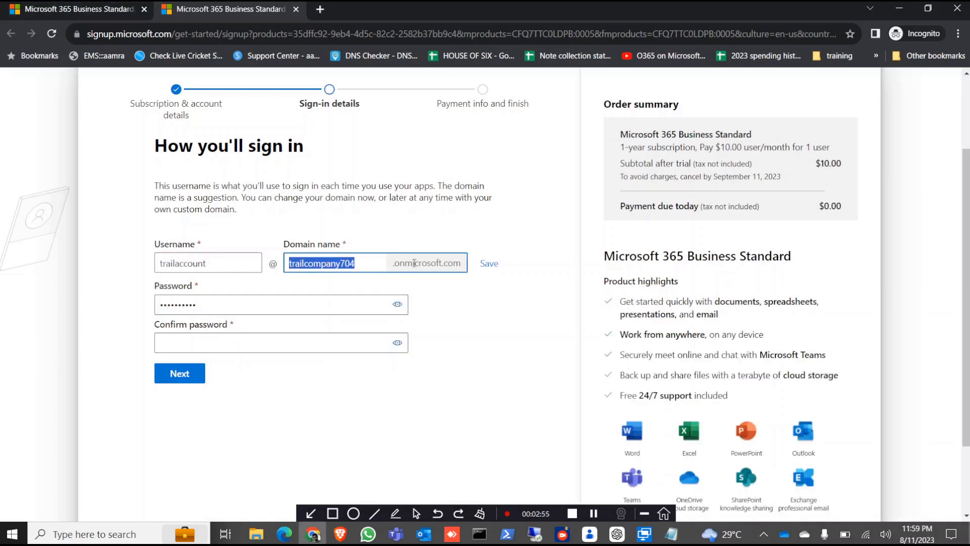
left_click(669, 534)
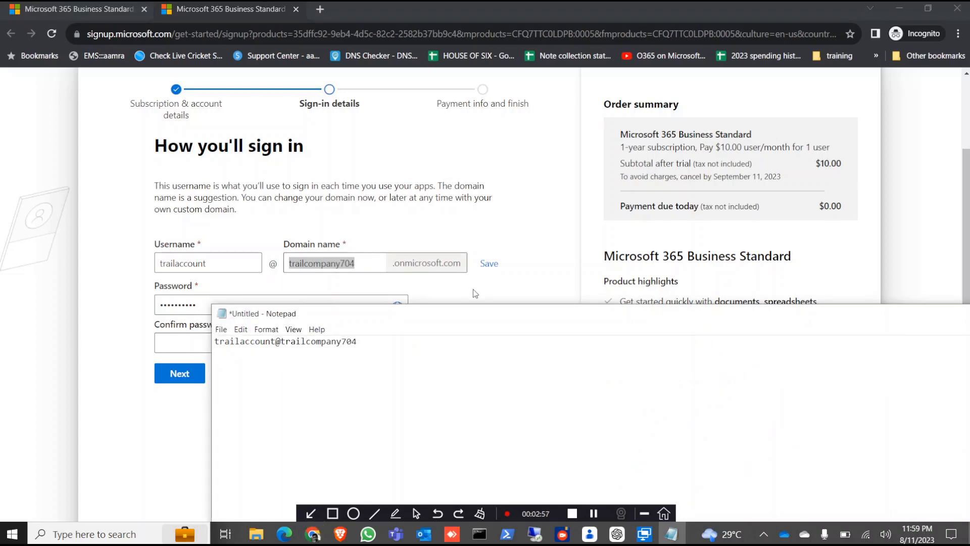
type(".onm")
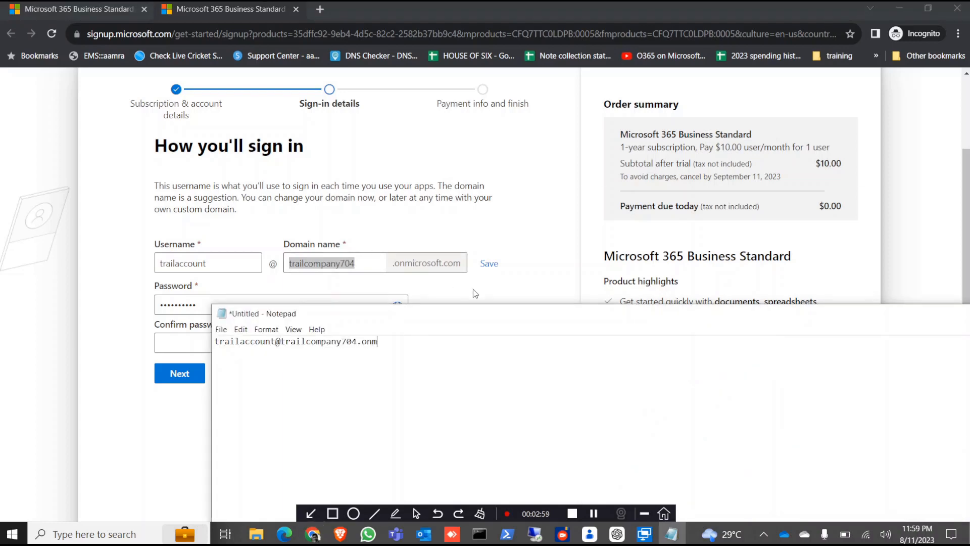
type("icrosoft.com")
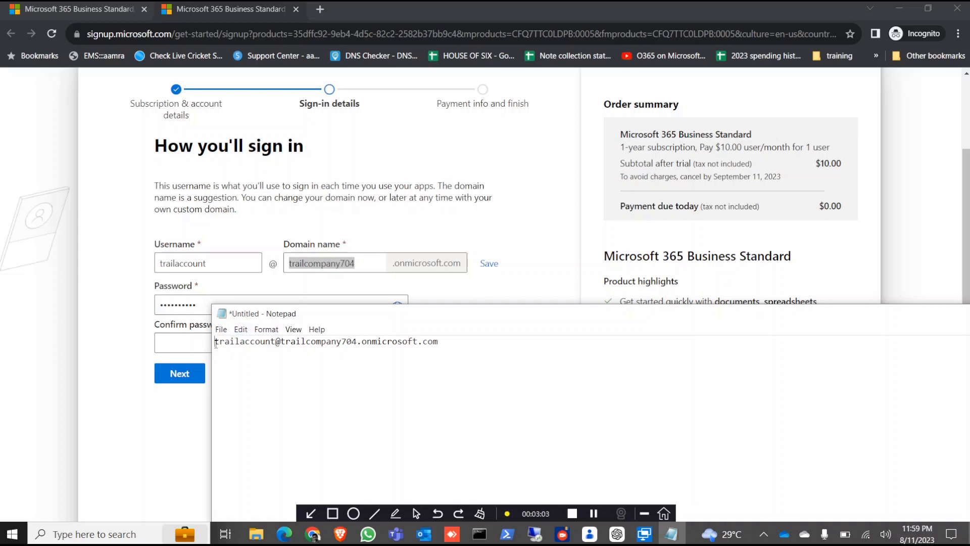
Add Username: and Password: labels around the noted sign-in address.
type("Username")
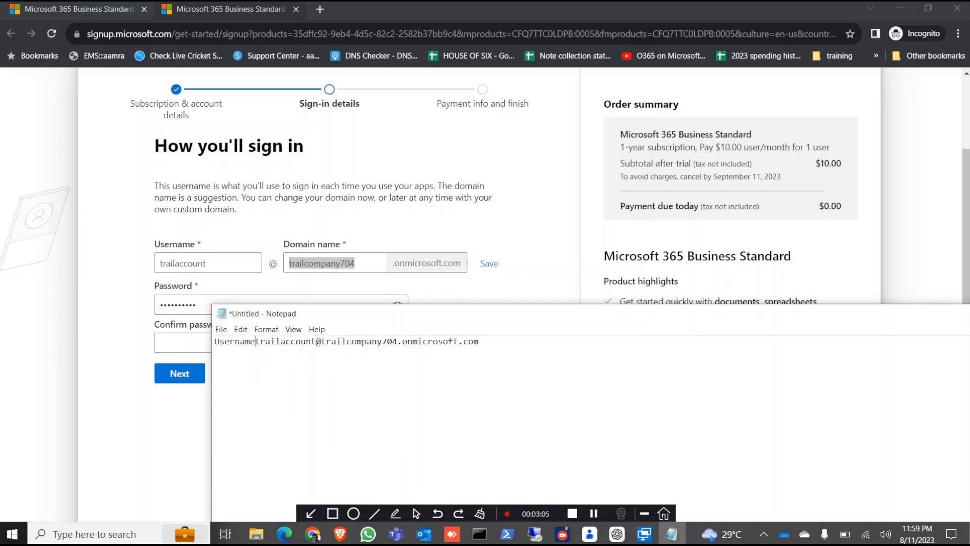
key("enter")
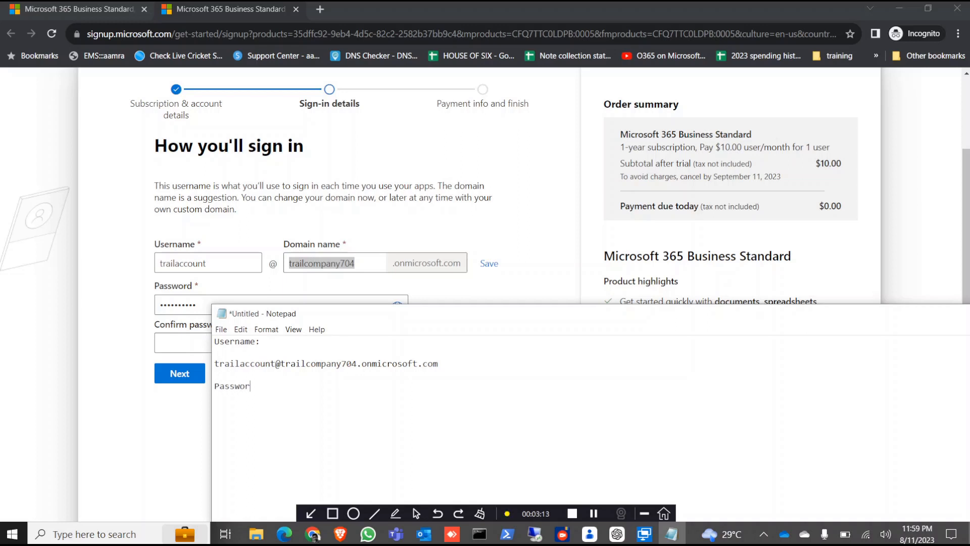
type("d:")
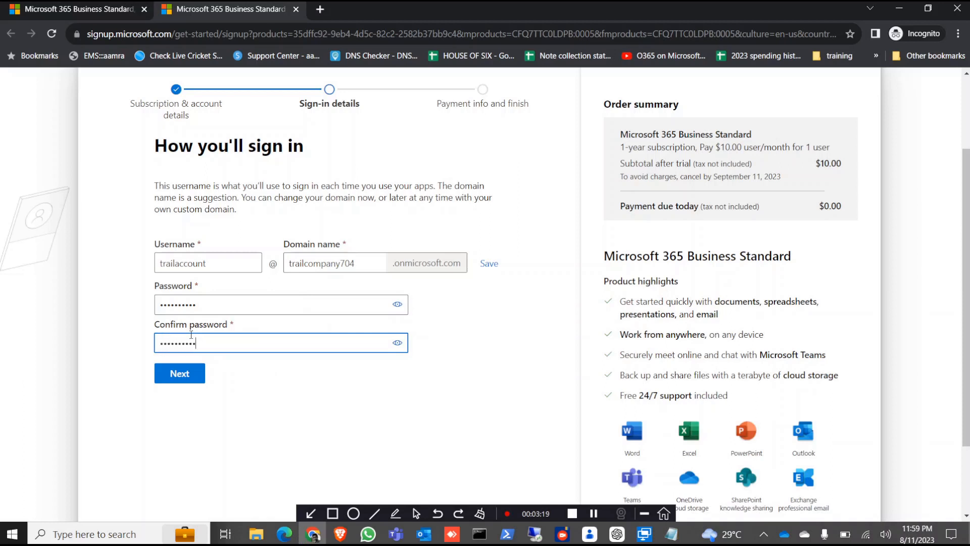
Submit the sign-in details and review the quantity and payment step with $0.00 due.
left_click(180, 373)
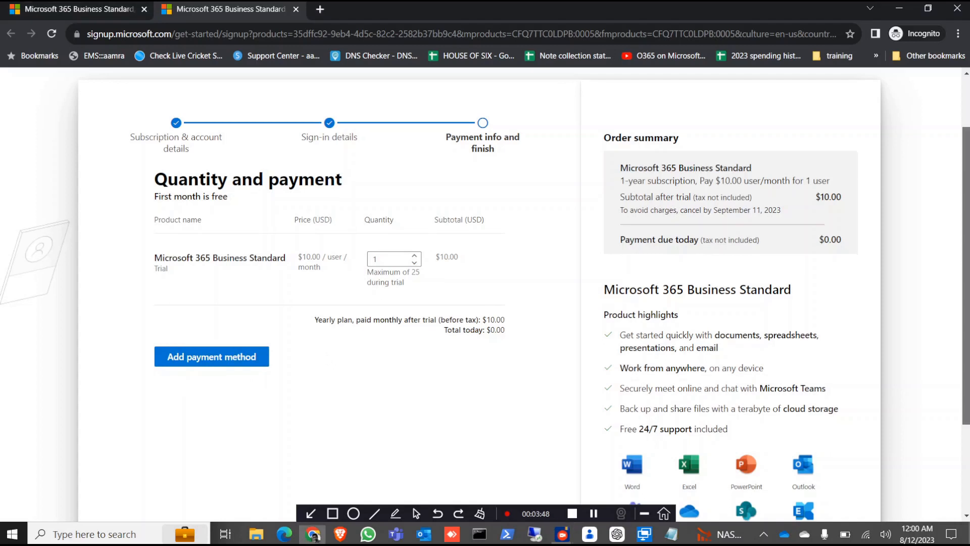
scroll("up", 3)
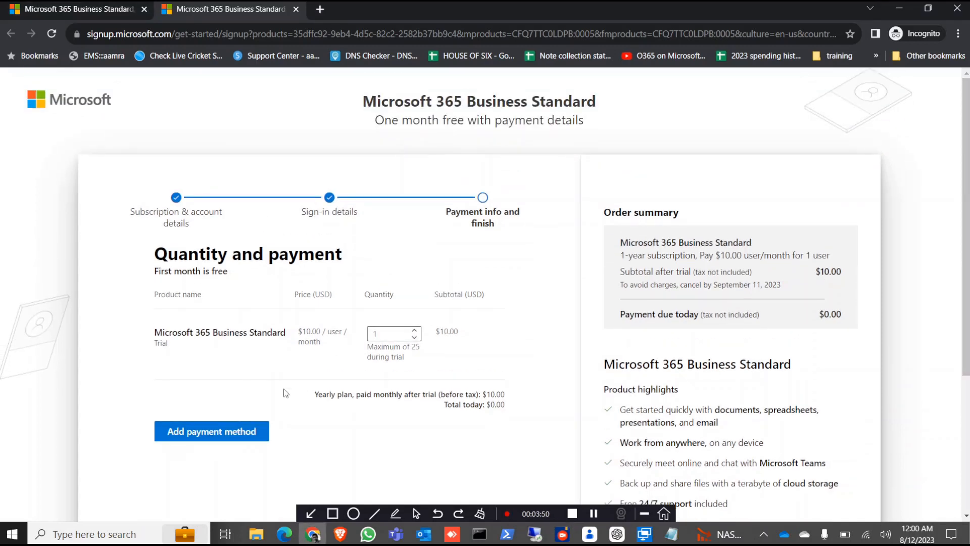
mouse_move(258, 410)
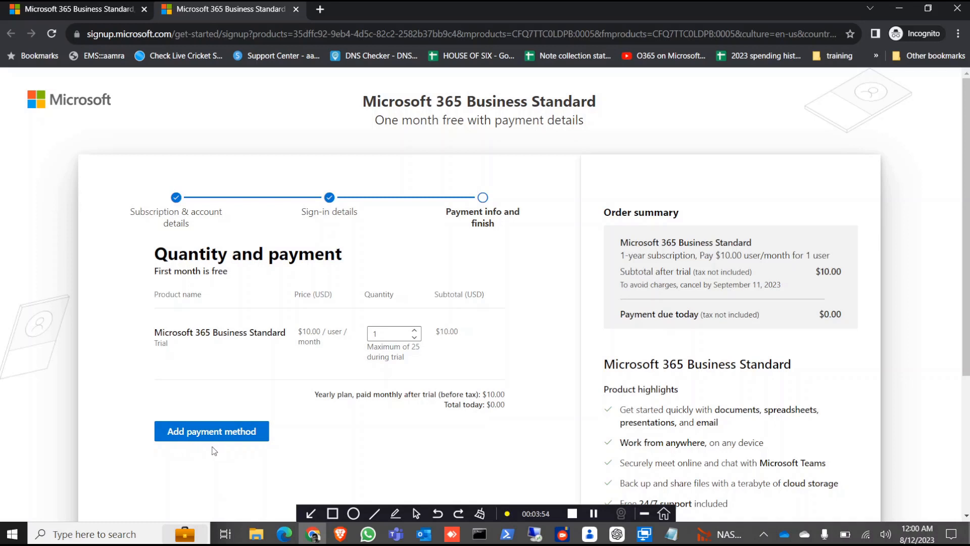
mouse_move(298, 449)
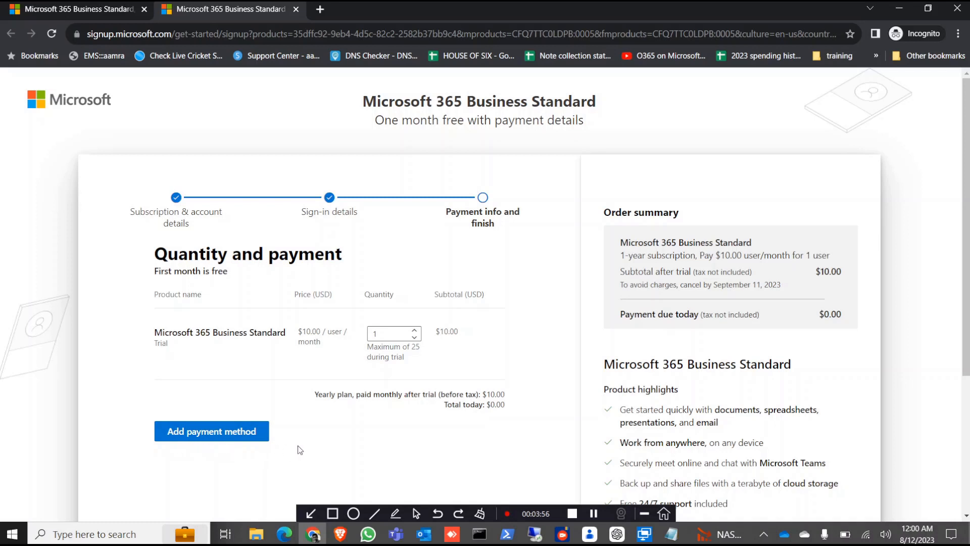
mouse_move(951, 296)
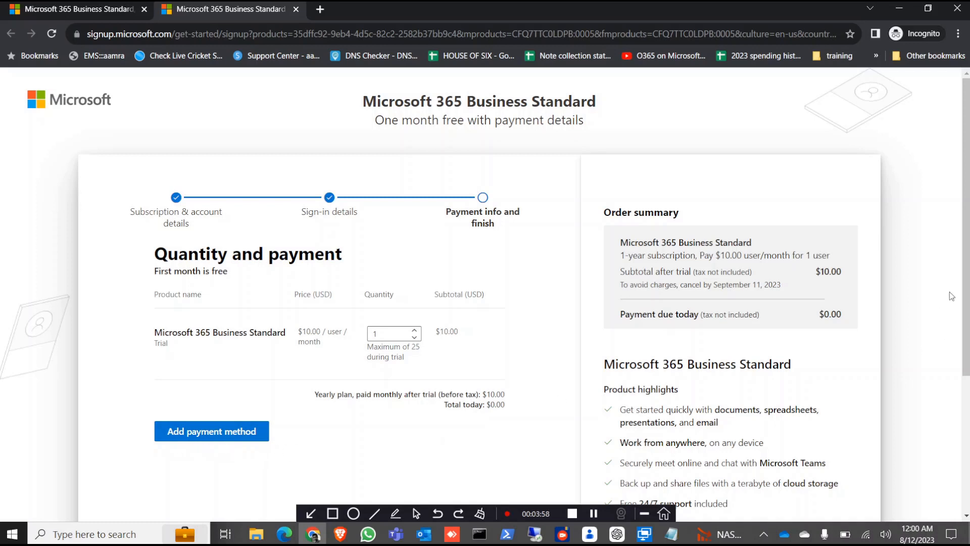
scroll("down", 3)
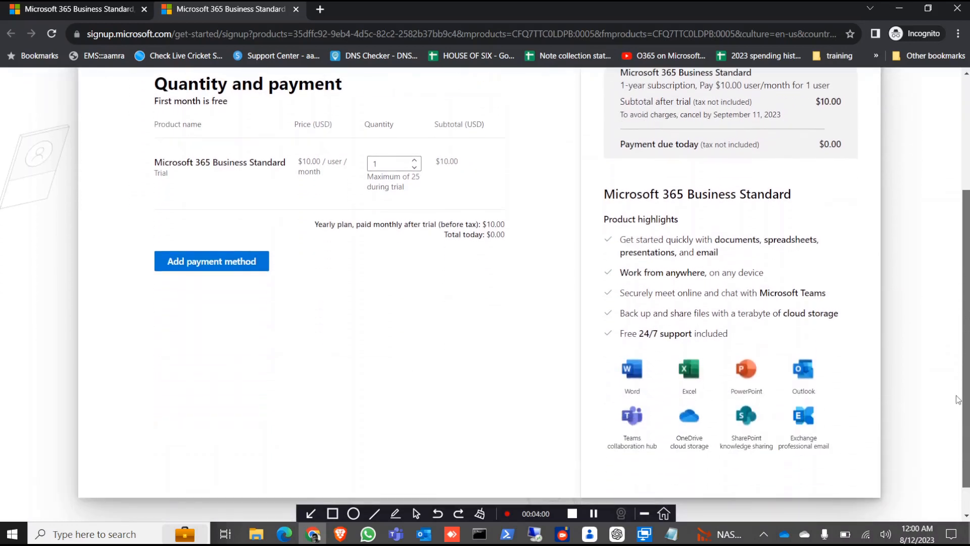
scroll("up", 3)
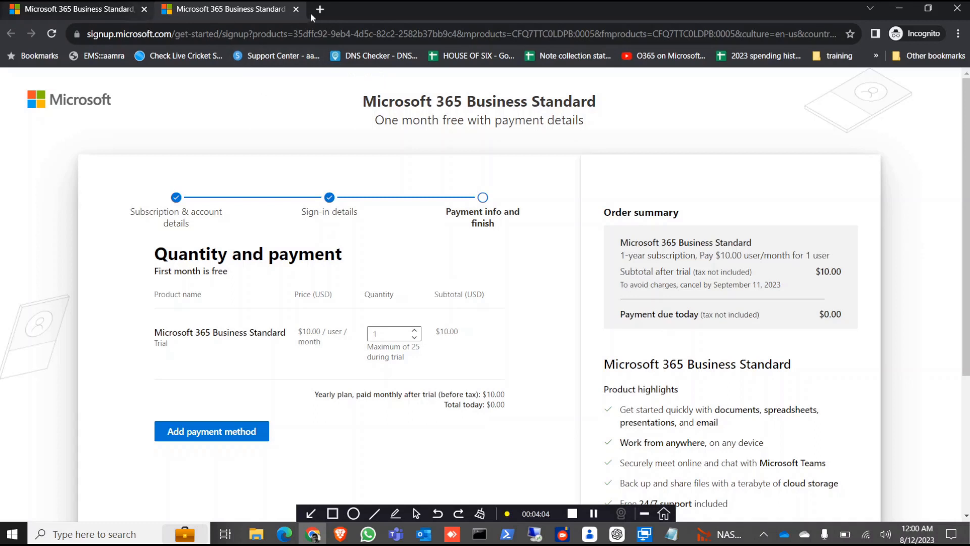
mouse_move(397, 13)
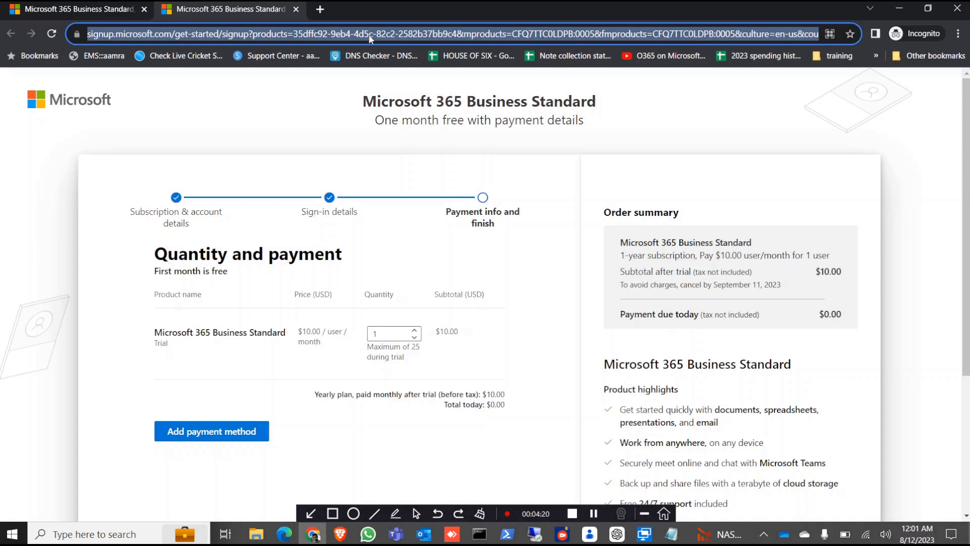
Go to portal.office.com, open Admin in a new tab and close the signup tab.
type("portal.office.com")
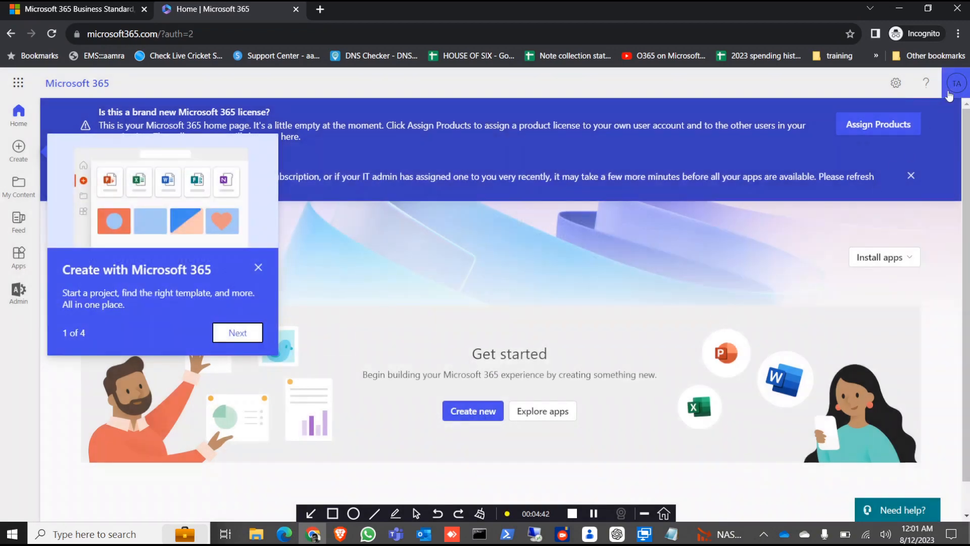
left_click(955, 83)
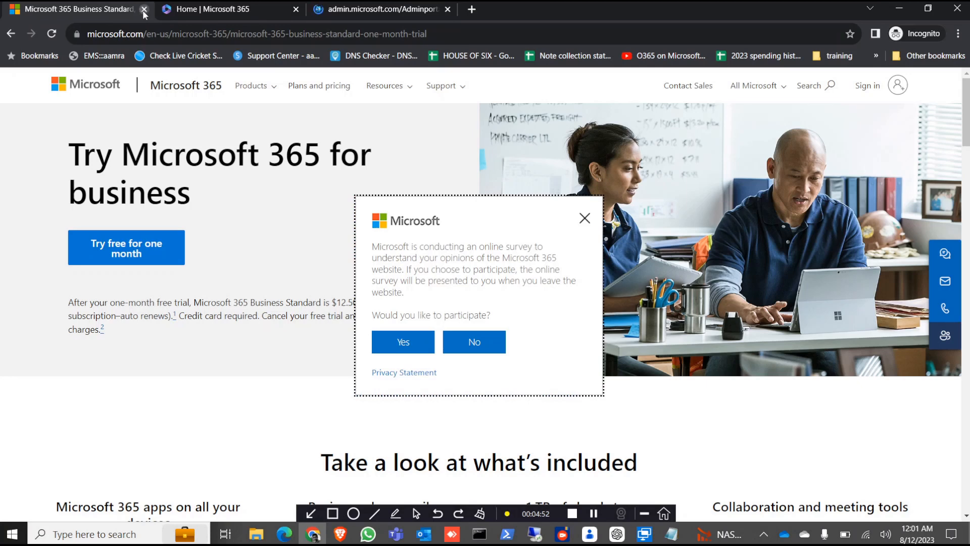
left_click(143, 9)
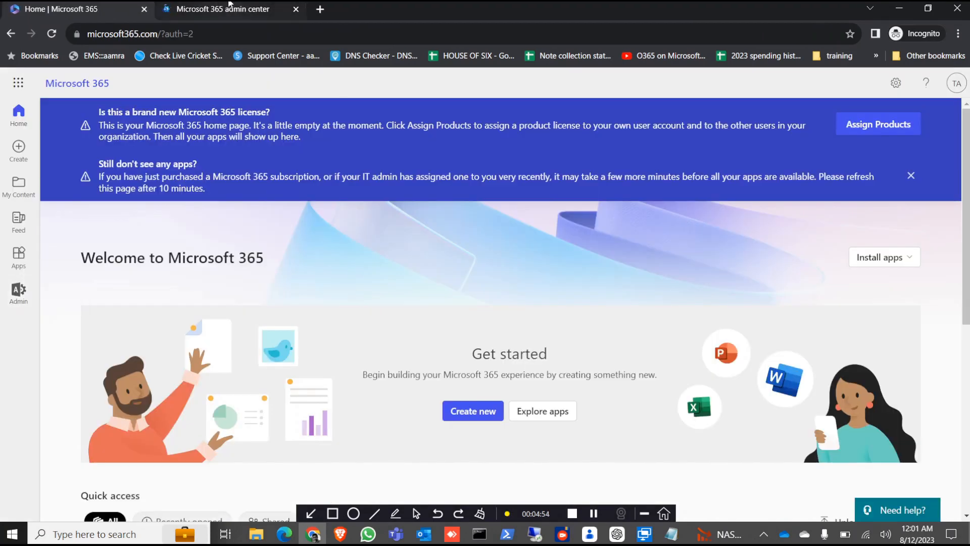
In the admin center, open Licenses under Billing, which lists no products yet.
left_click(18, 292)
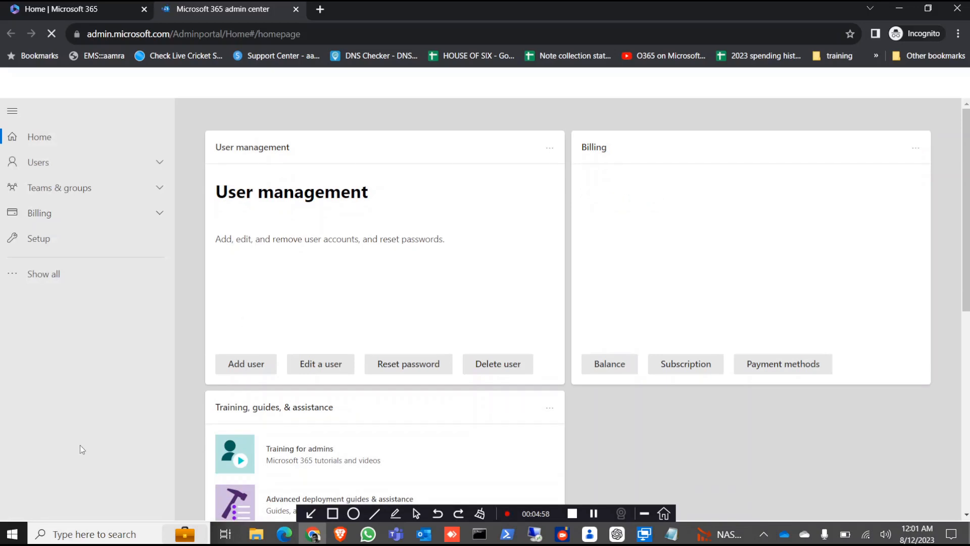
left_click(43, 274)
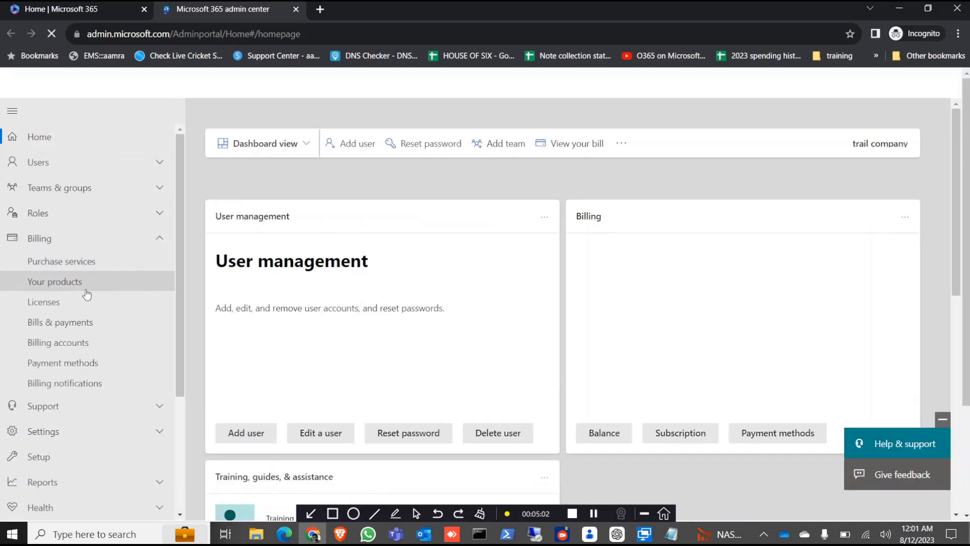
left_click(44, 302)
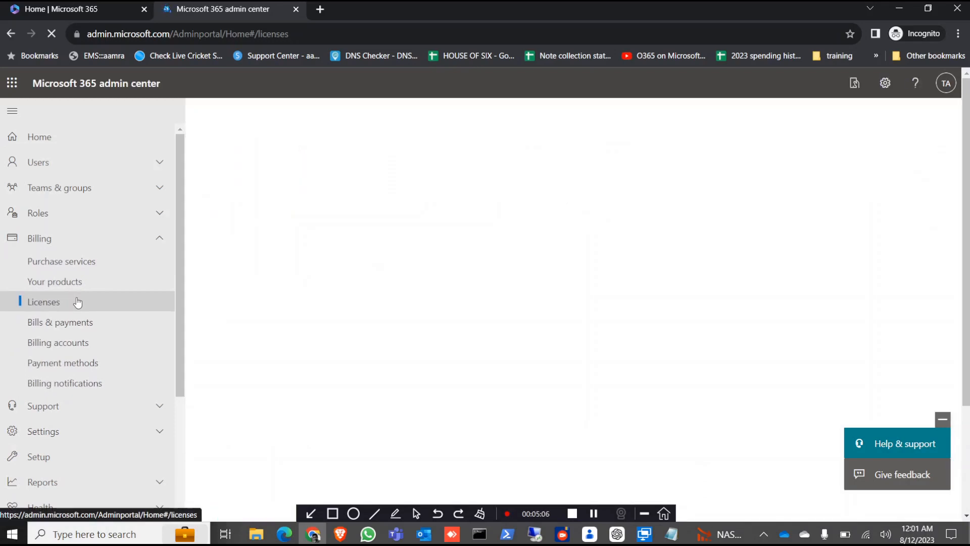
left_click(43, 302)
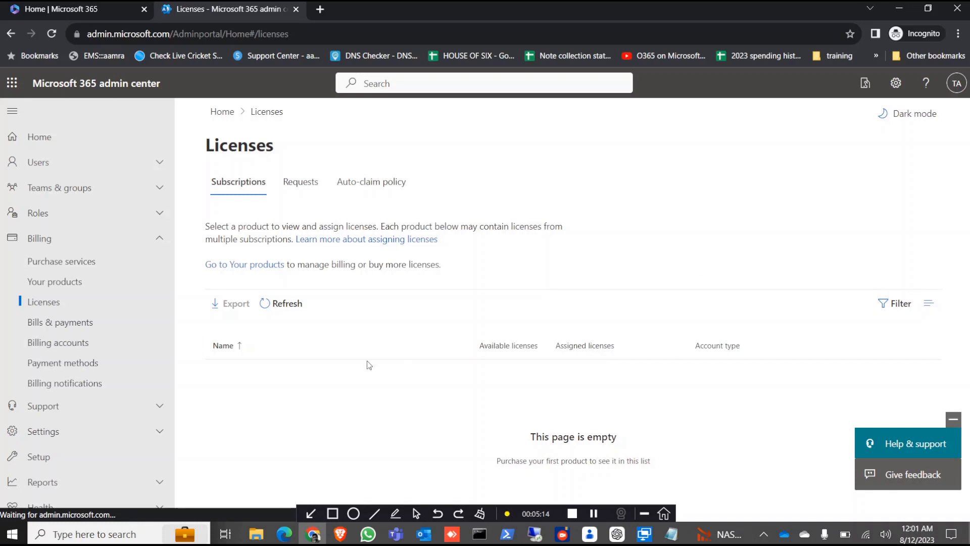
mouse_move(309, 403)
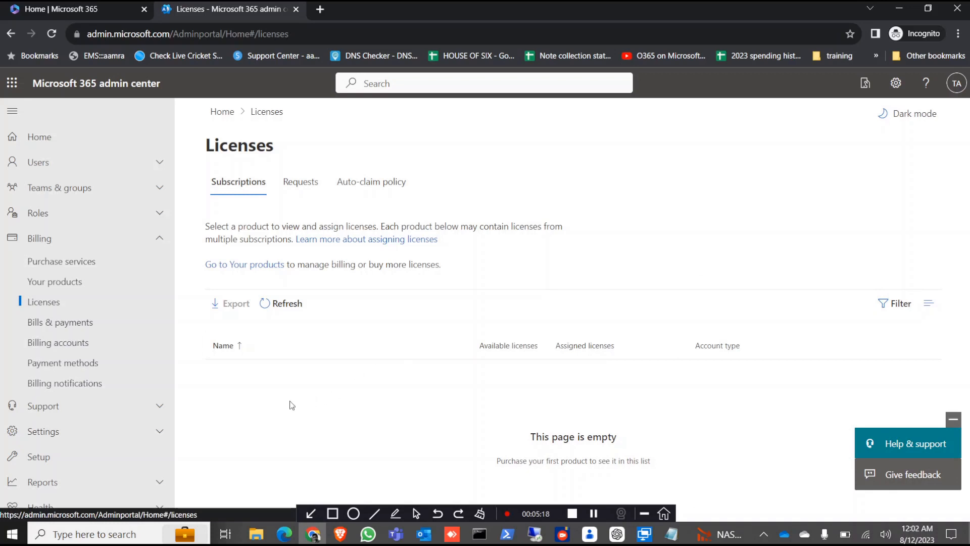
mouse_move(114, 297)
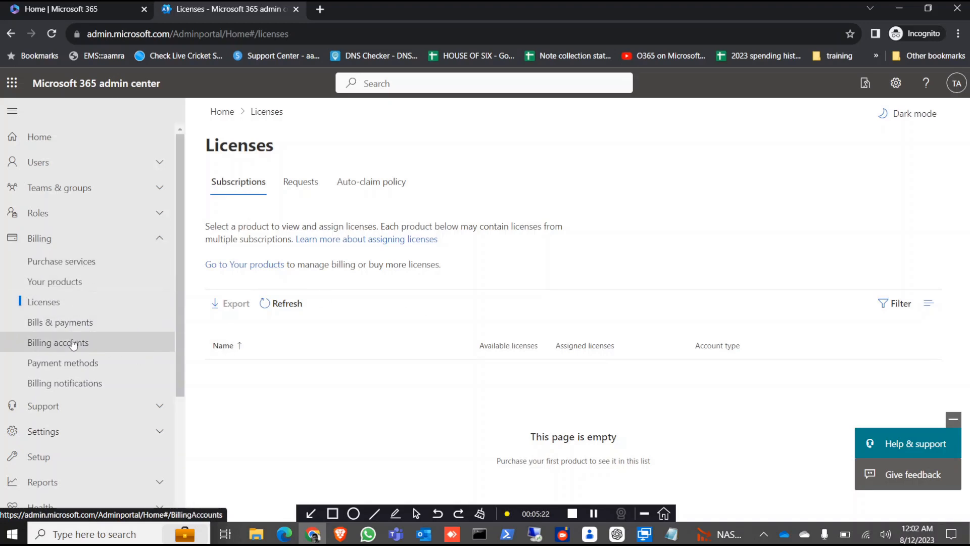
Go to Billing accounts, select trail company and begin editing its sold-to address.
left_click(58, 342)
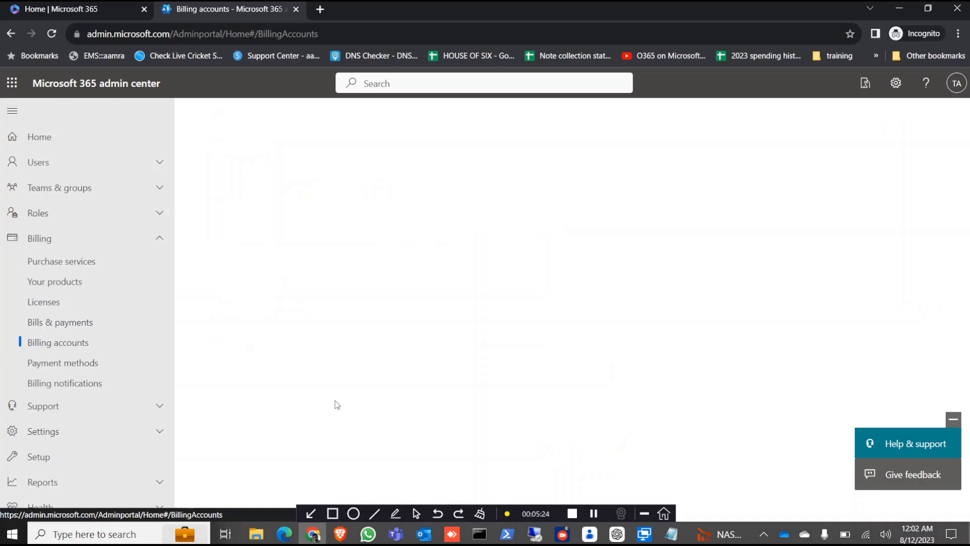
left_click(57, 342)
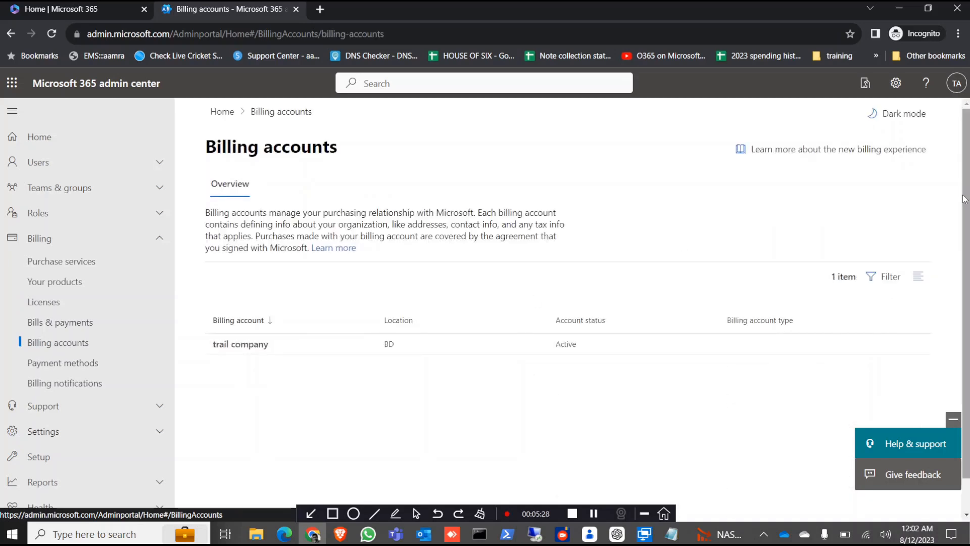
mouse_move(243, 346)
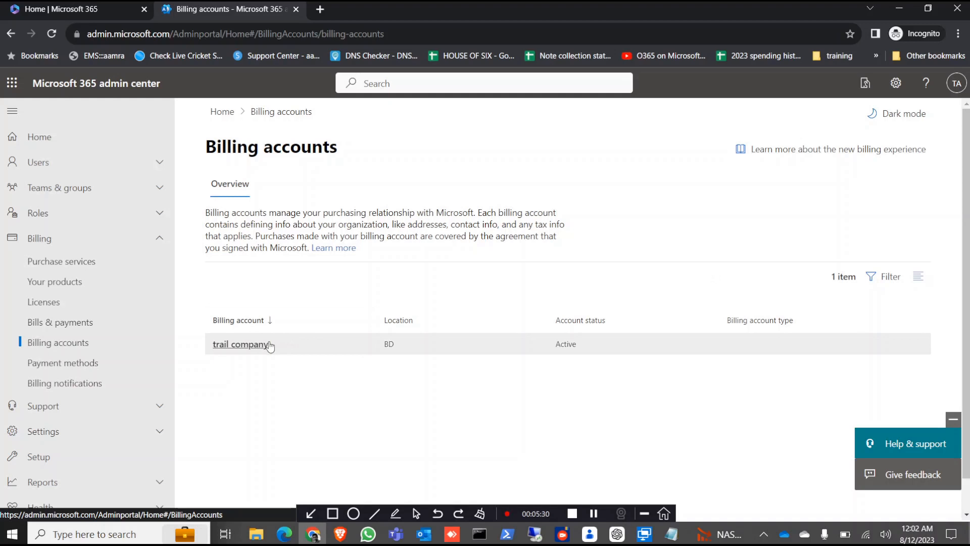
left_click(240, 344)
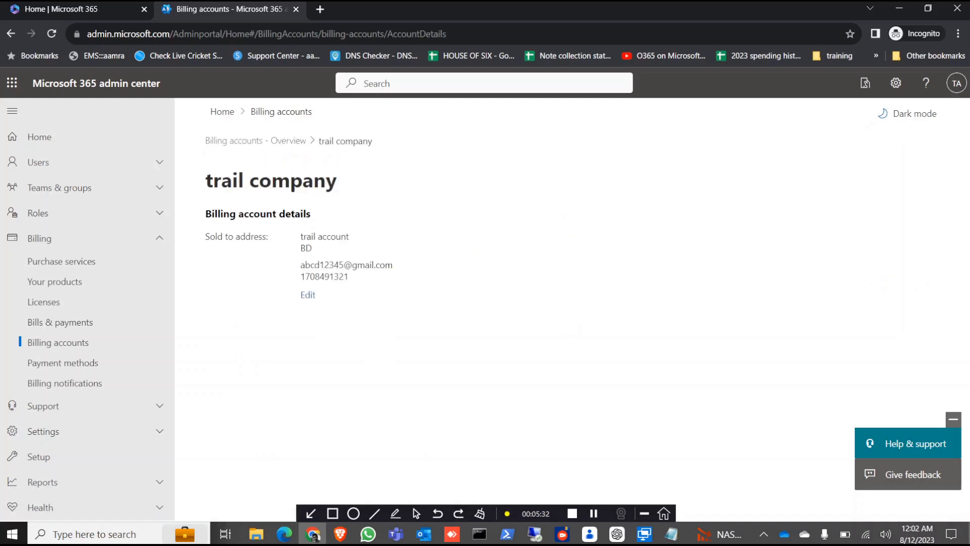
left_click(307, 295)
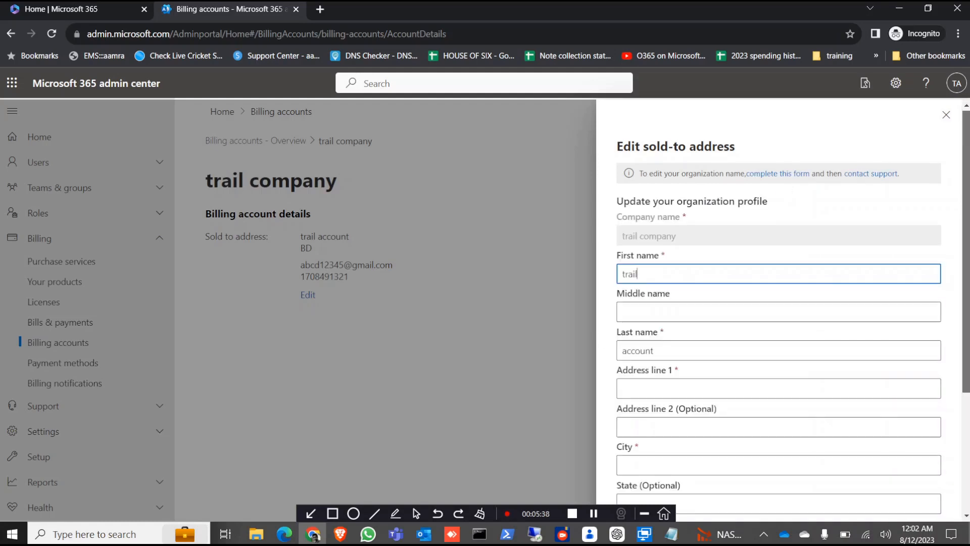
Enter address line 'dhaka', city Dhaka, postal code 1212, save and close the panel.
left_click(777, 326)
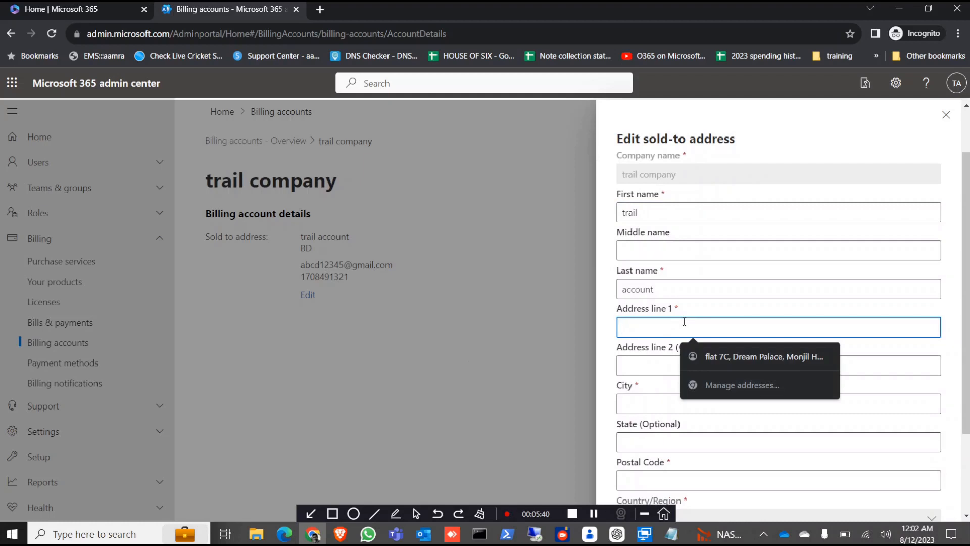
type("dha")
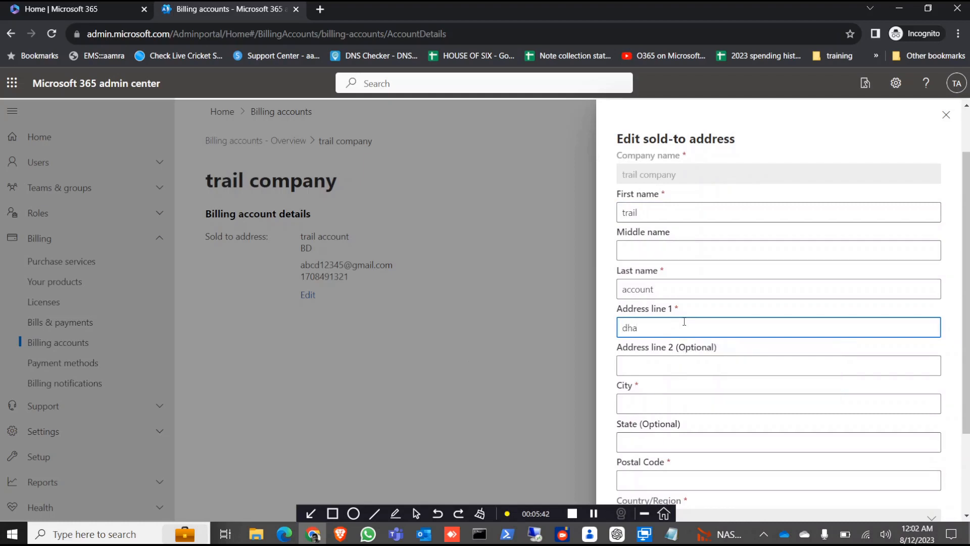
type("ka")
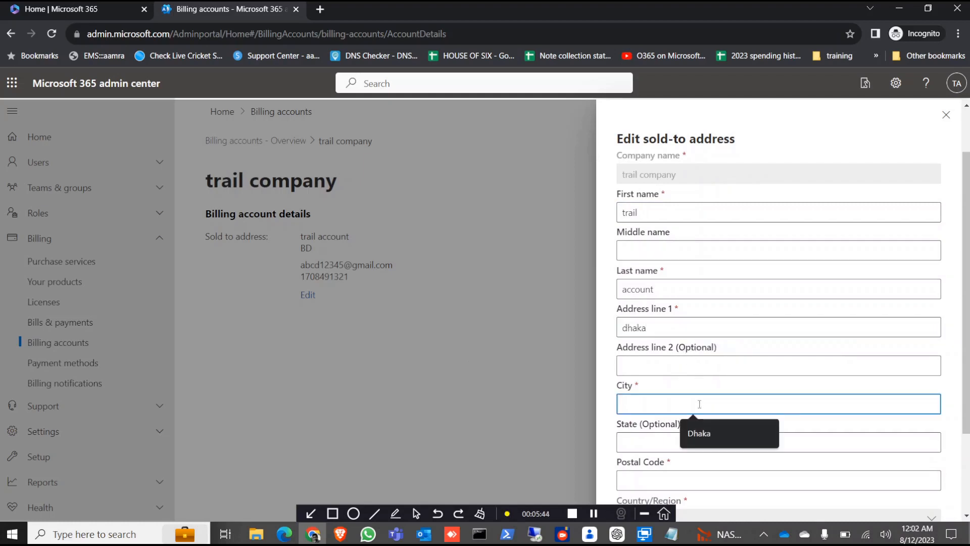
left_click(698, 432)
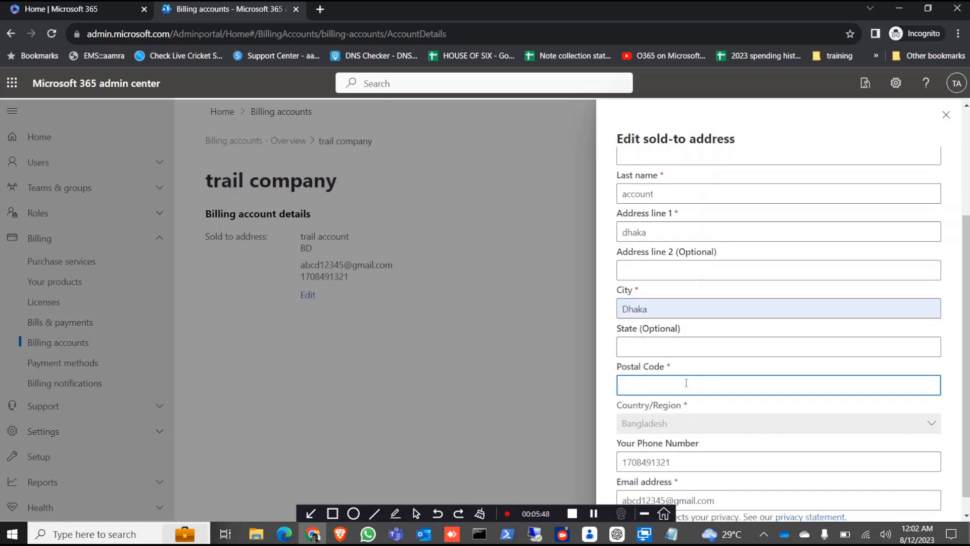
type("1212")
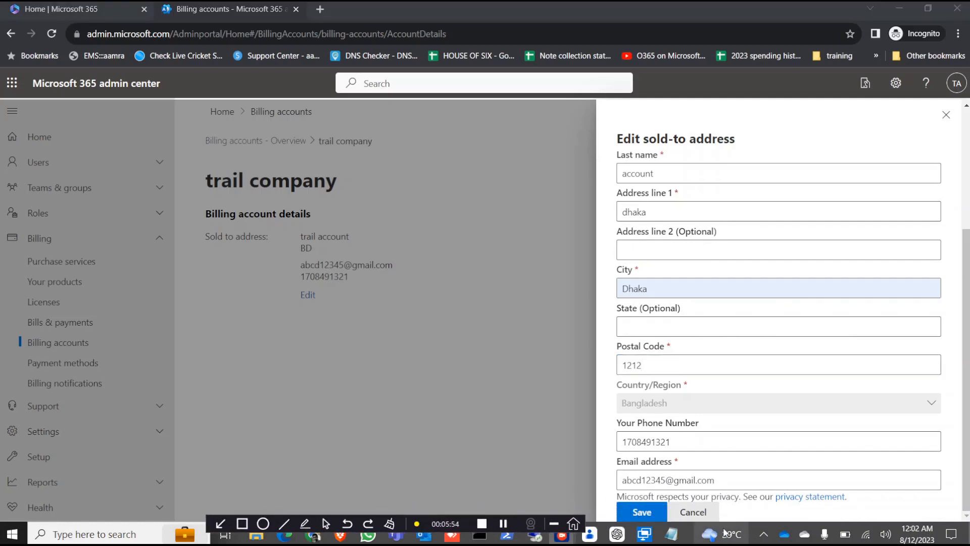
left_click(640, 511)
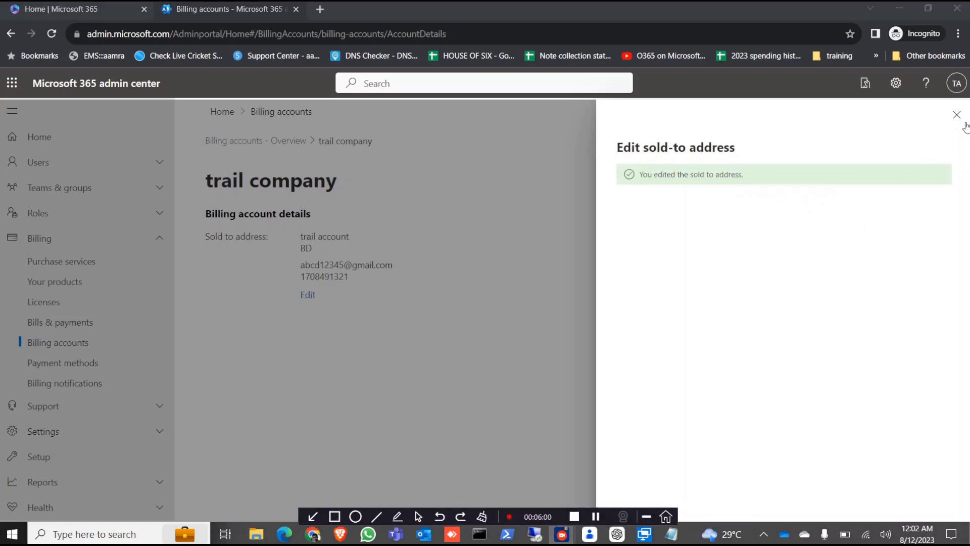
left_click(957, 115)
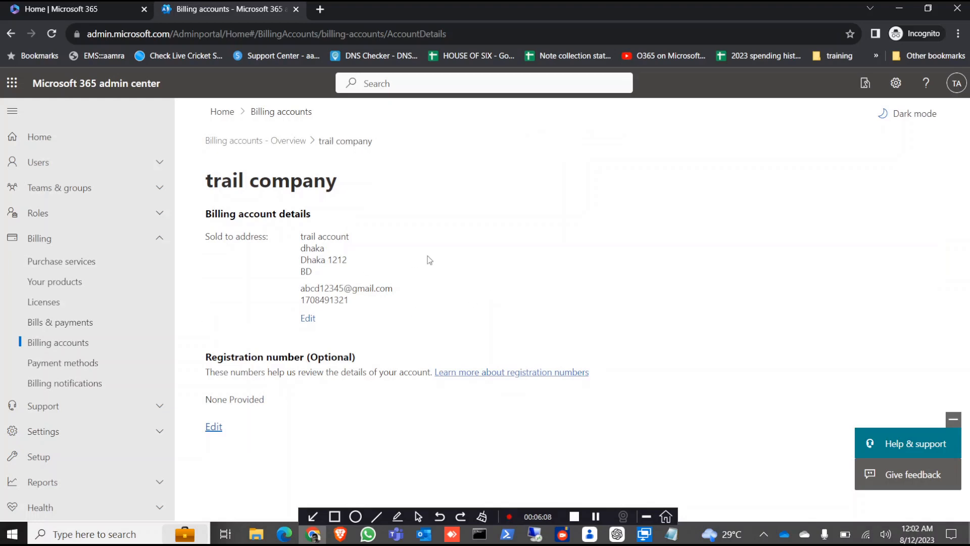
mouse_move(61, 261)
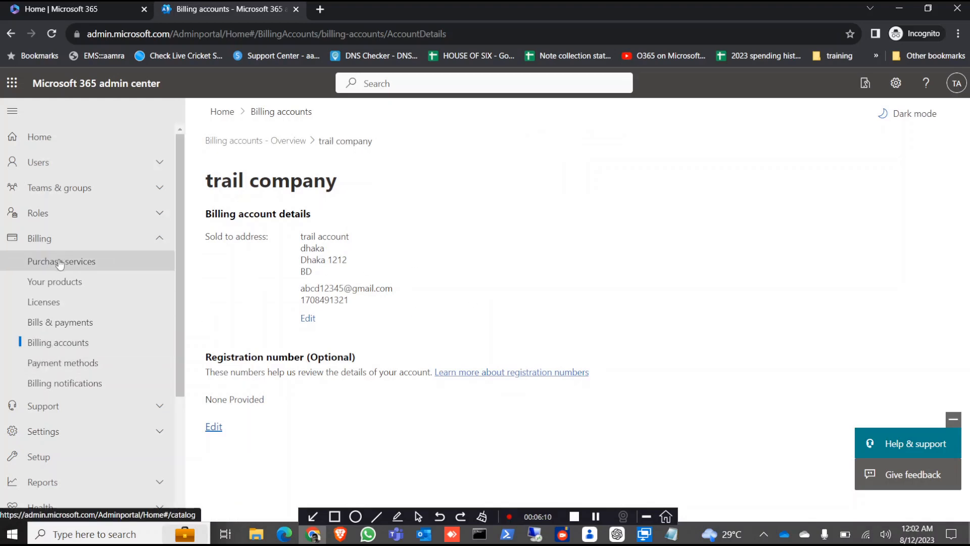
From Purchase services, view the Microsoft 365 Business Basic product details.
left_click(61, 260)
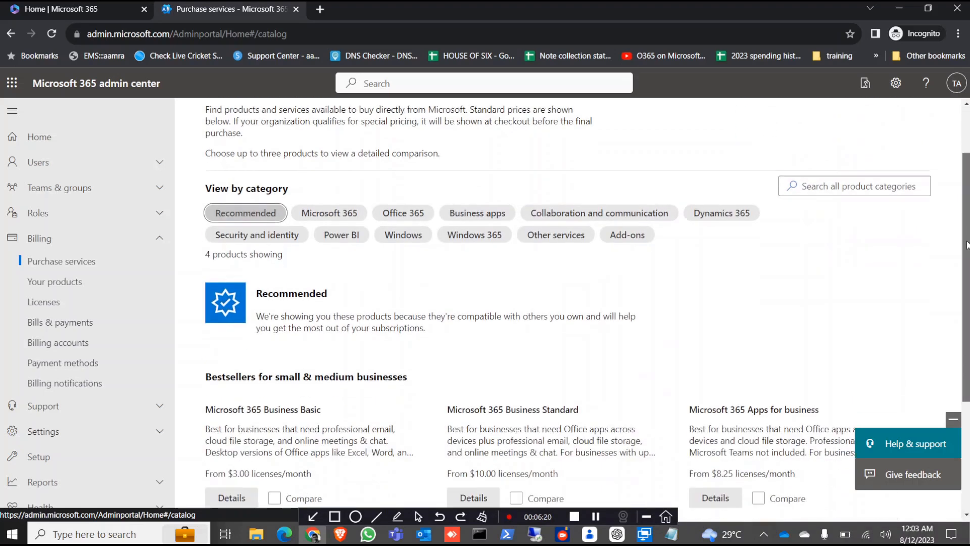
scroll("down", 3)
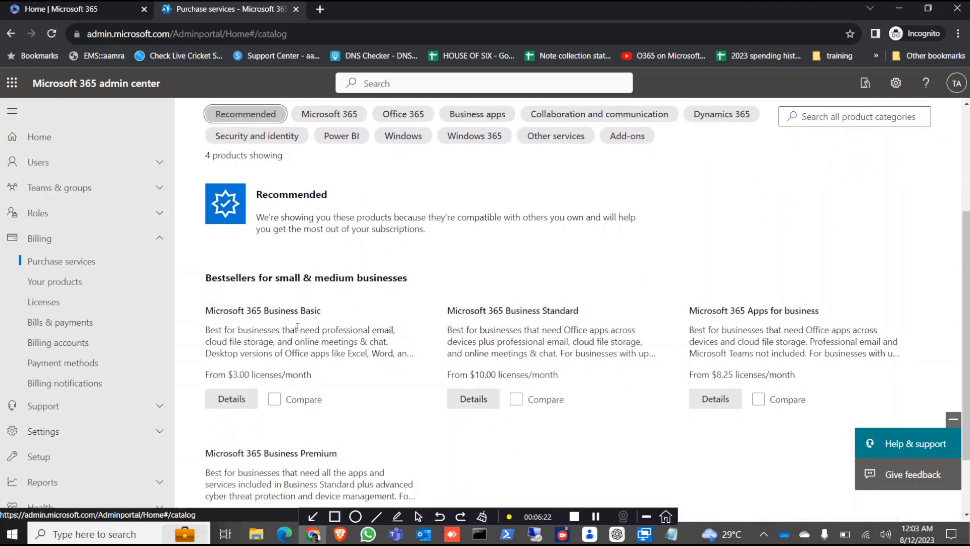
mouse_move(230, 398)
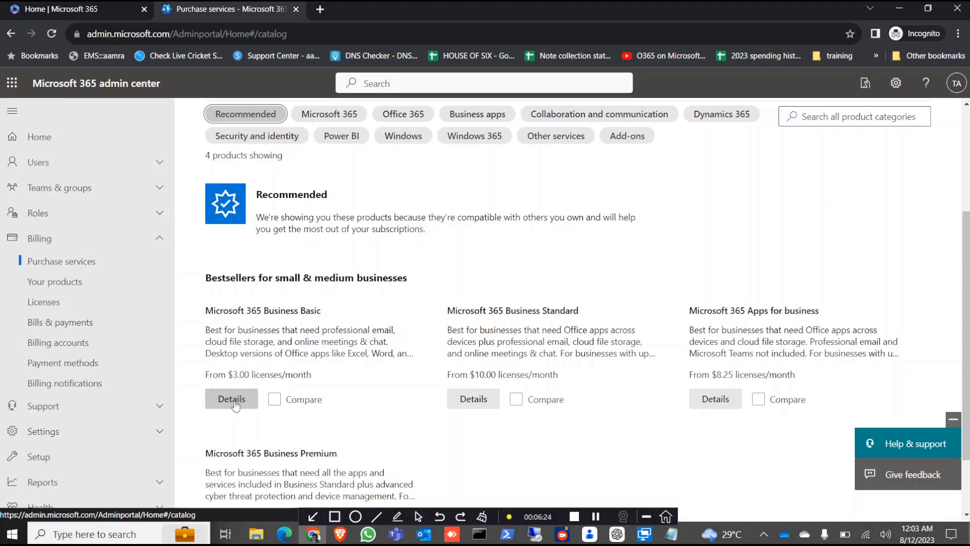
mouse_move(696, 326)
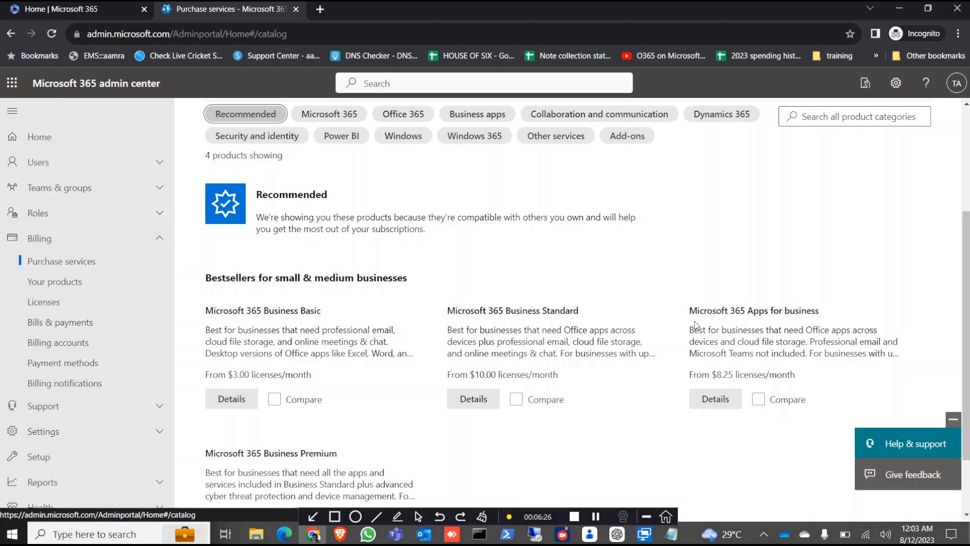
mouse_move(585, 322)
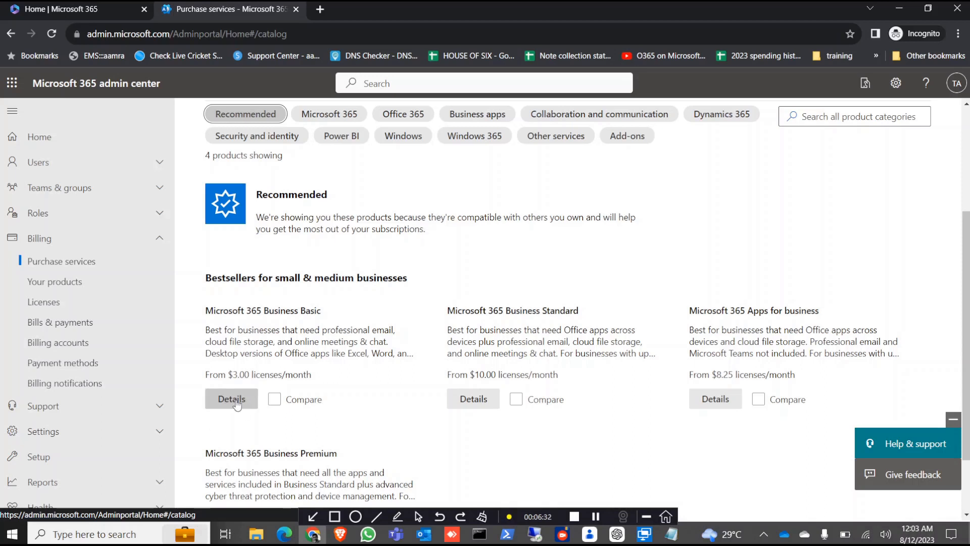
left_click(231, 399)
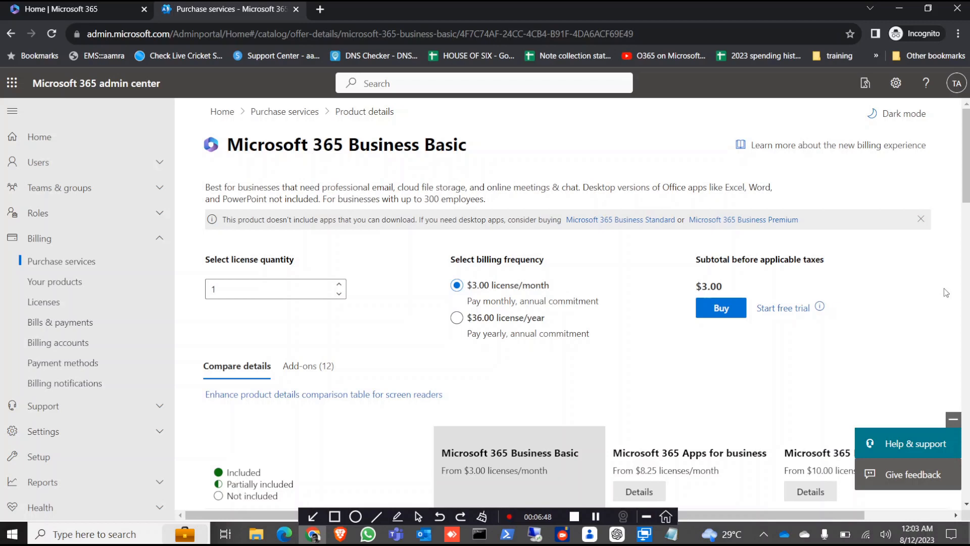
mouse_move(782, 308)
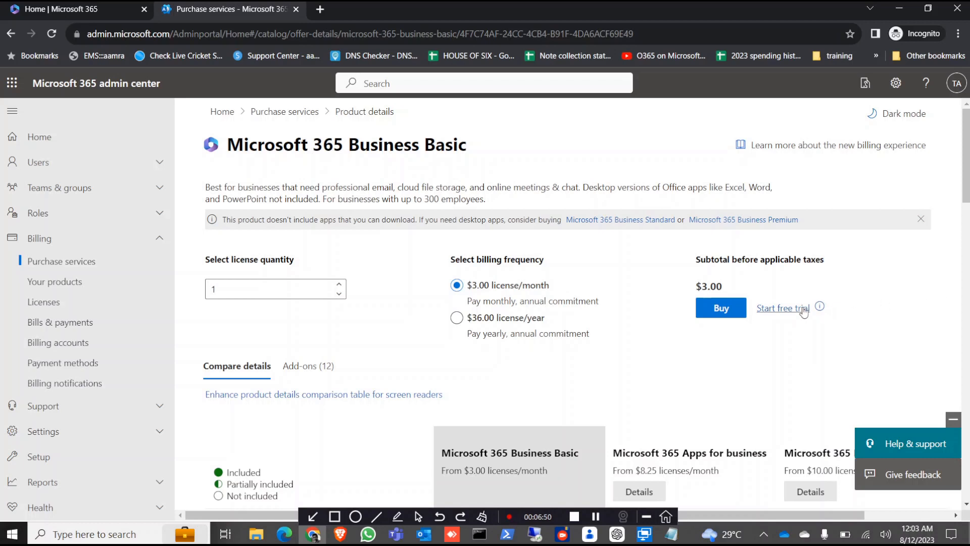
Start the free Business Basic trial and choose Bangladesh +880 for phone verification.
left_click(781, 308)
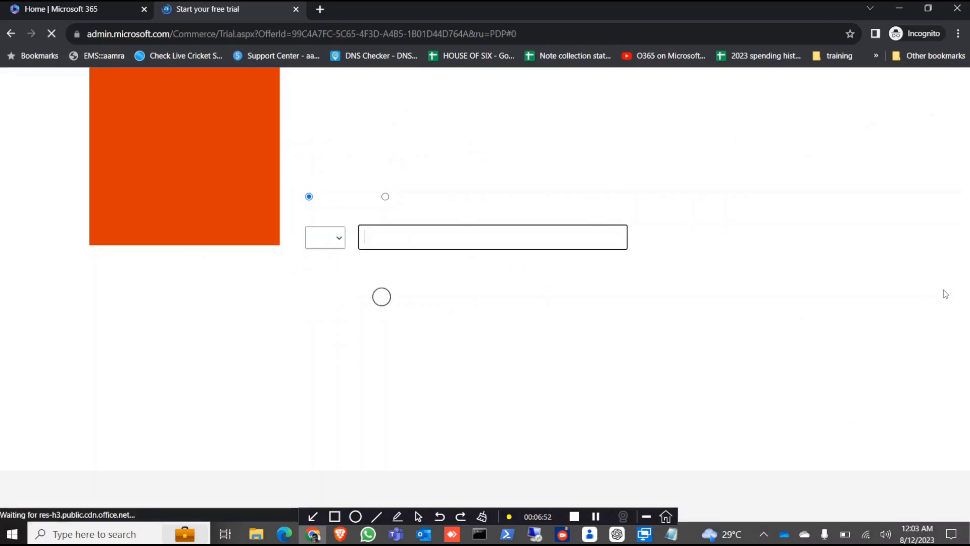
left_click(324, 237)
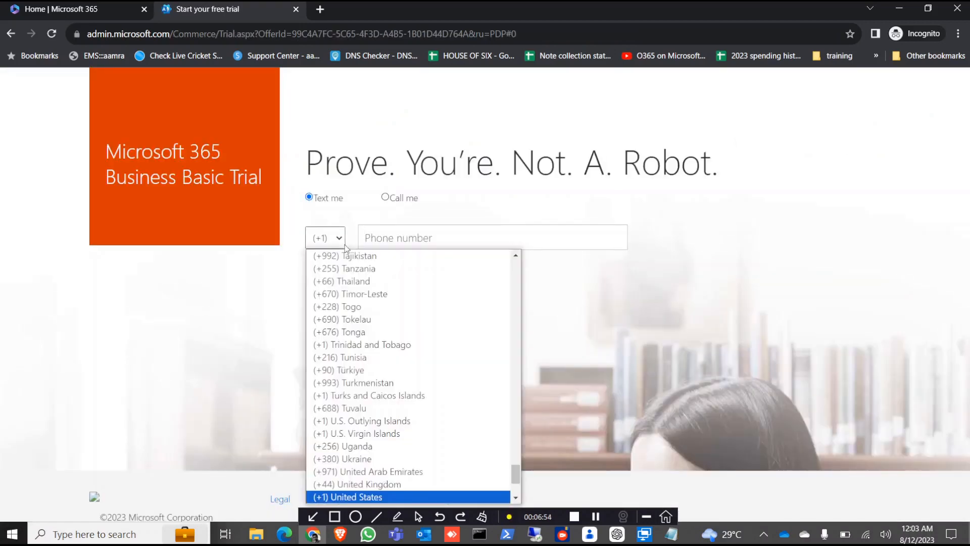
scroll("up", 3)
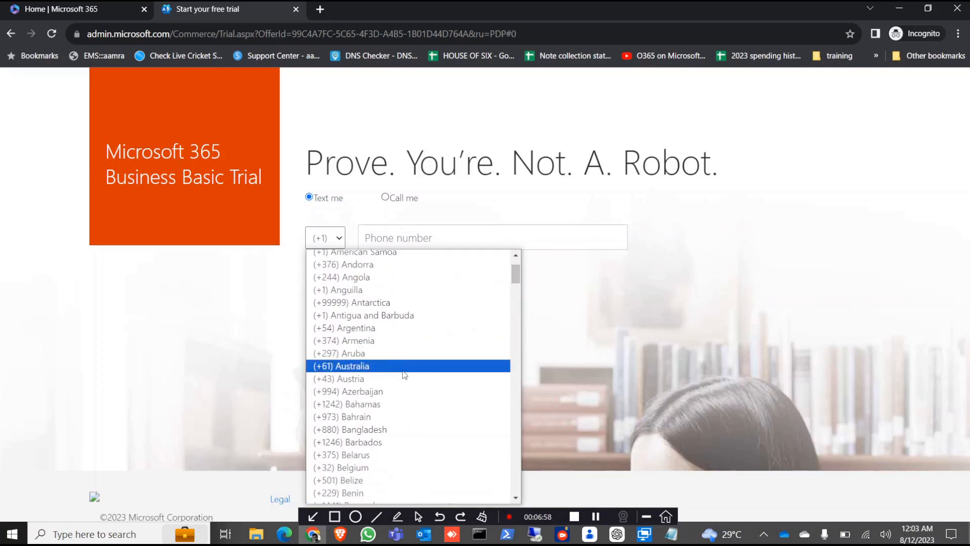
left_click(349, 429)
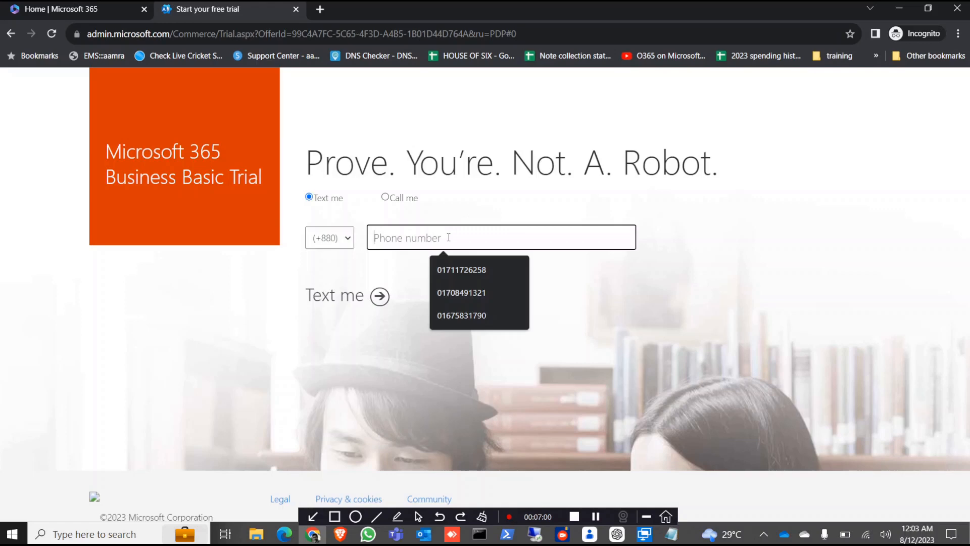
left_click(462, 292)
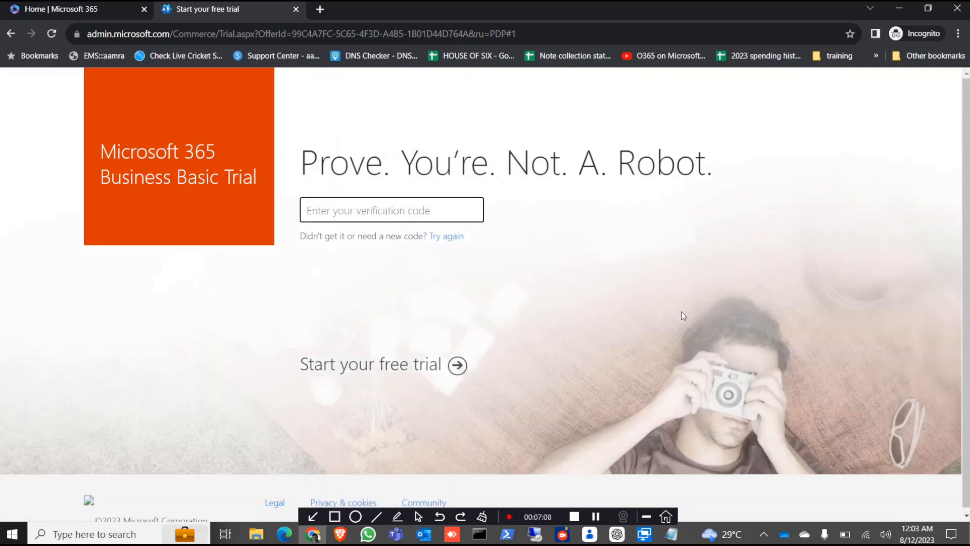
mouse_move(435, 175)
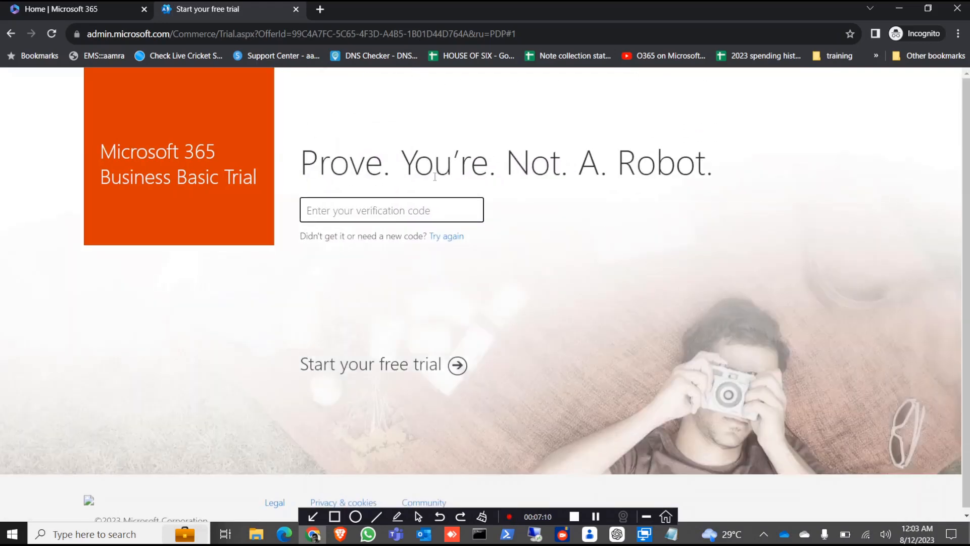
left_click(390, 210)
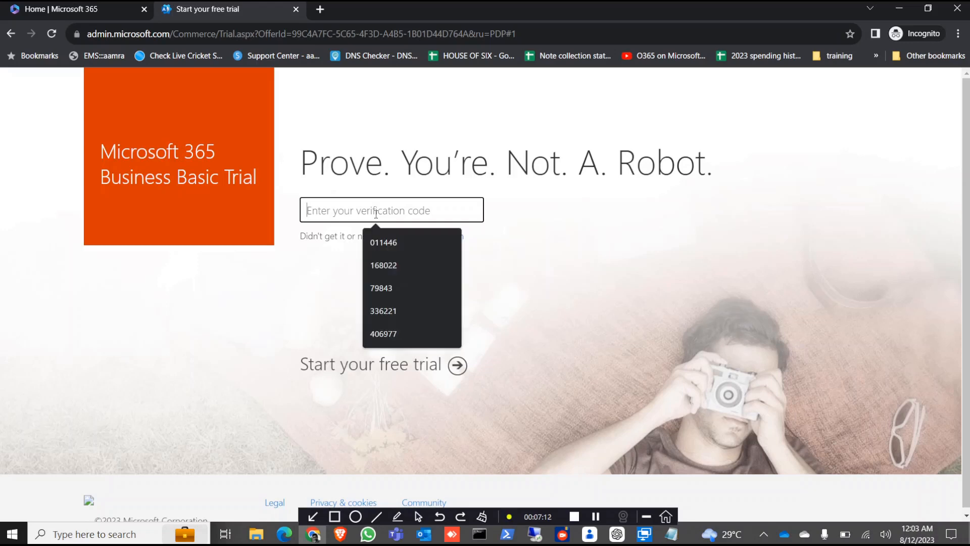
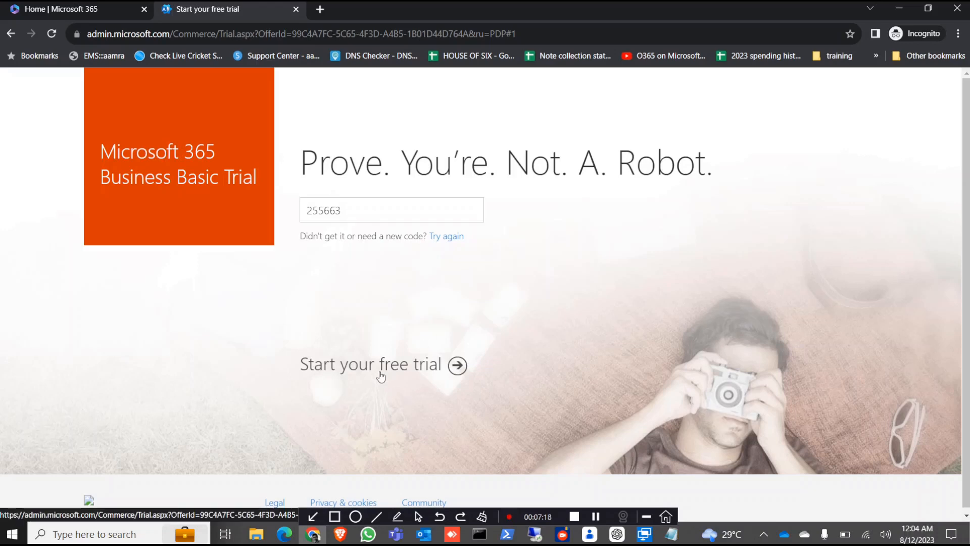
left_click(371, 363)
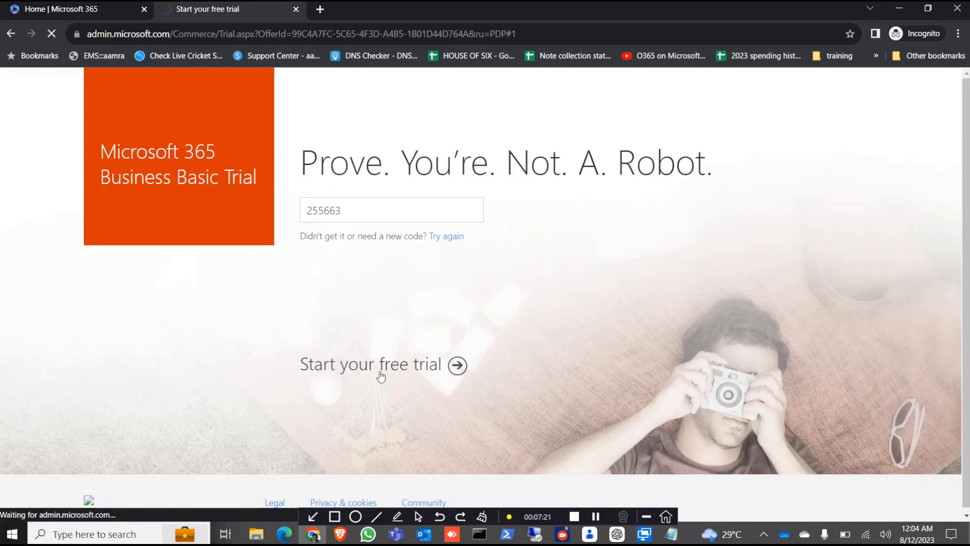
Confirm the 25-license Business Basic trial order and continue from the receipt to Home.
left_click(371, 364)
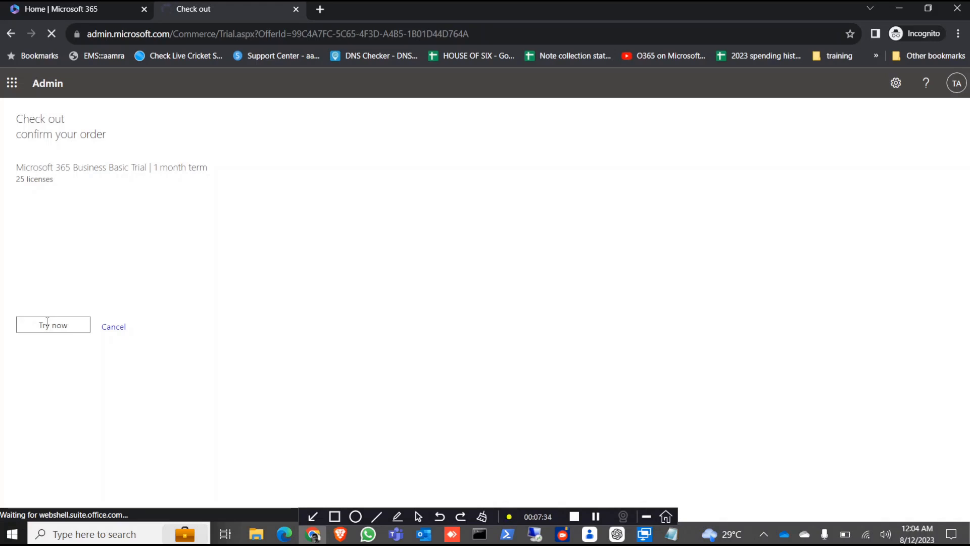
mouse_move(599, 505)
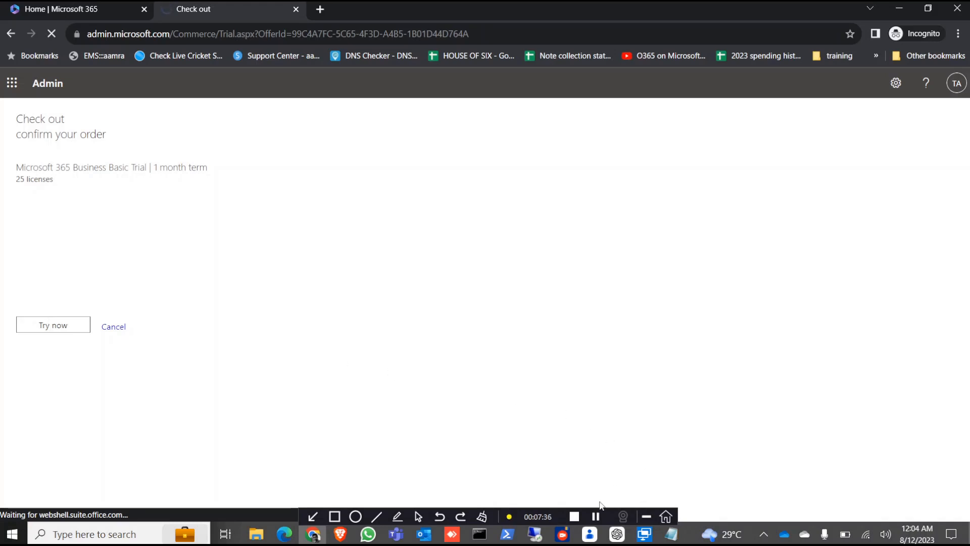
mouse_move(589, 475)
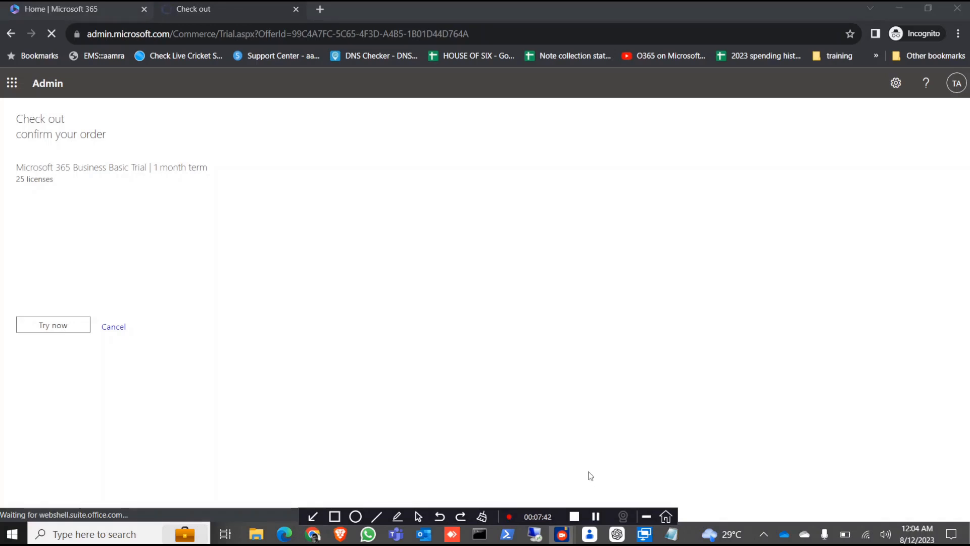
left_click(53, 324)
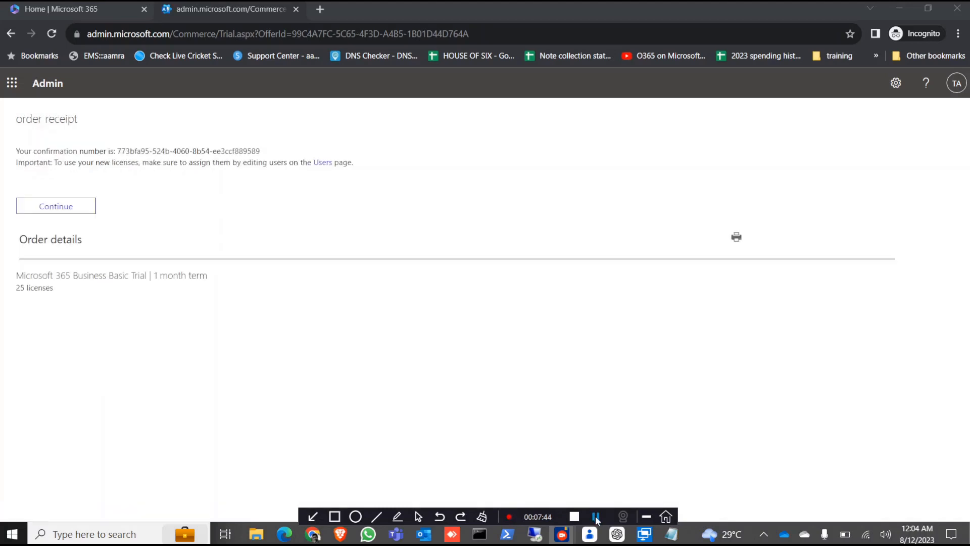
left_click(595, 517)
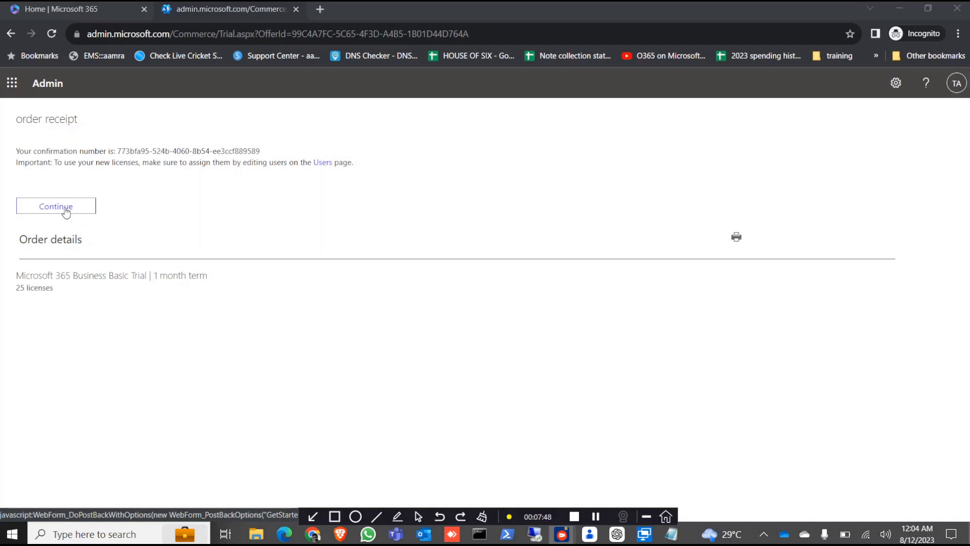
mouse_move(68, 302)
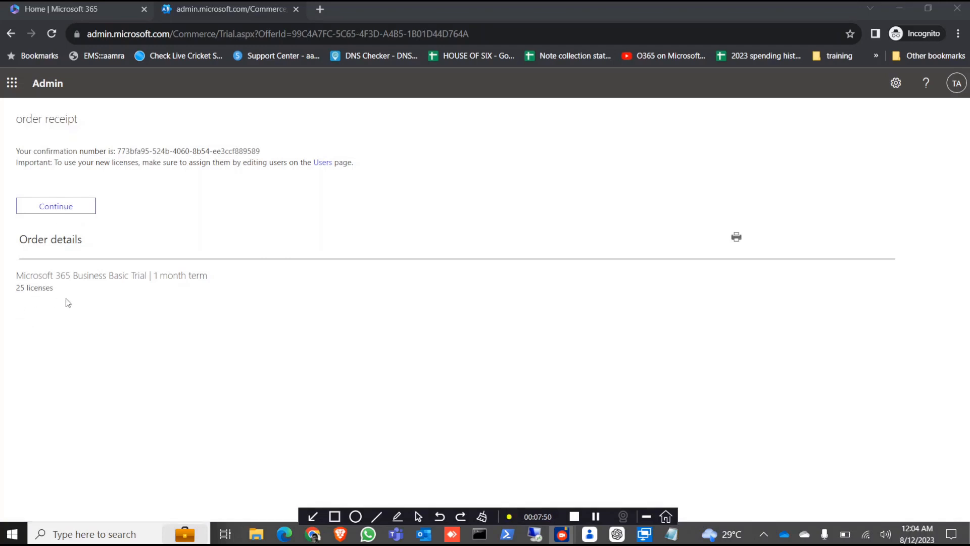
left_click(56, 206)
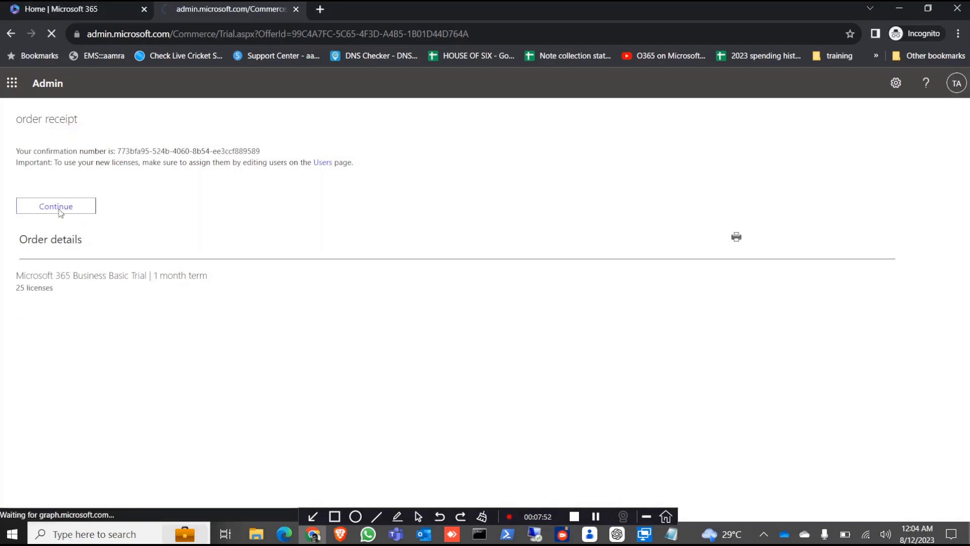
left_click(55, 206)
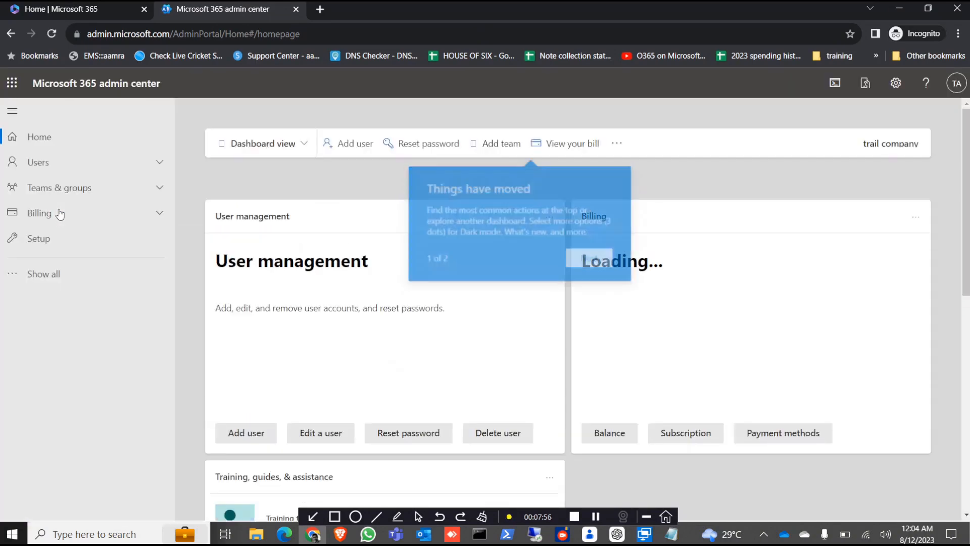
From Billing > Licenses, view Microsoft 365 Business Basic showing 24 of 25 available and its users.
left_click(44, 273)
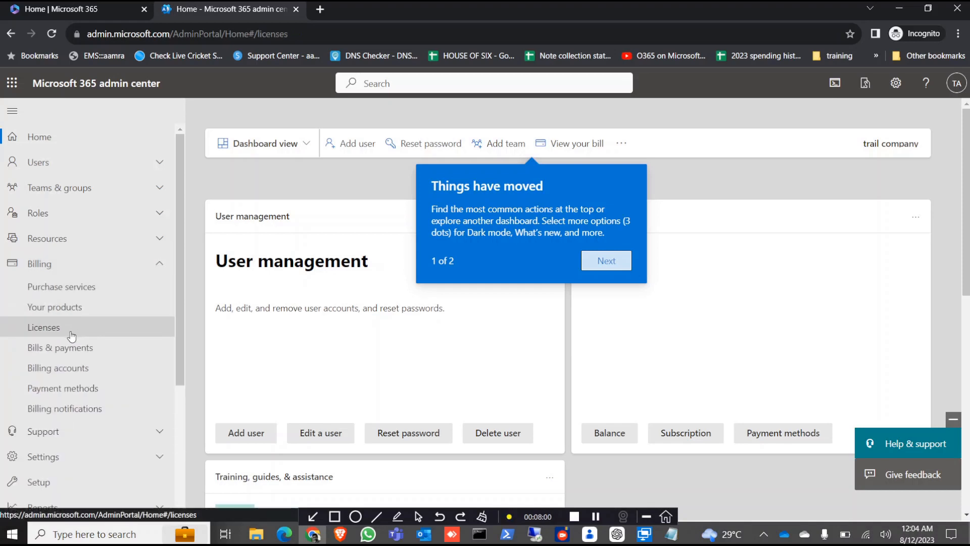
left_click(44, 328)
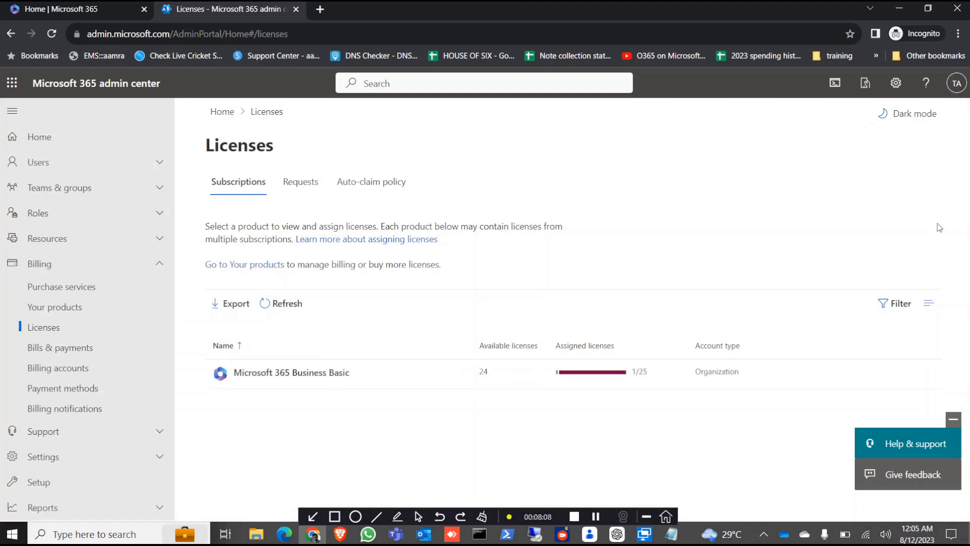
mouse_move(497, 384)
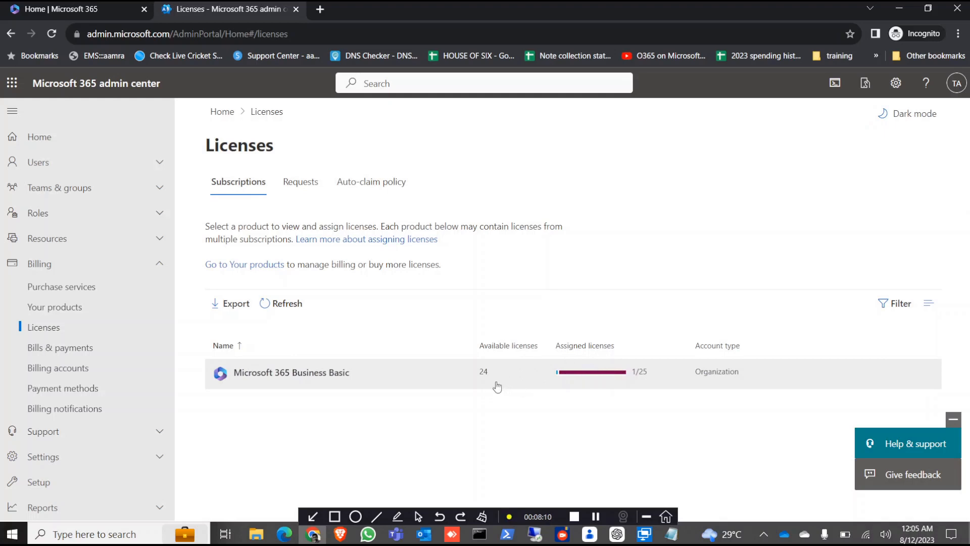
left_click(291, 372)
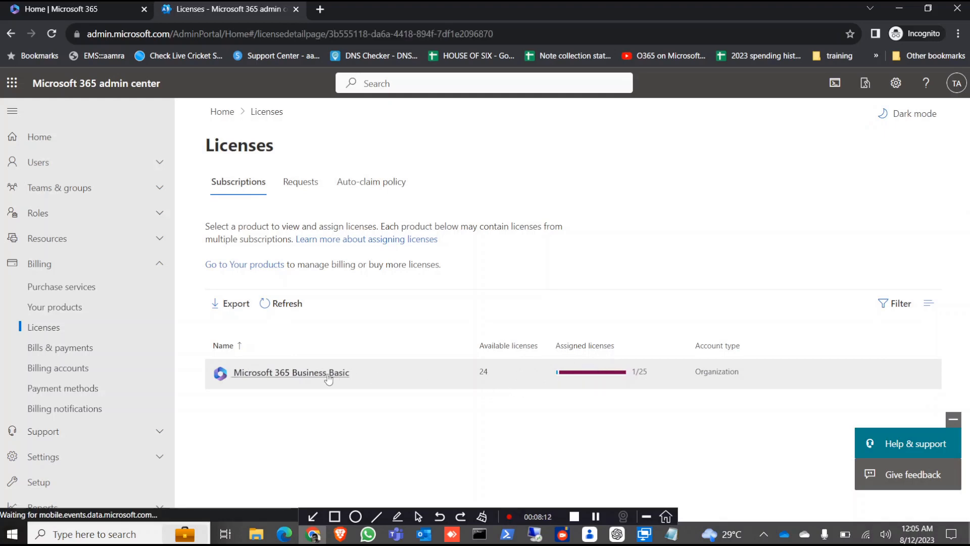
left_click(291, 372)
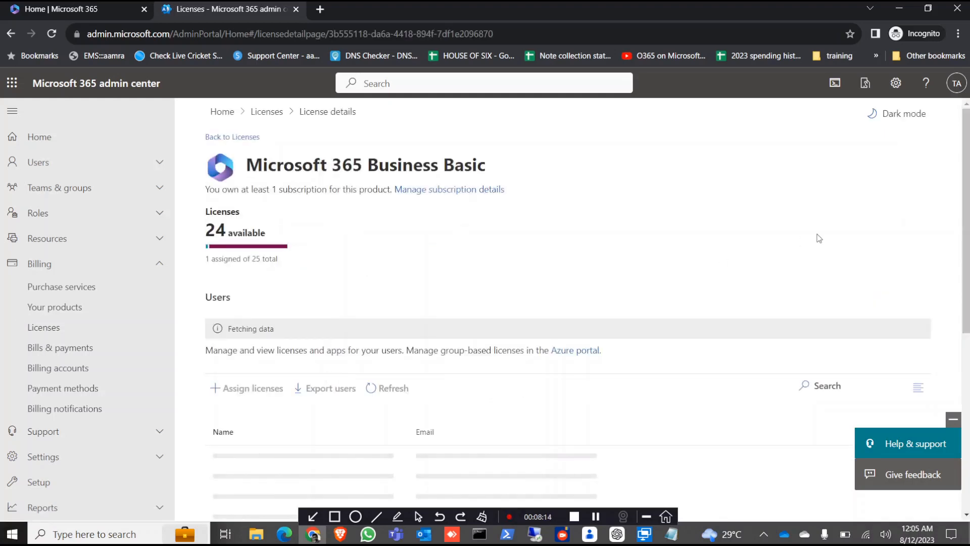
scroll("down", 3)
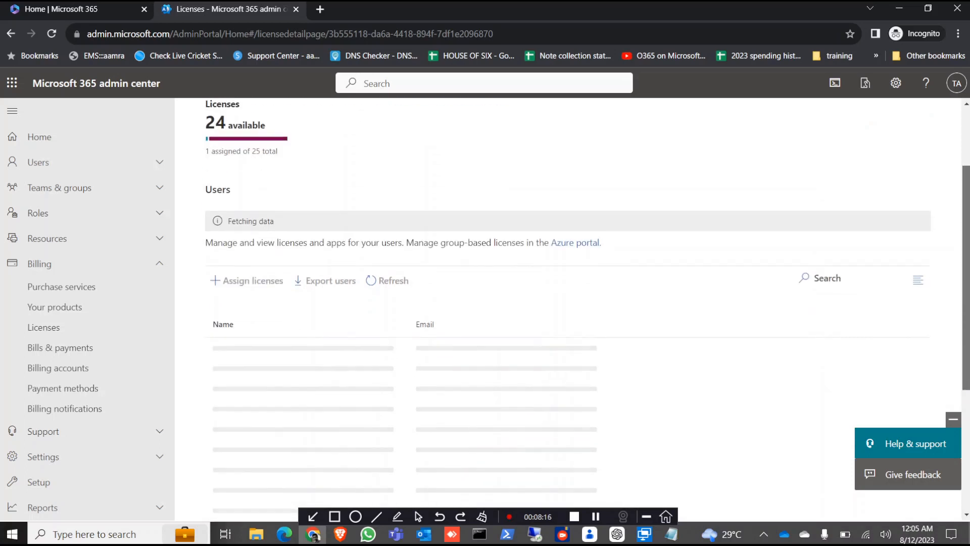
scroll("up", 3)
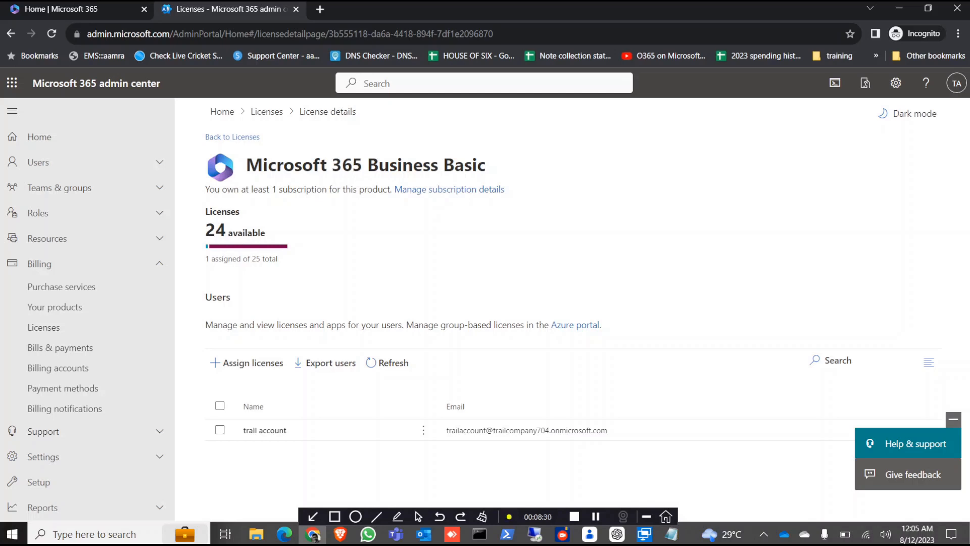
mouse_move(55, 307)
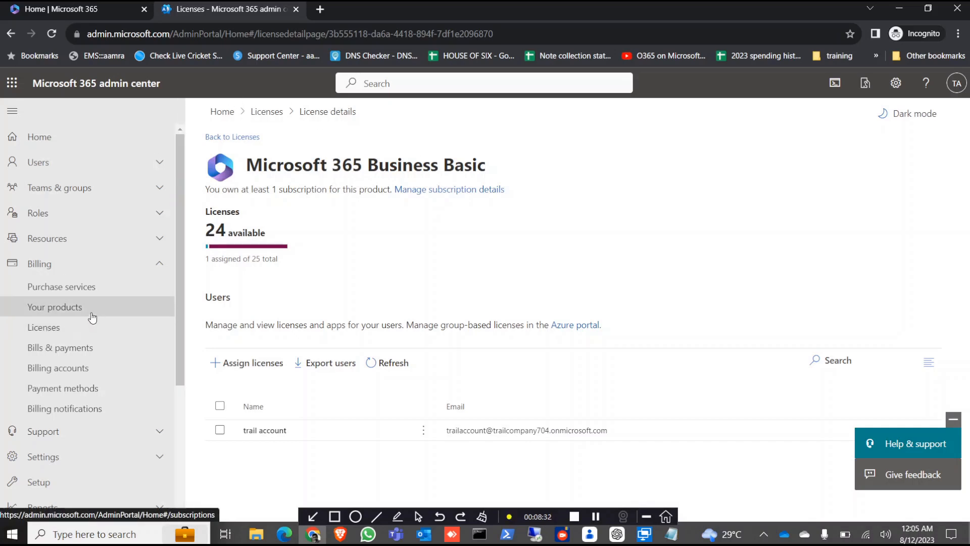
In Purchase services, view Microsoft 365 Business Standard details and return to the catalog.
left_click(61, 285)
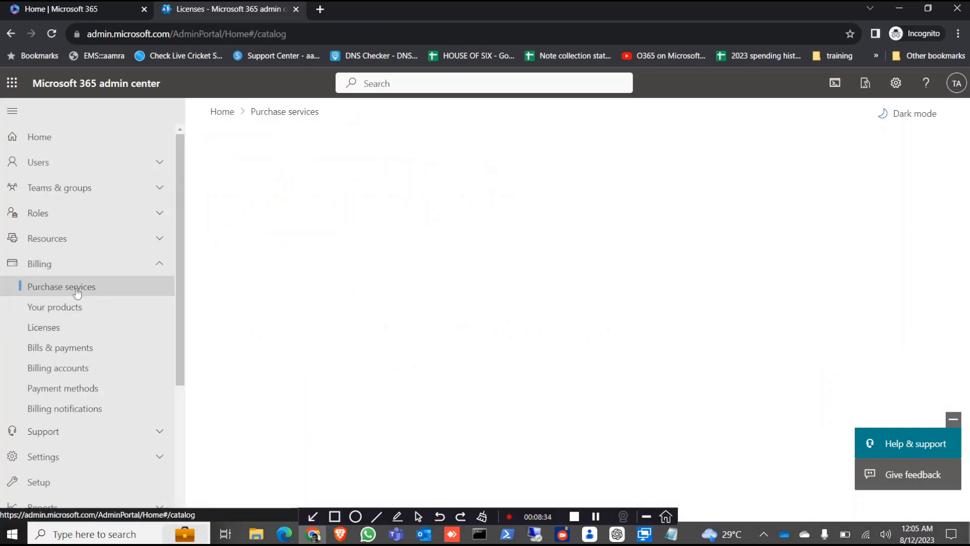
left_click(62, 286)
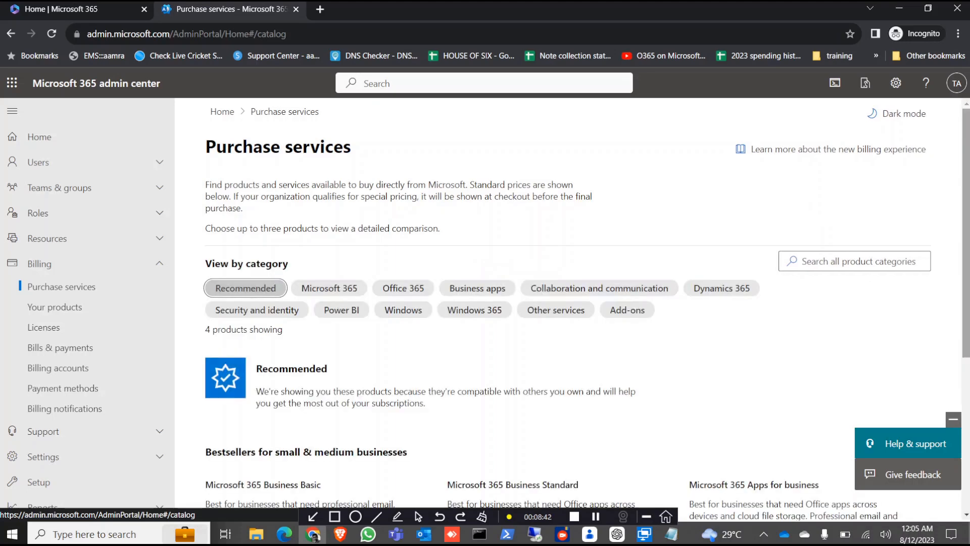
scroll("down", 3)
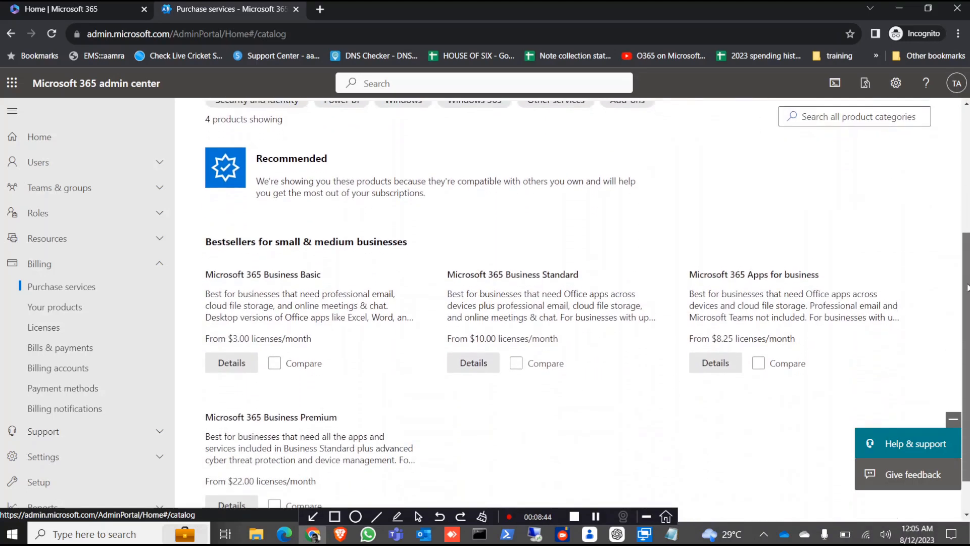
scroll("up", 3)
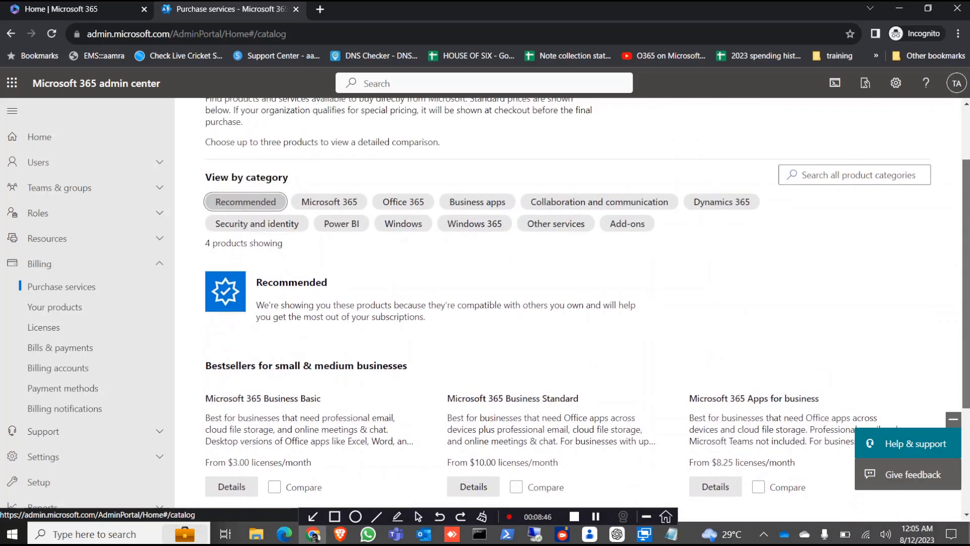
scroll("down", 3)
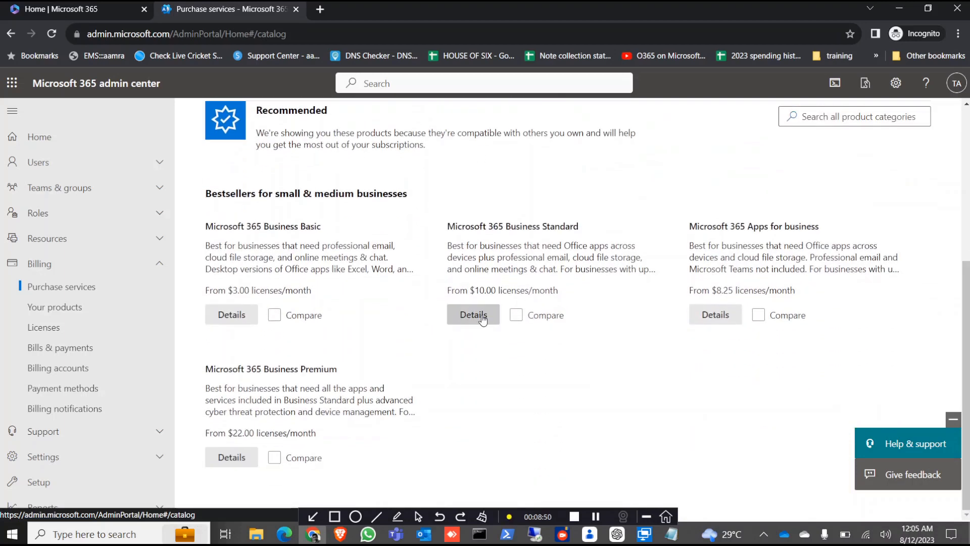
left_click(473, 314)
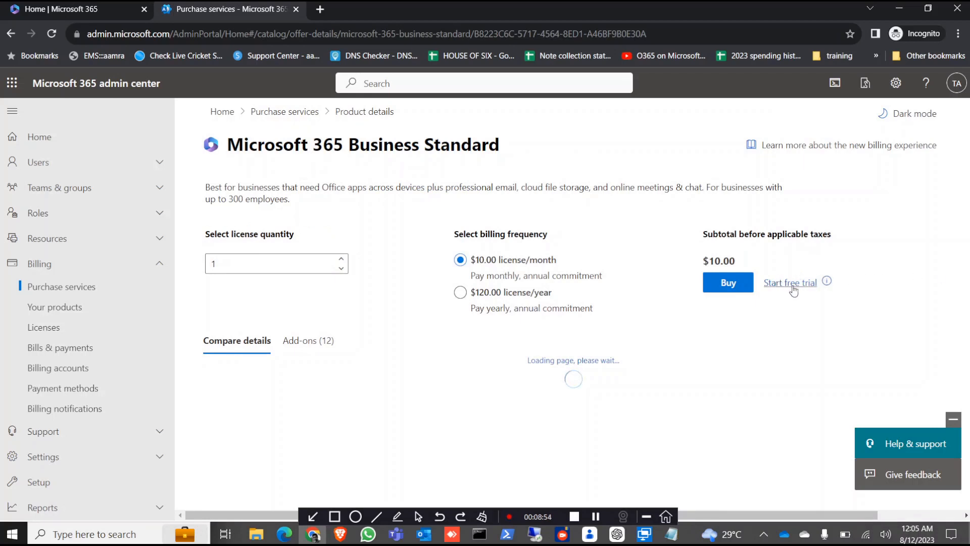
mouse_move(285, 111)
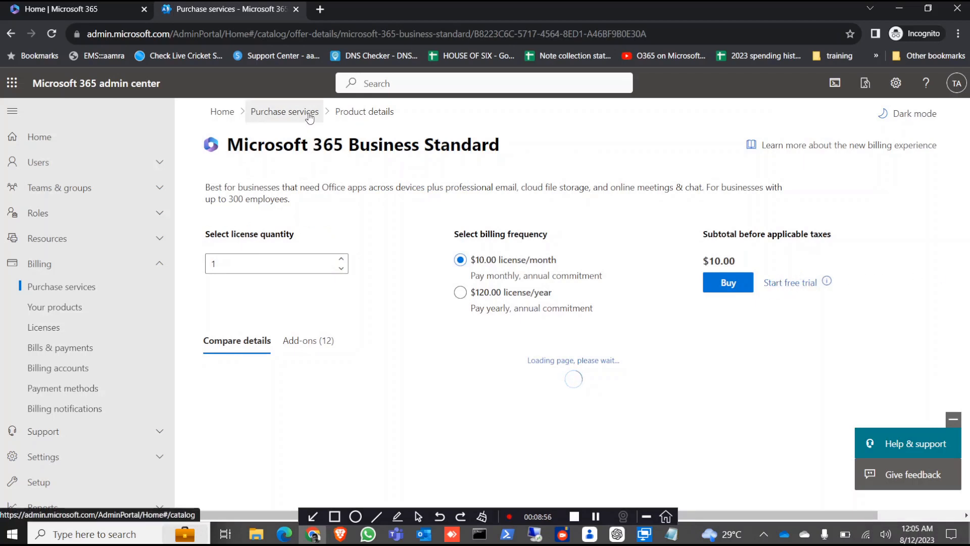
left_click(285, 111)
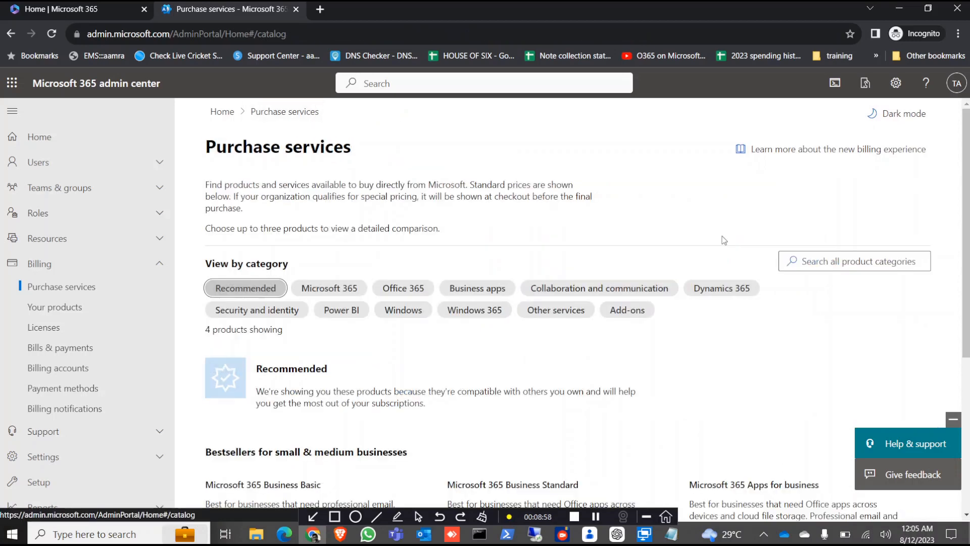
View Microsoft 365 Business Premium details and return to the catalog.
scroll("down", 3)
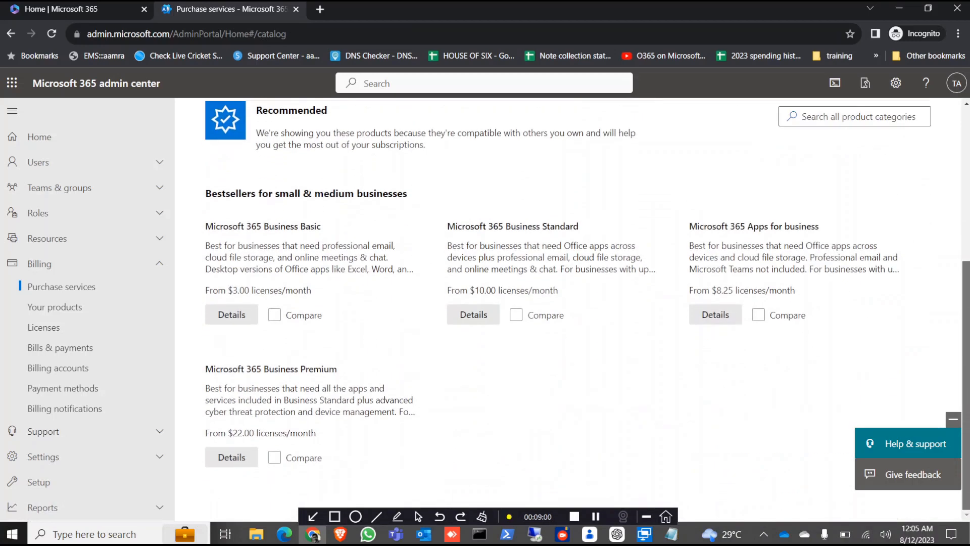
left_click(231, 457)
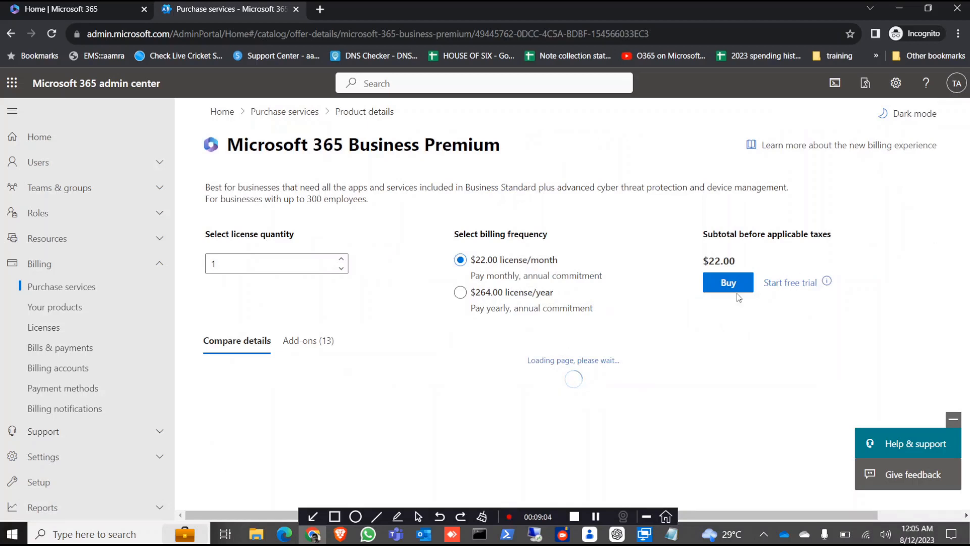
mouse_move(403, 304)
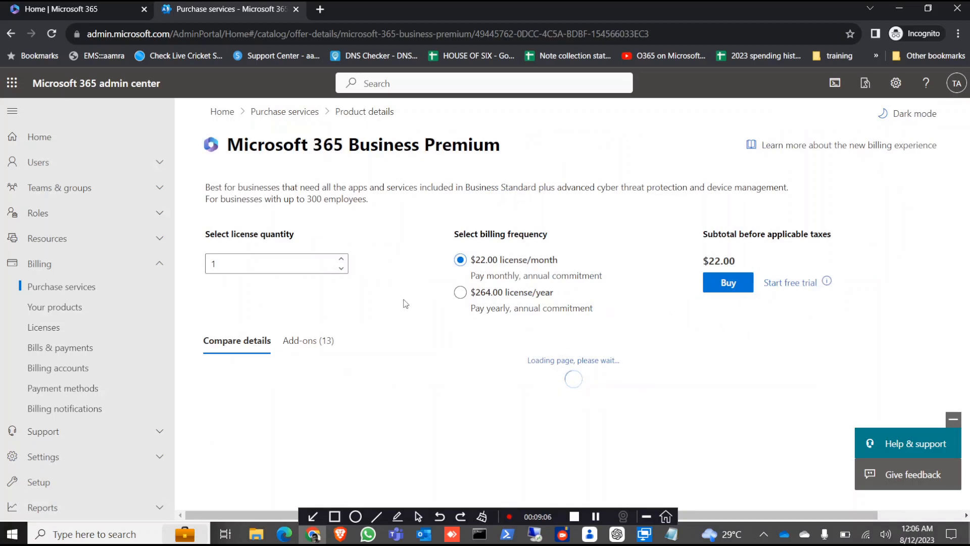
mouse_move(359, 118)
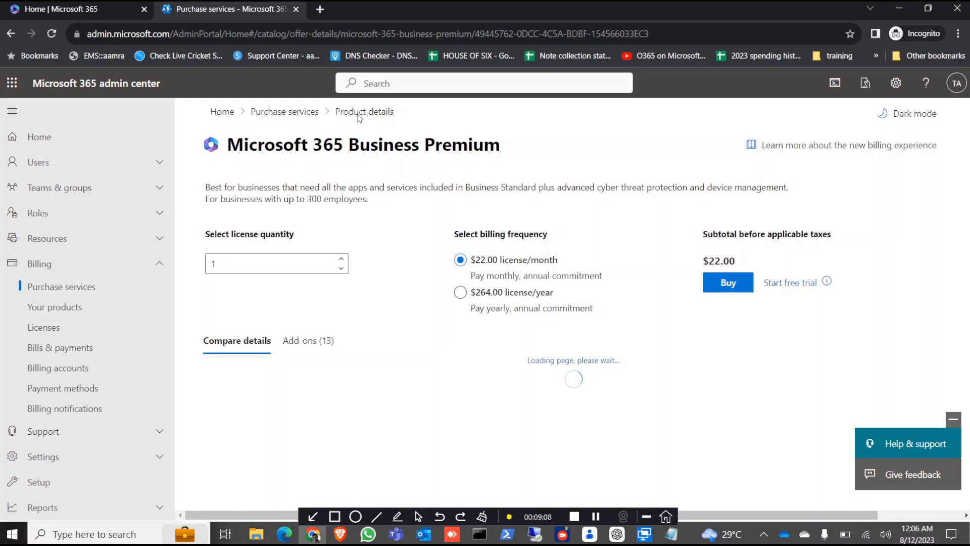
left_click(285, 112)
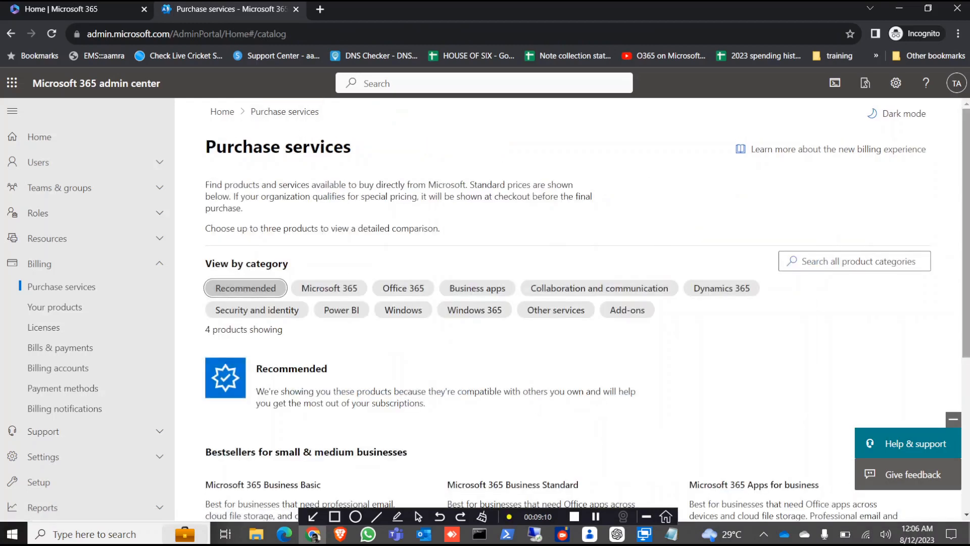
Search the catalog for E5 and browse the nine matching products.
scroll("down", 3)
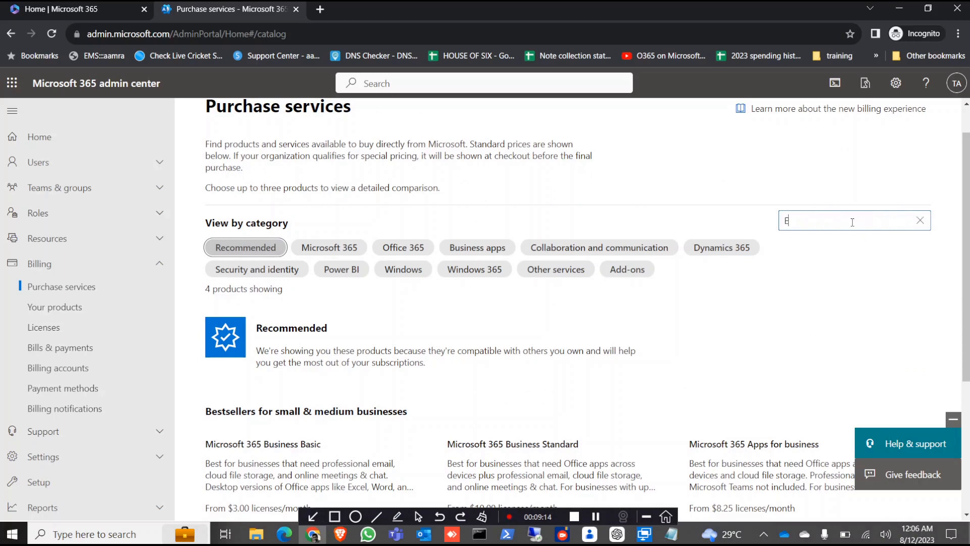
type("5")
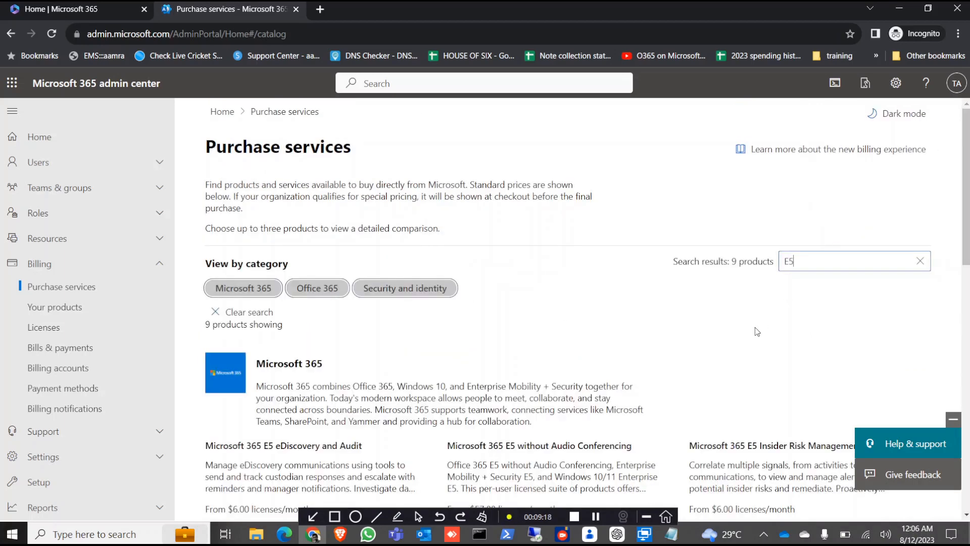
scroll("down", 3)
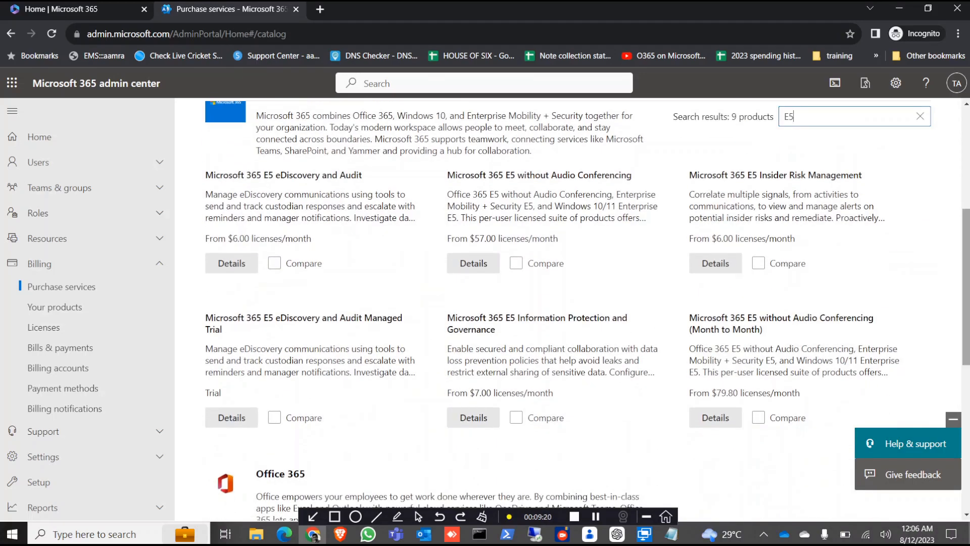
mouse_move(337, 341)
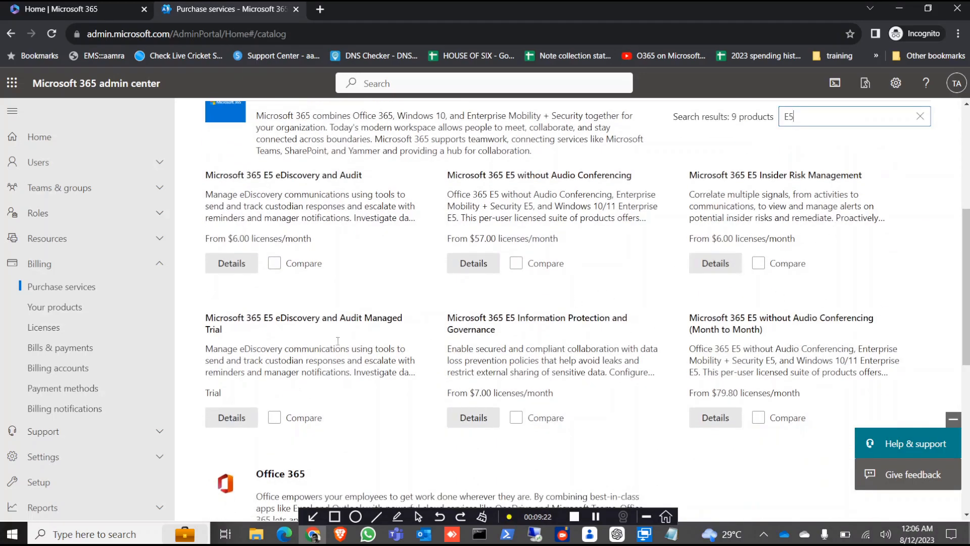
scroll("down", 3)
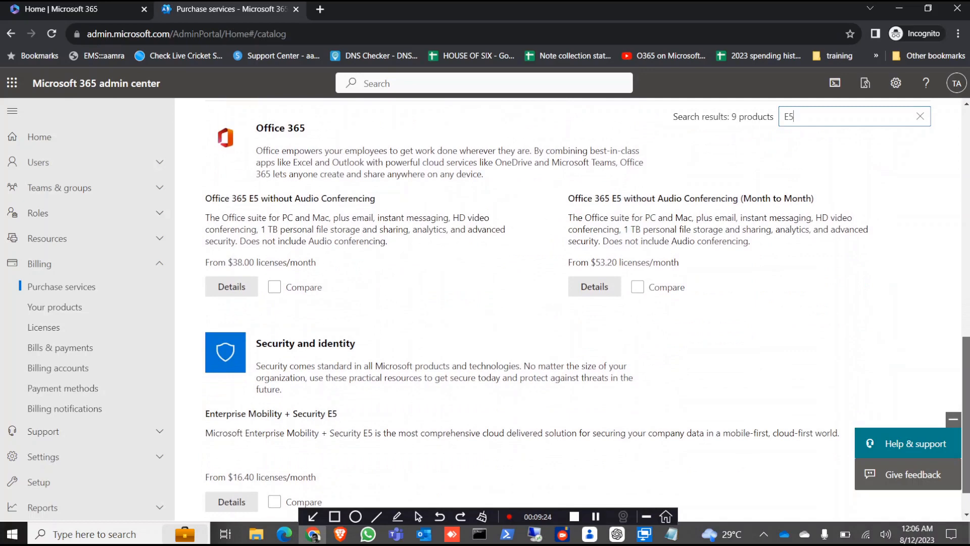
scroll("up", 3)
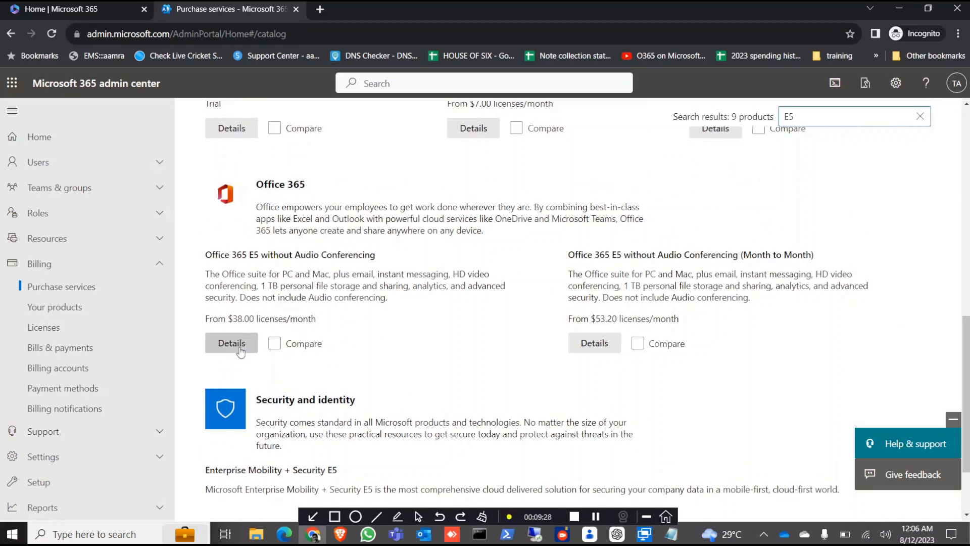
View details of Office 365 E5 without Audio Conferencing, $38.00 per license monthly.
left_click(231, 342)
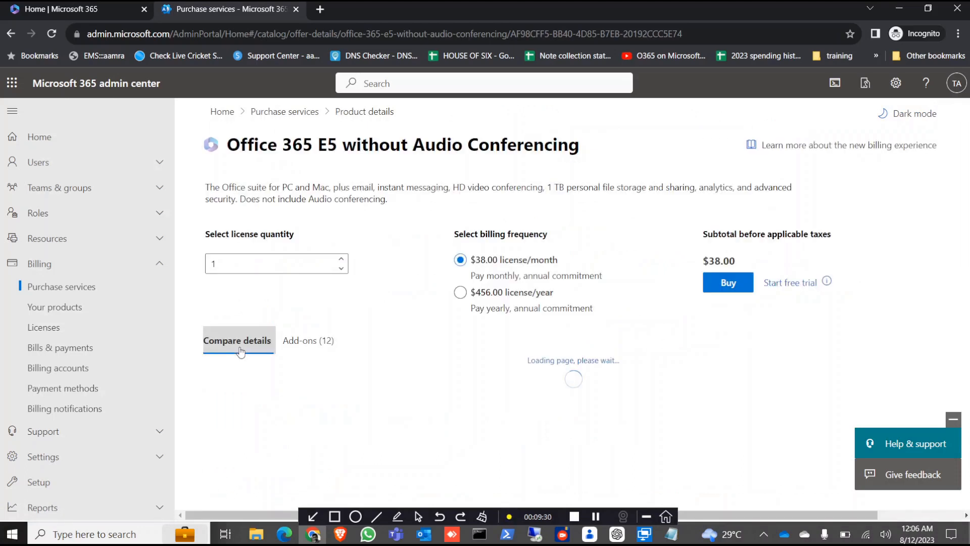
mouse_move(790, 283)
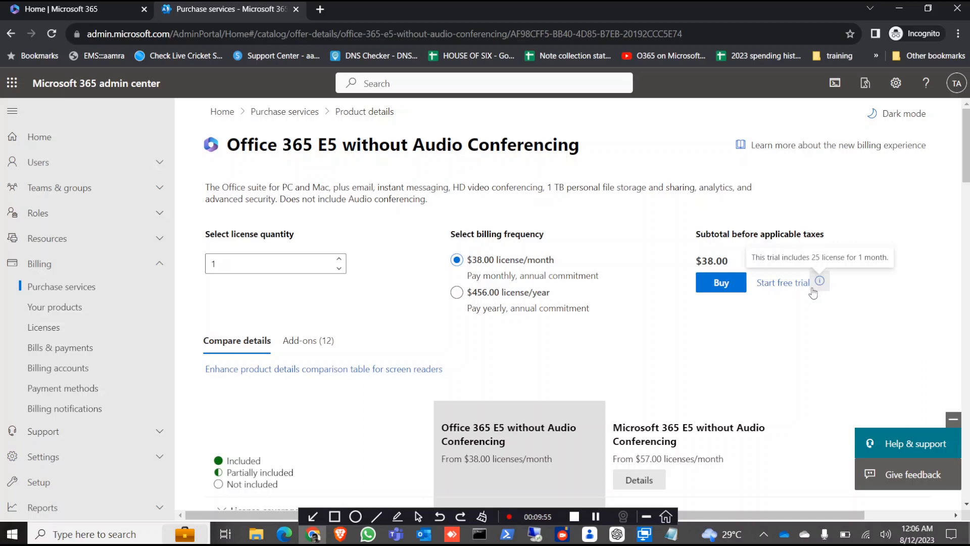
mouse_move(677, 334)
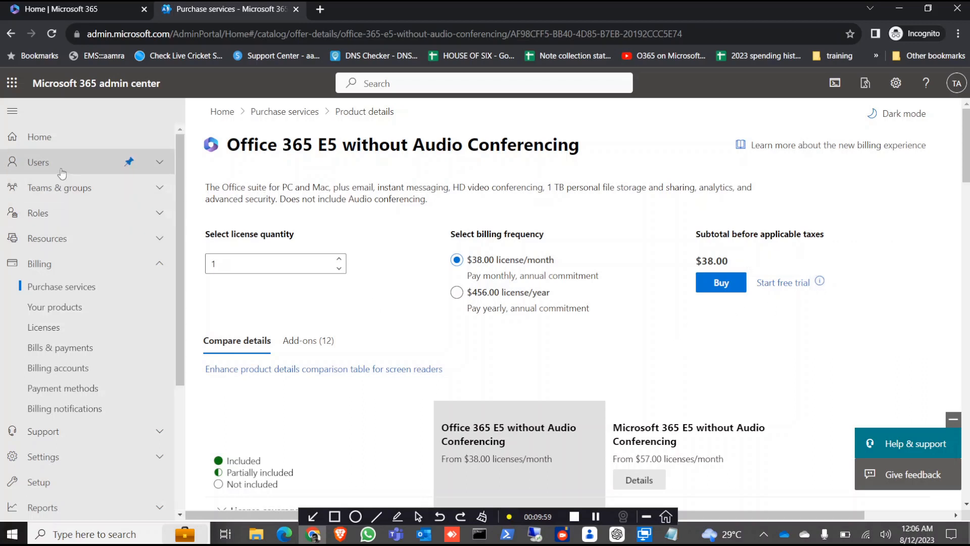
Expand Users in the navigation and go to the Active users list.
left_click(38, 161)
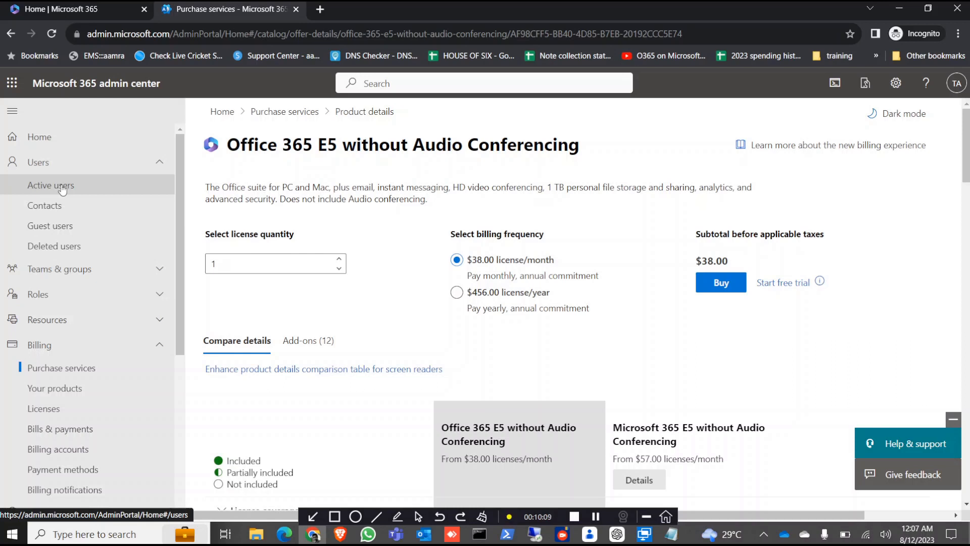
scroll("down", 3)
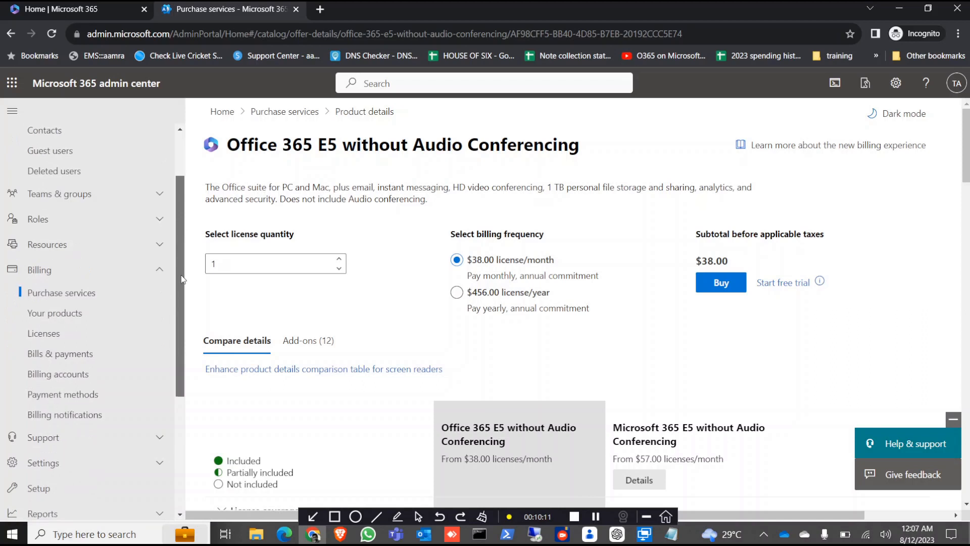
scroll("down", 3)
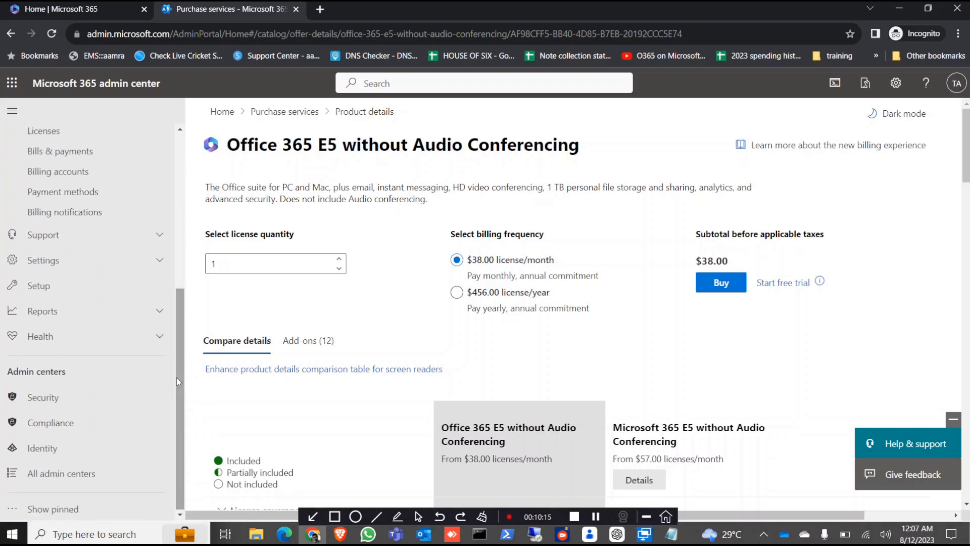
scroll("up", 3)
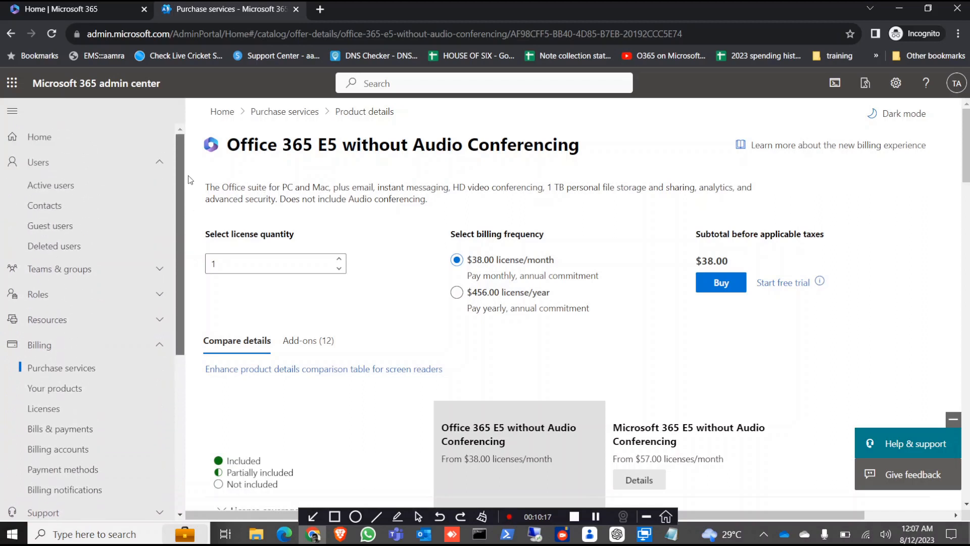
left_click(50, 184)
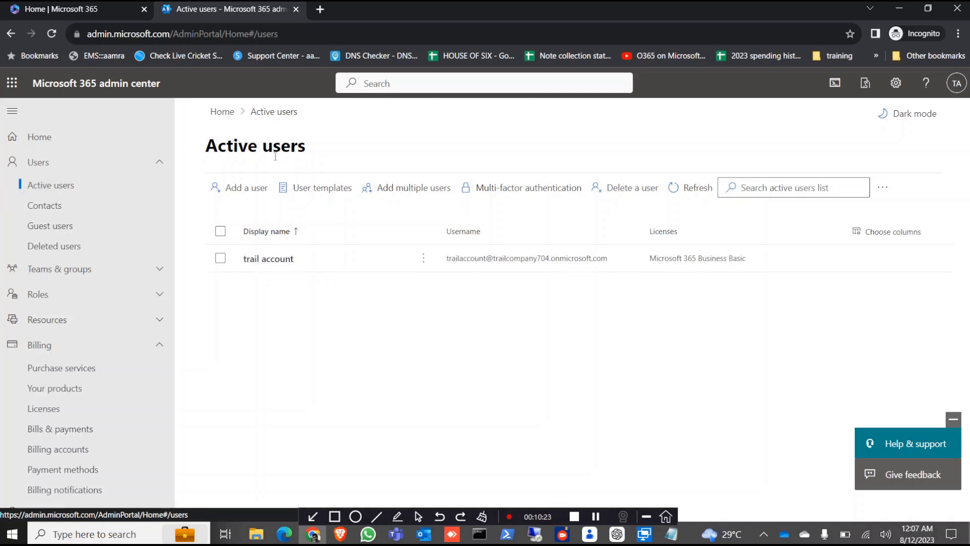
Start a new user with display name and username 'test' and continue to licenses.
left_click(246, 188)
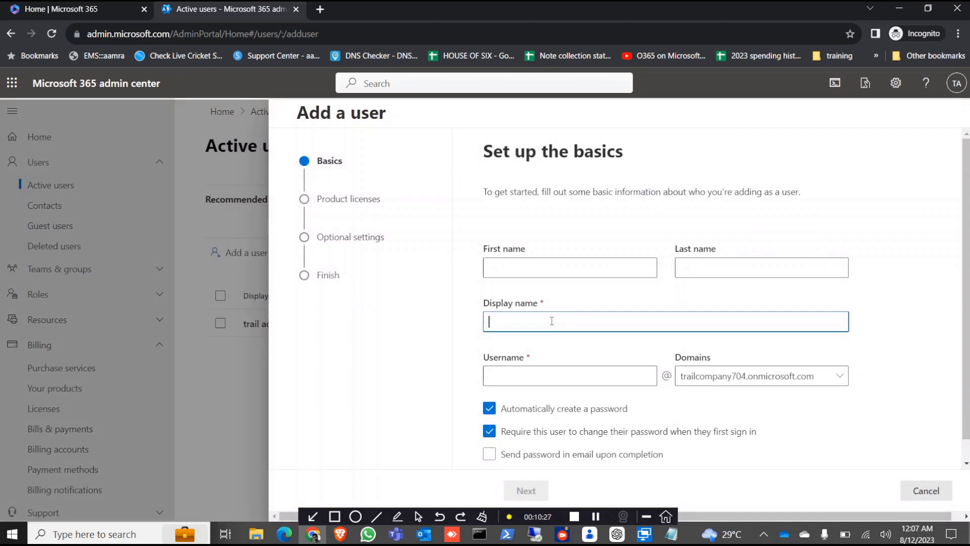
type("test")
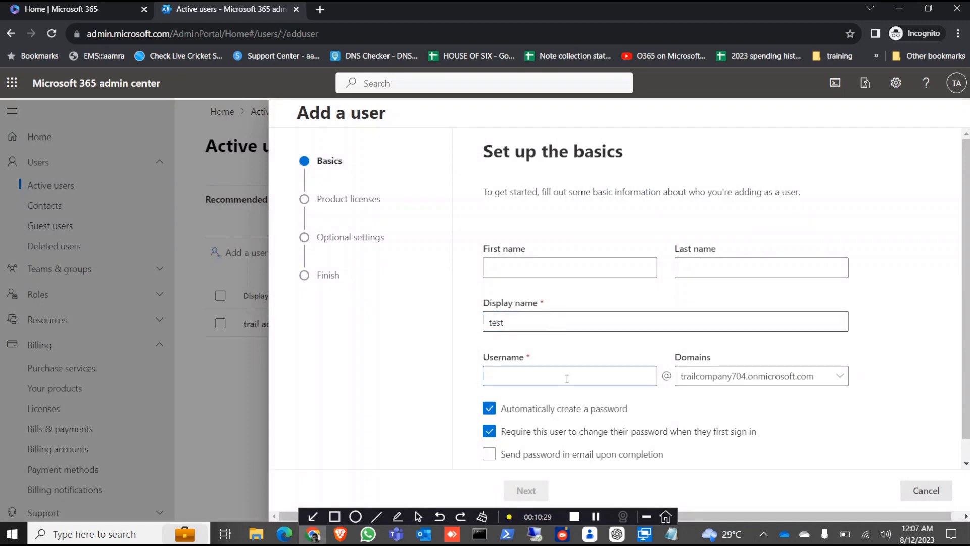
type("test")
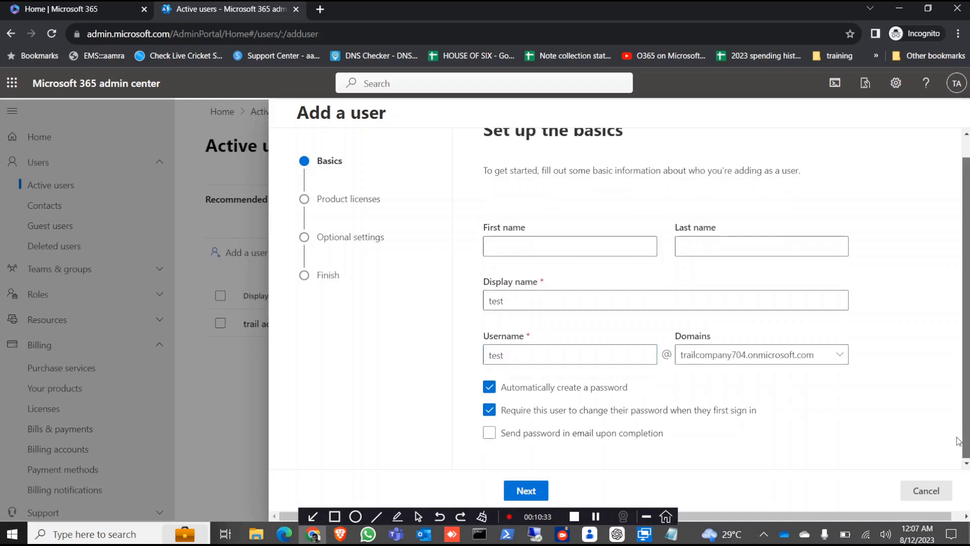
left_click(525, 490)
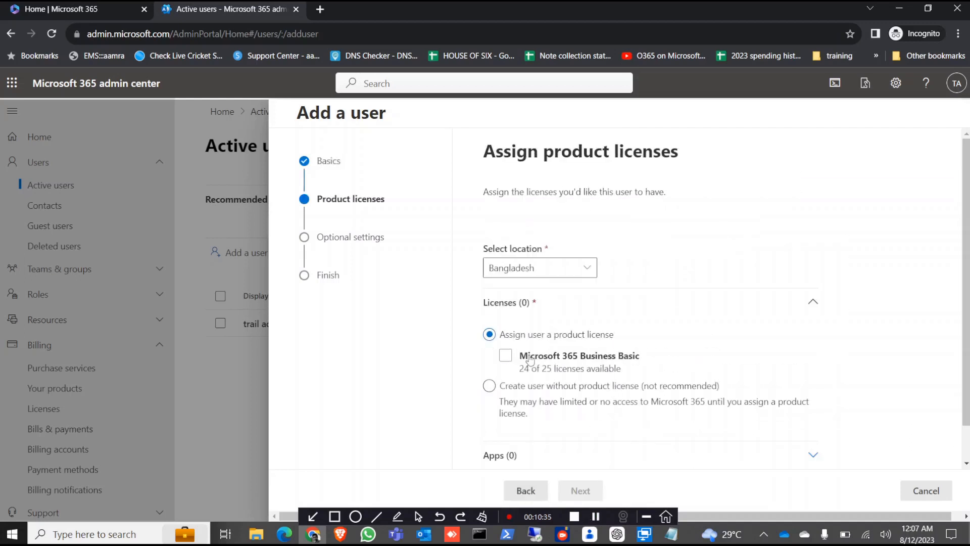
Assign the Microsoft 365 Business Basic license, review its included apps, and continue.
left_click(505, 355)
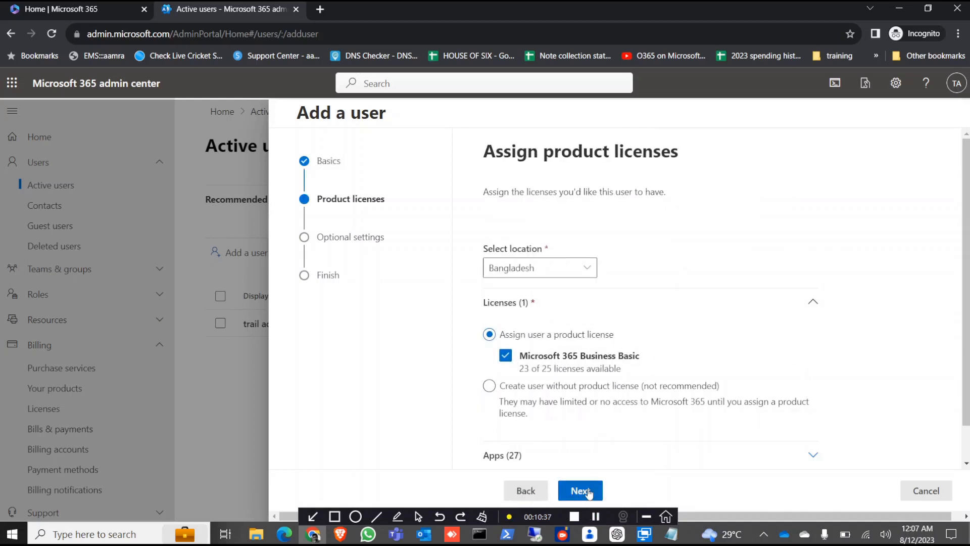
left_click(812, 454)
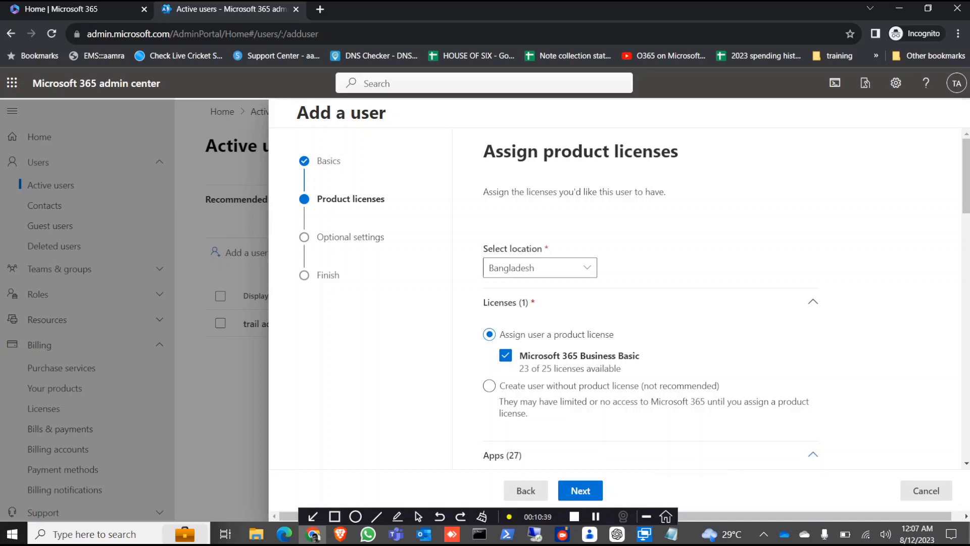
scroll("down", 3)
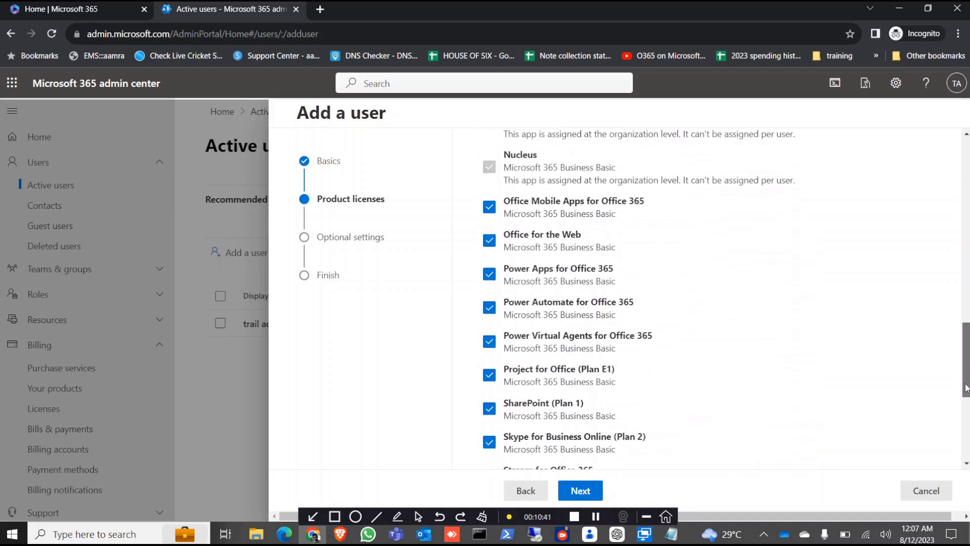
left_click(580, 490)
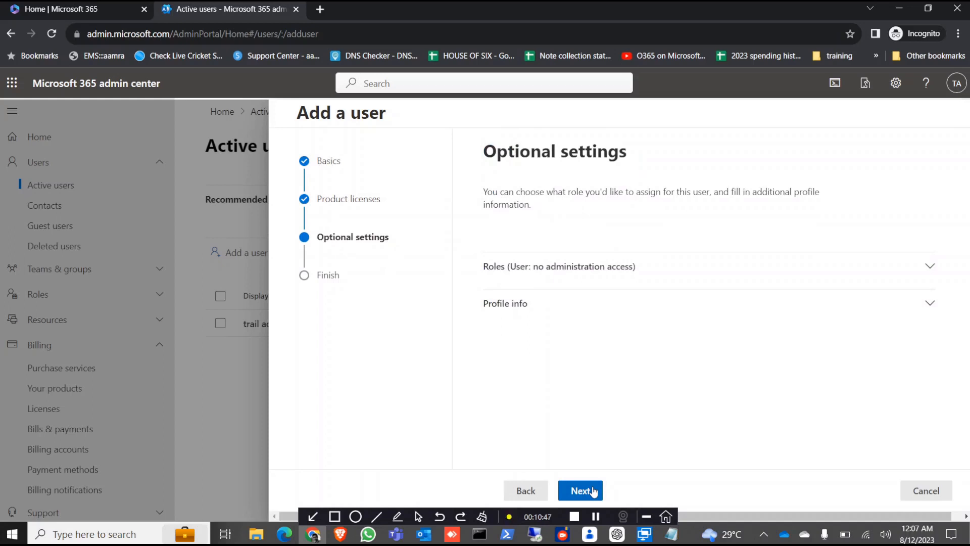
Skip optional settings, finish adding user 'test', and close the confirmation.
left_click(580, 490)
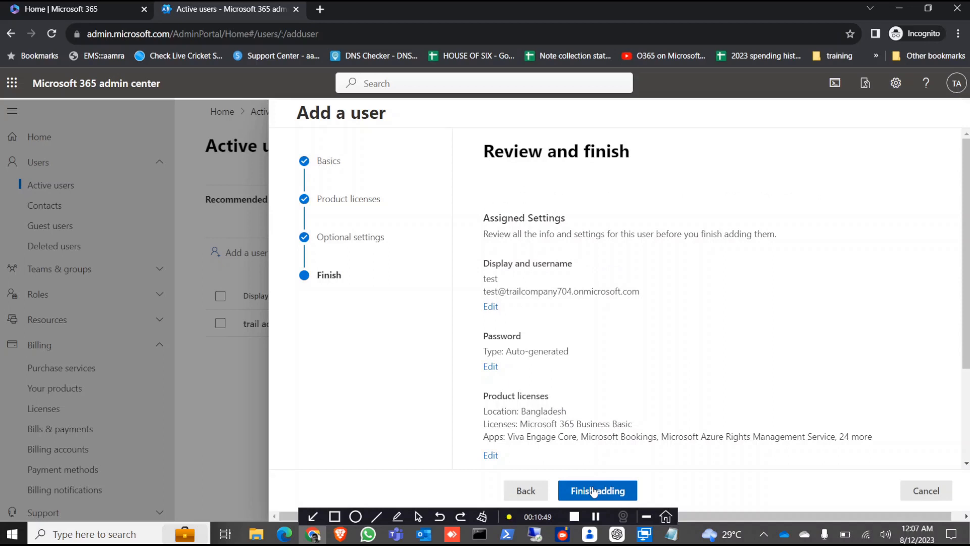
left_click(597, 490)
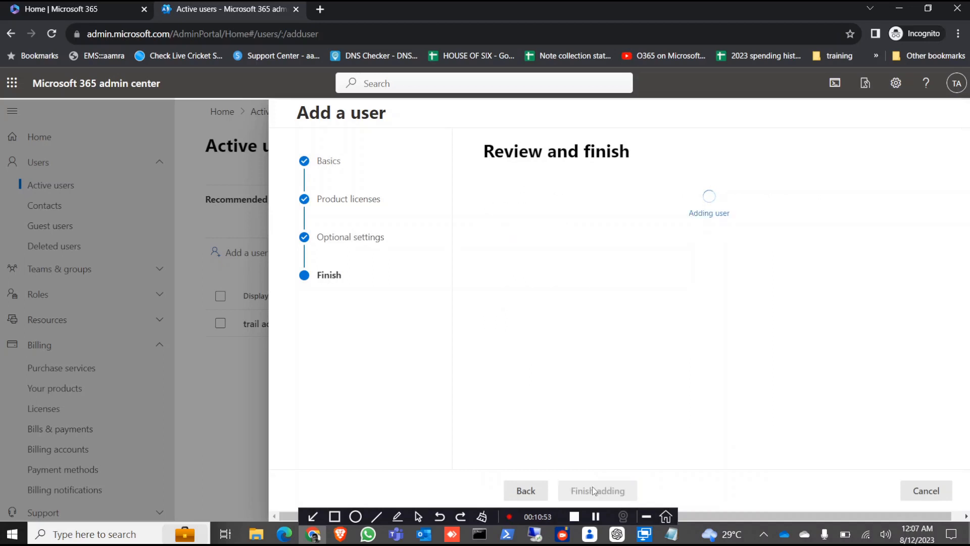
left_click(596, 490)
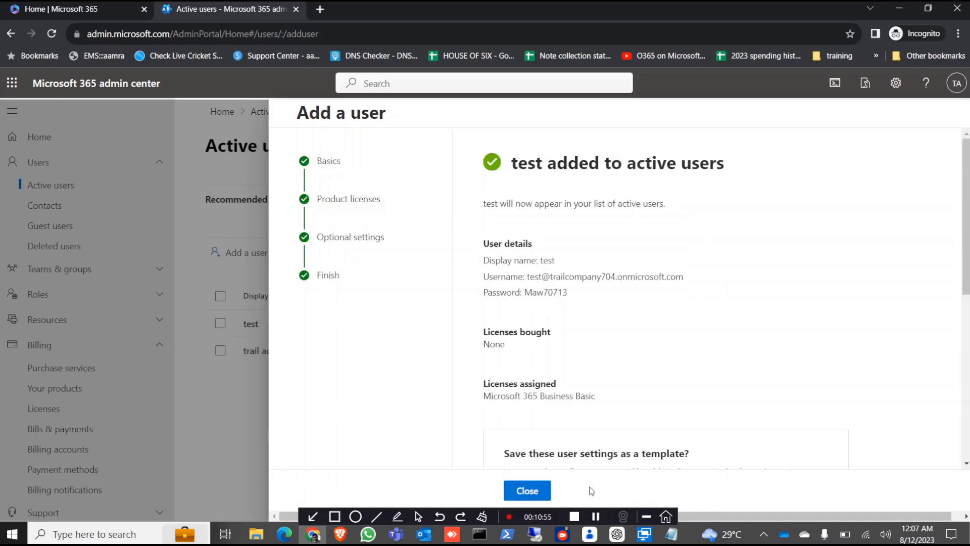
left_click(527, 489)
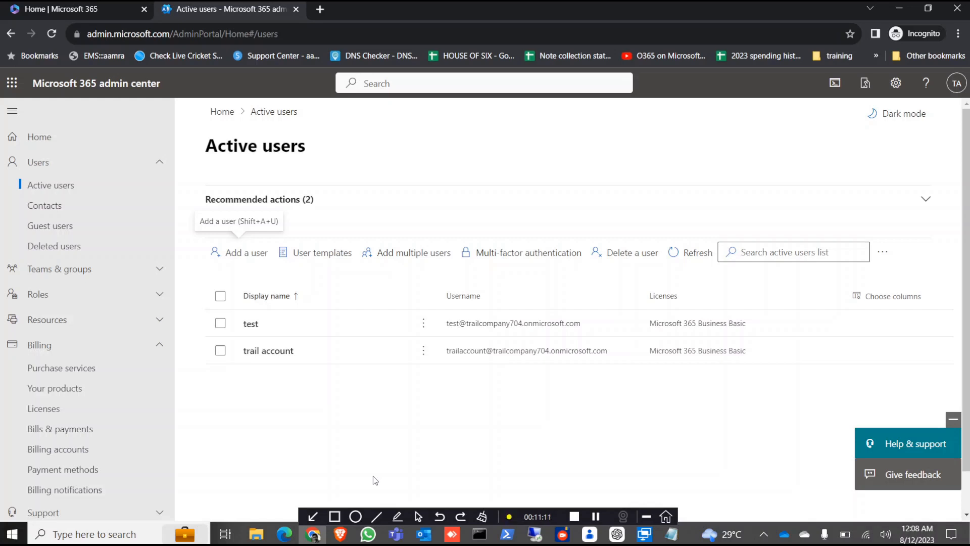
mouse_move(245, 437)
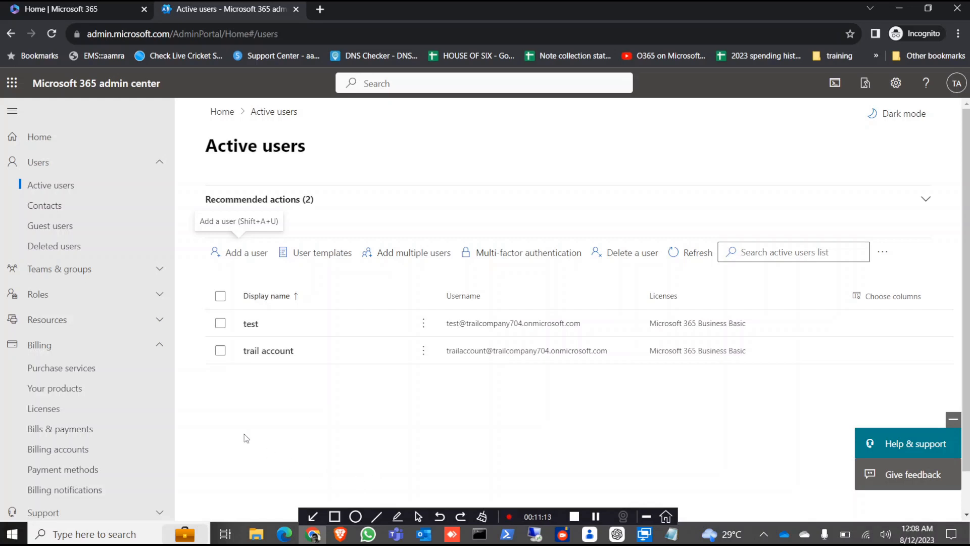
mouse_move(500, 467)
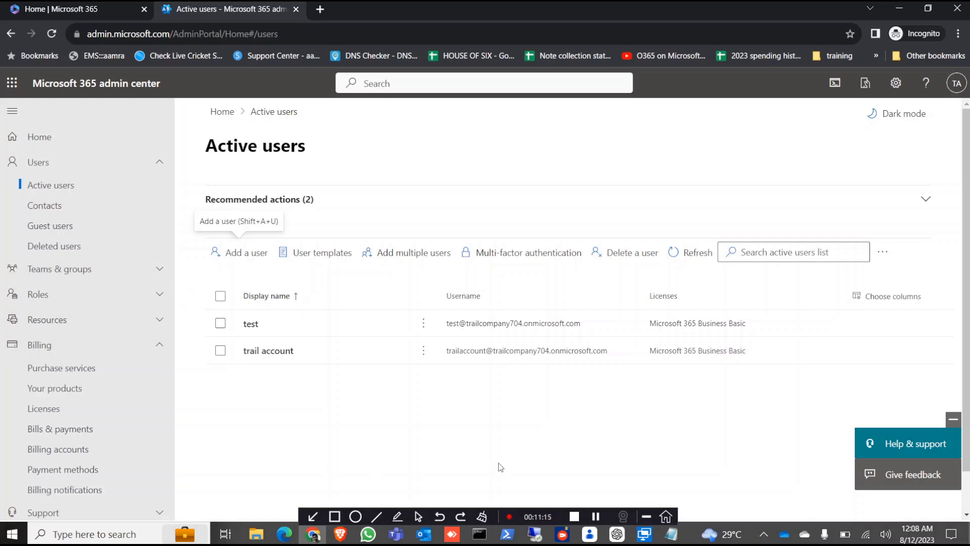